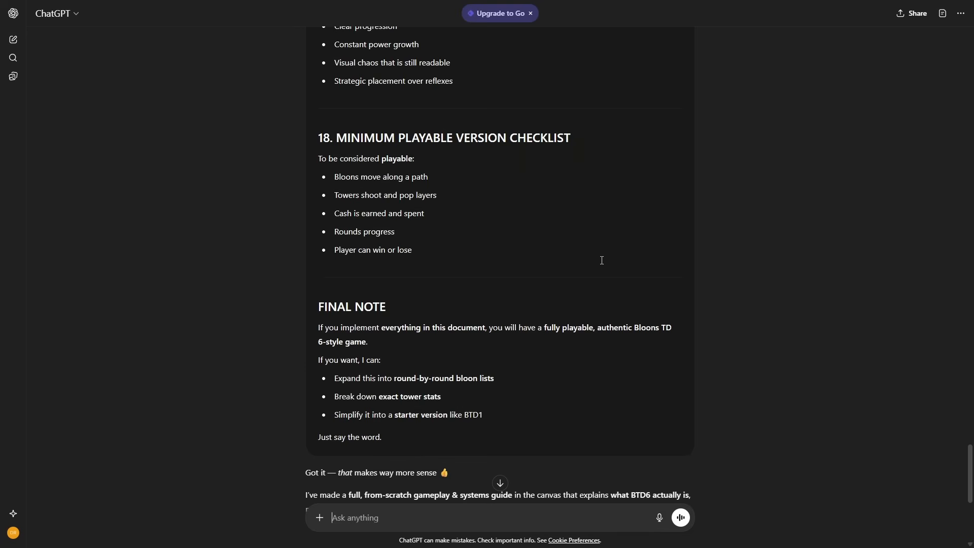
pyautogui.moveTo(416, 263)
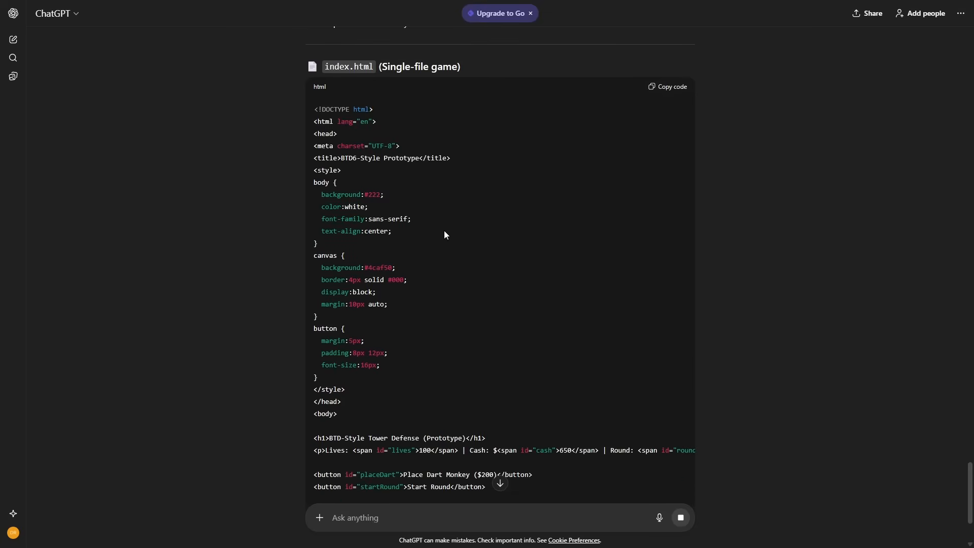
# Scroll through ChatGPT's generated index.html tower defense code down to its closing tags.
pyautogui.scroll(-3)
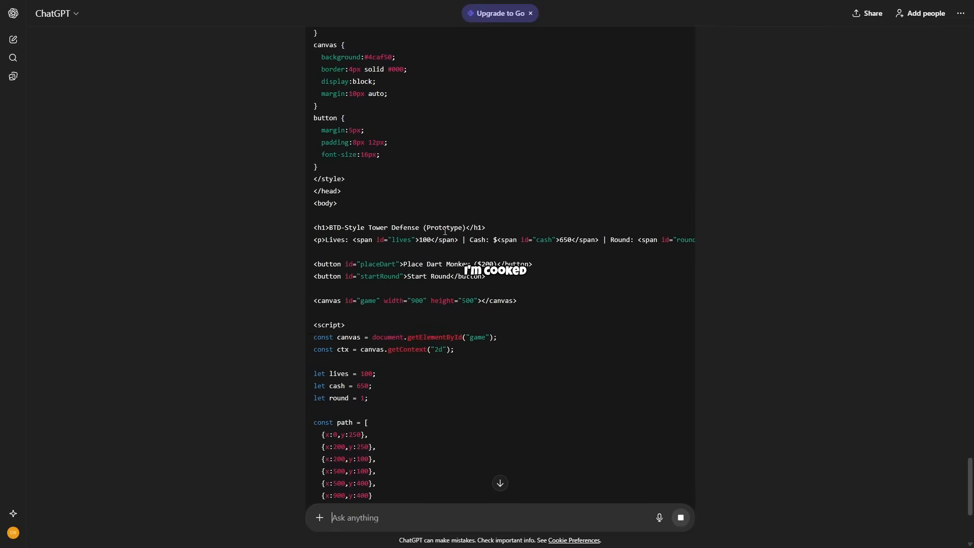
pyautogui.scroll(-3)
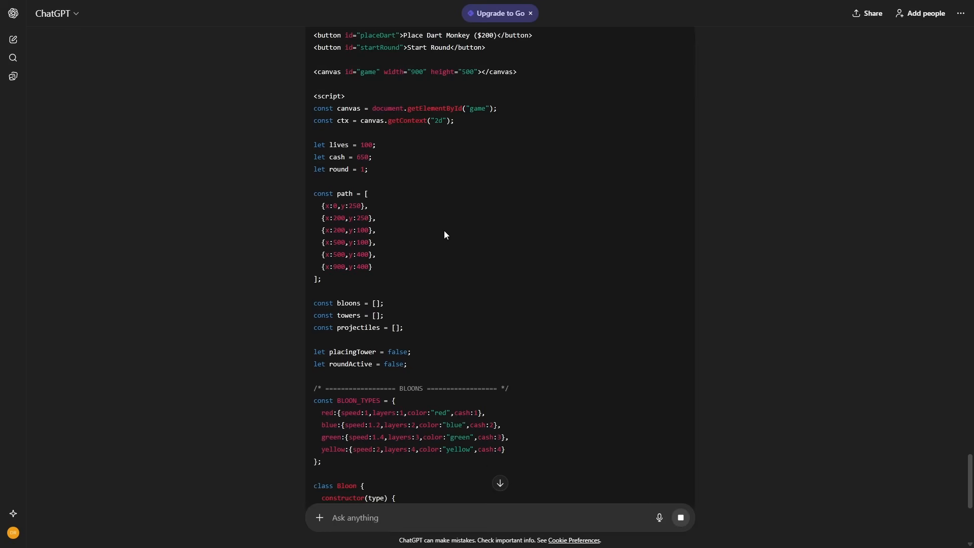
pyautogui.scroll(-3)
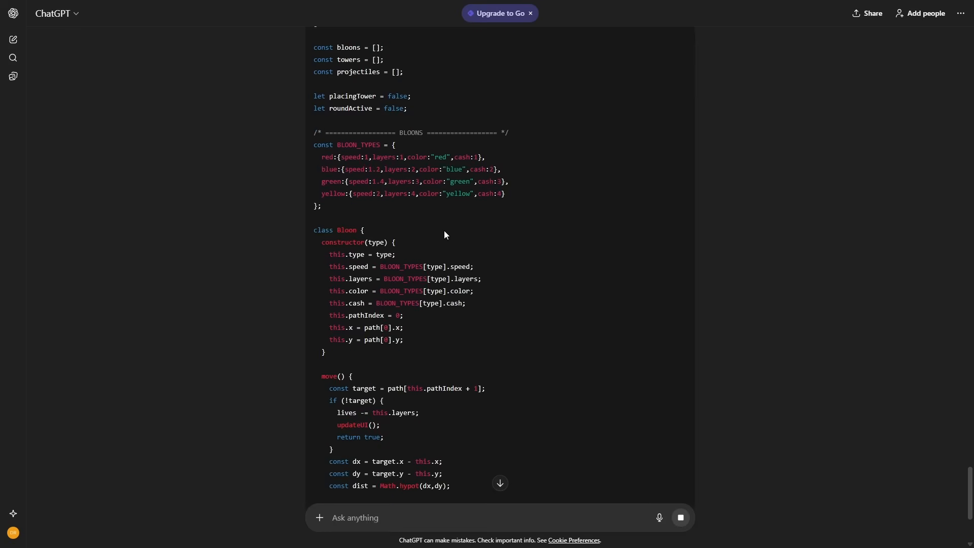
pyautogui.scroll(-3)
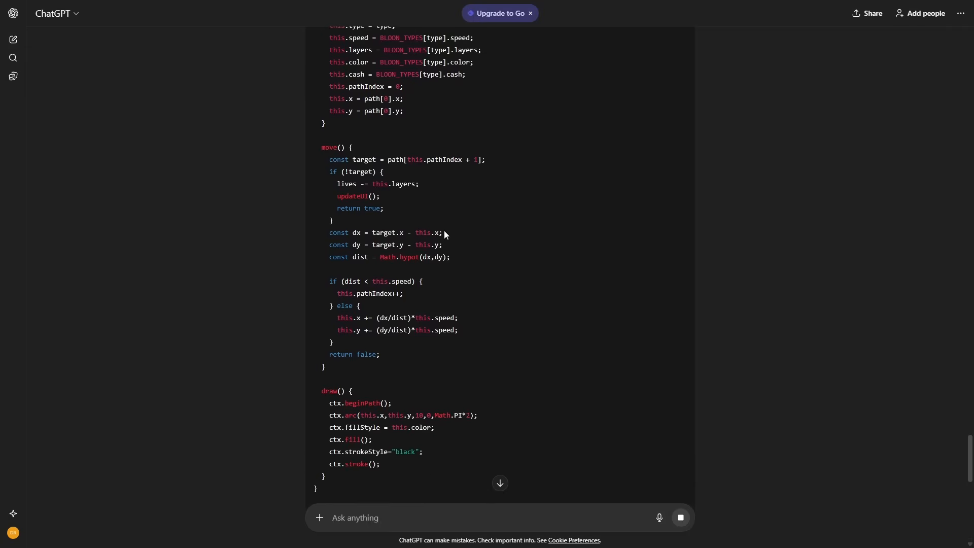
pyautogui.scroll(-3)
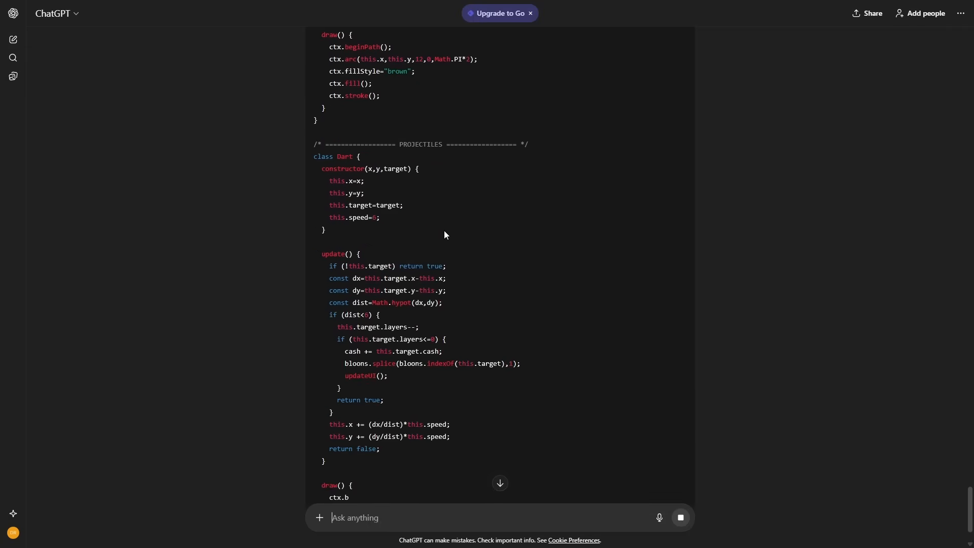
pyautogui.scroll(-3)
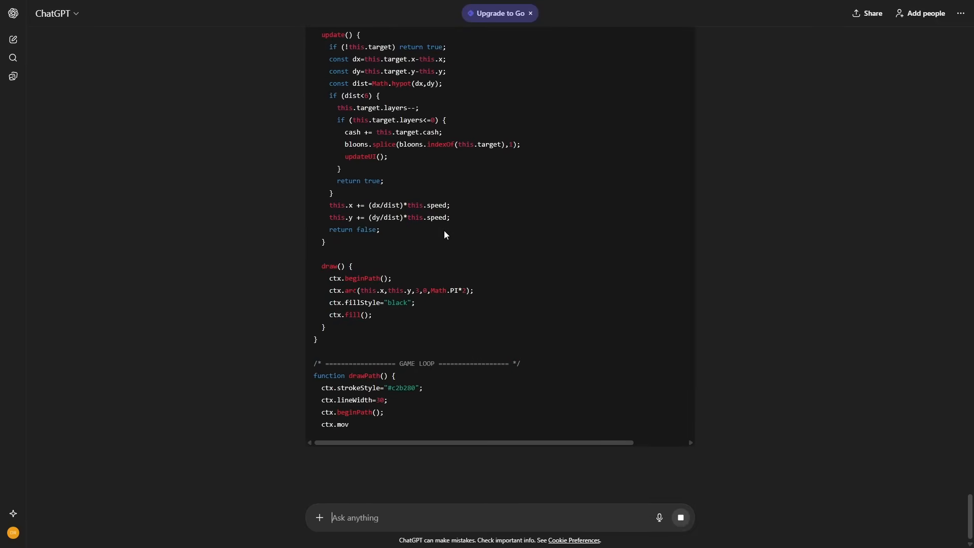
pyautogui.scroll(-3)
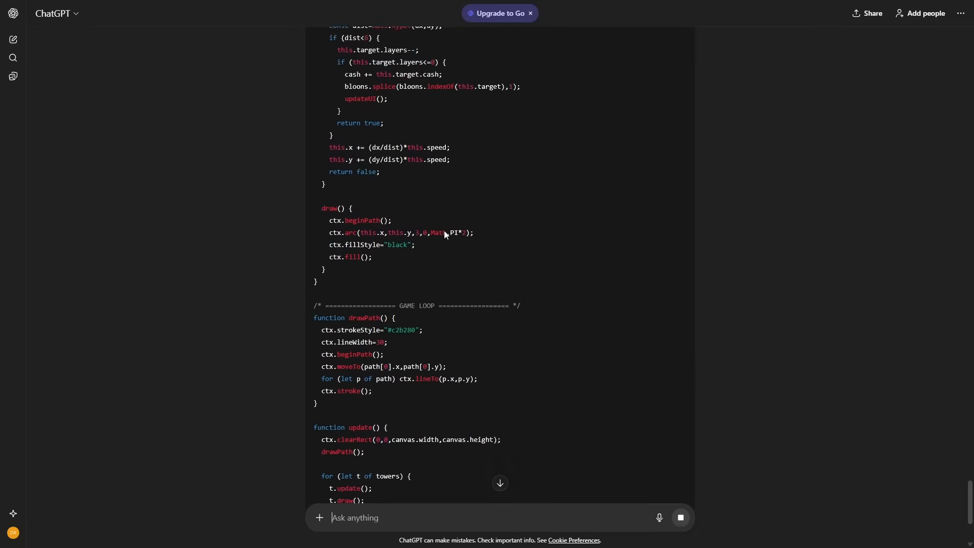
pyautogui.scroll(-3)
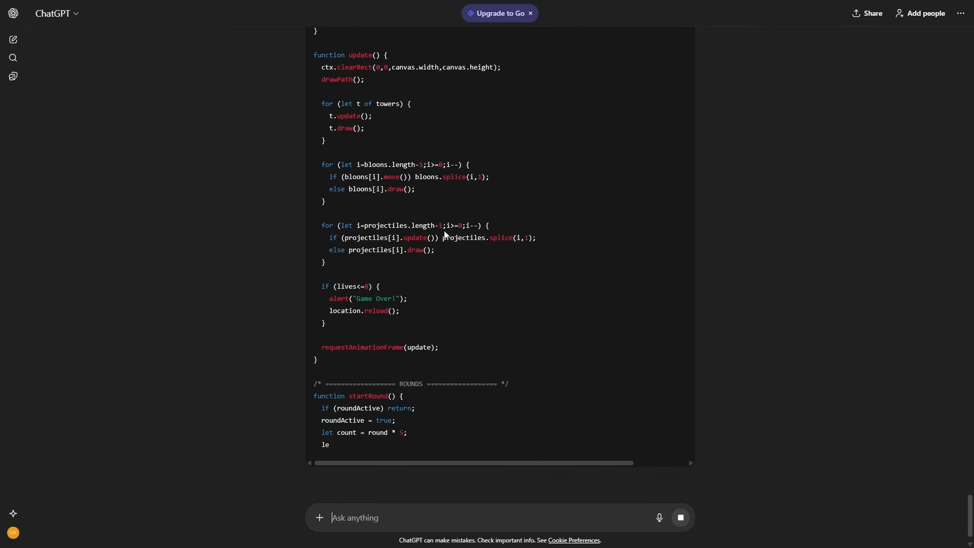
pyautogui.scroll(-3)
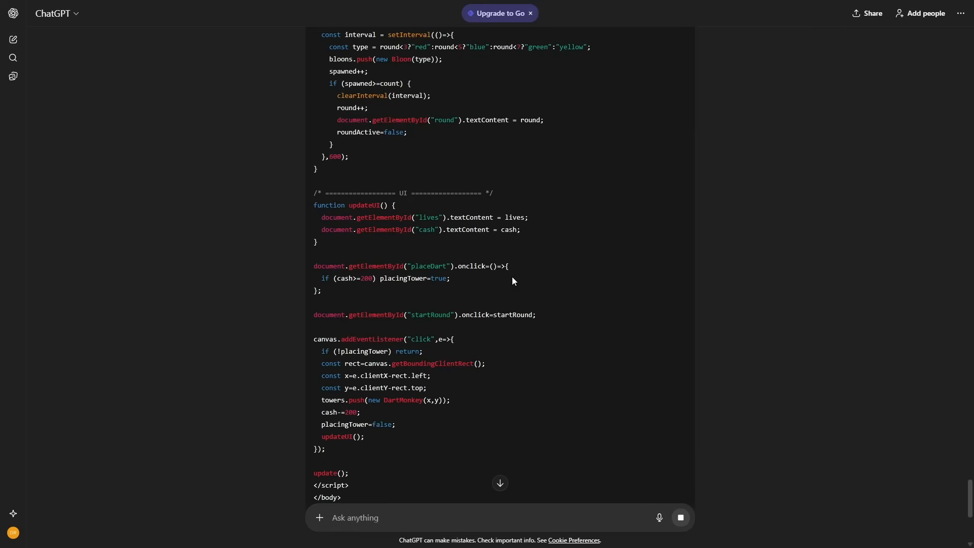
pyautogui.scroll(-3)
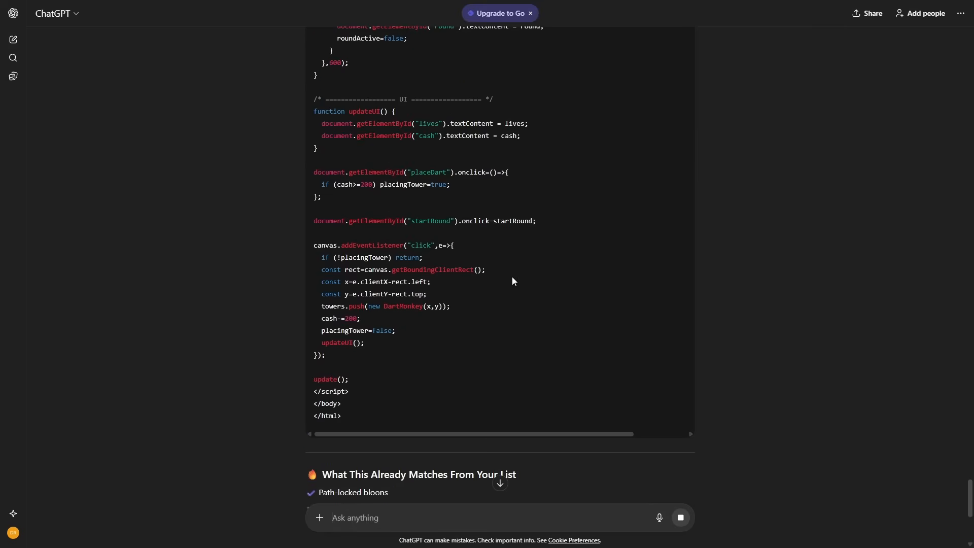
pyautogui.scroll(-3)
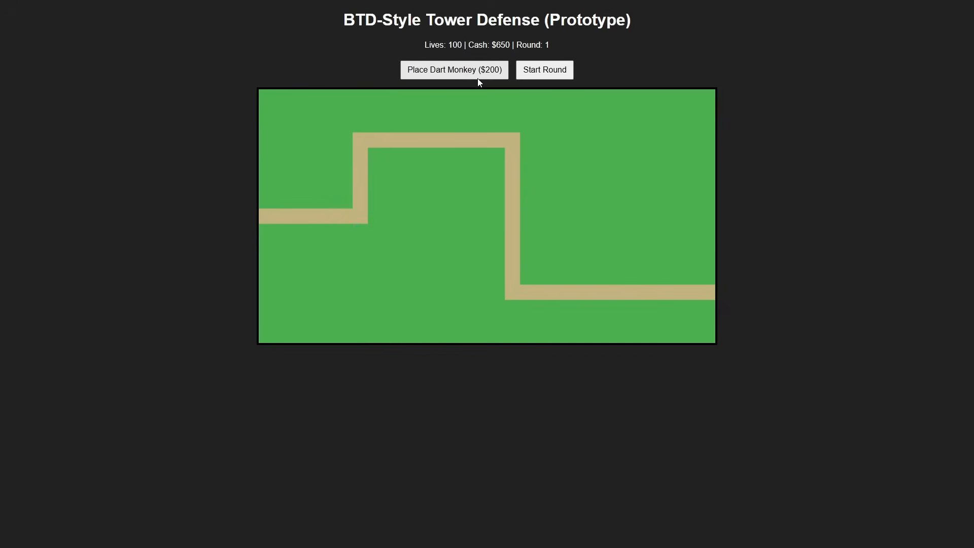
pyautogui.moveTo(397, 193)
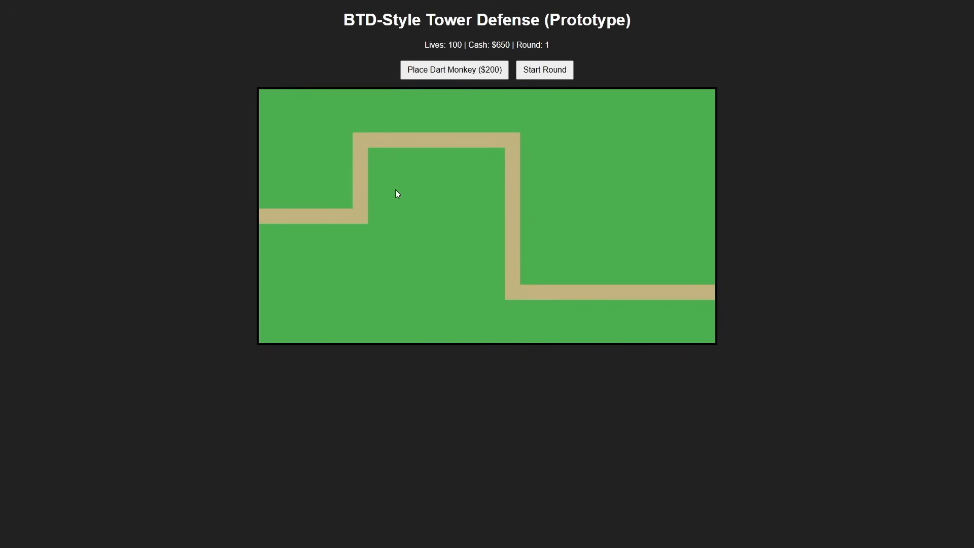
# Place Dart Monkeys beside the path's first bend and start successive rounds up to round 4.
pyautogui.click(346, 202)
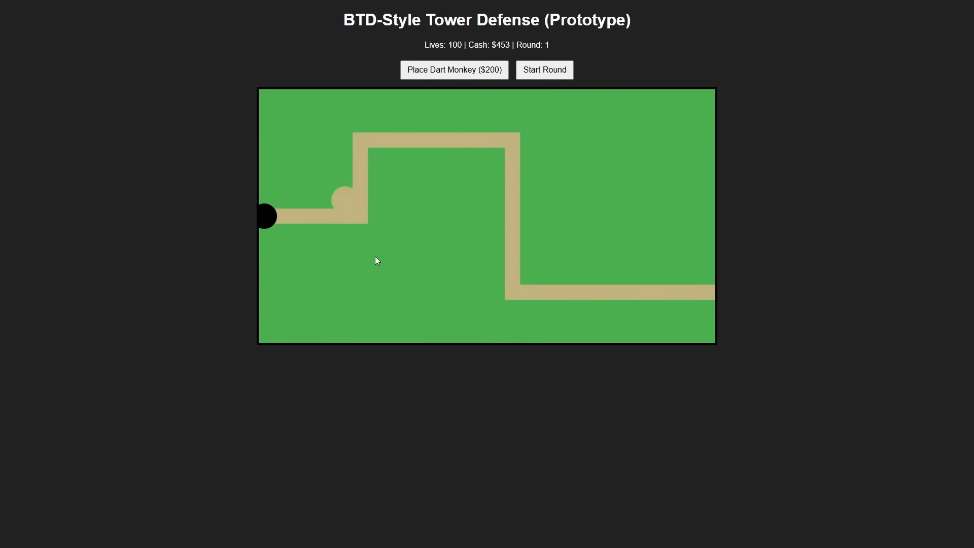
pyautogui.click(544, 69)
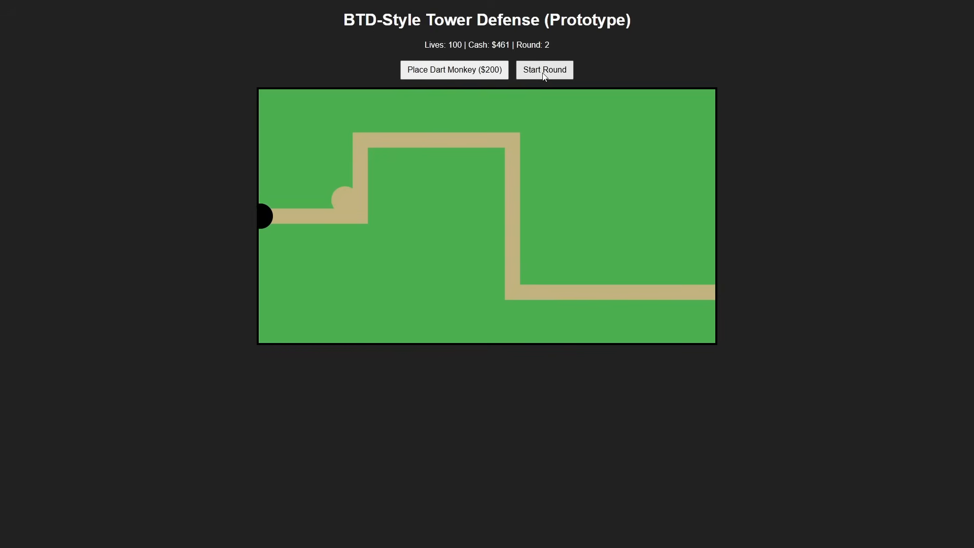
pyautogui.click(543, 69)
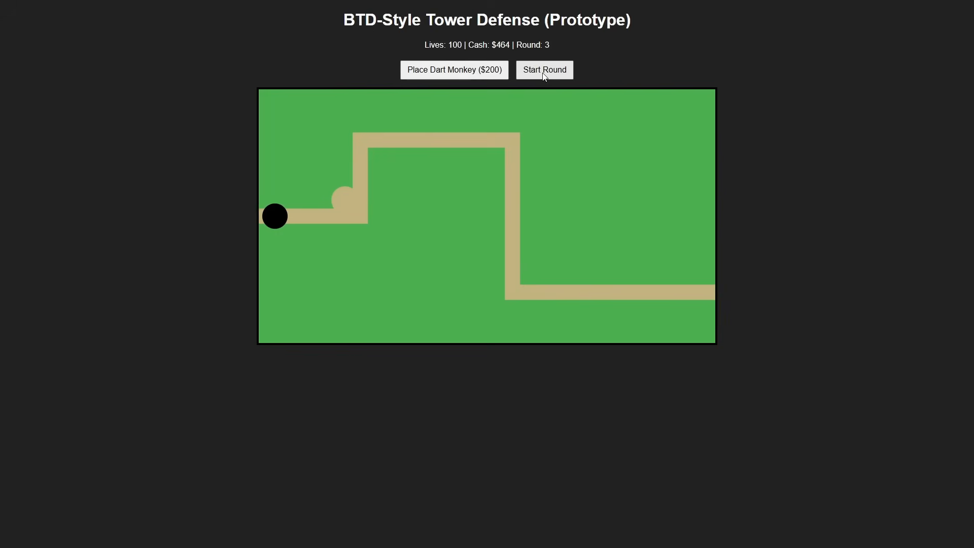
pyautogui.click(341, 174)
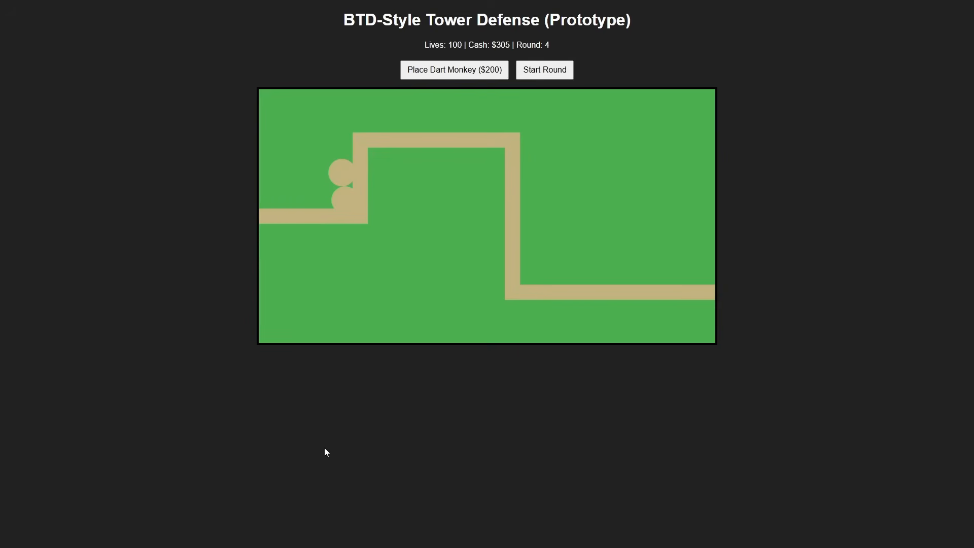
pyautogui.click(544, 69)
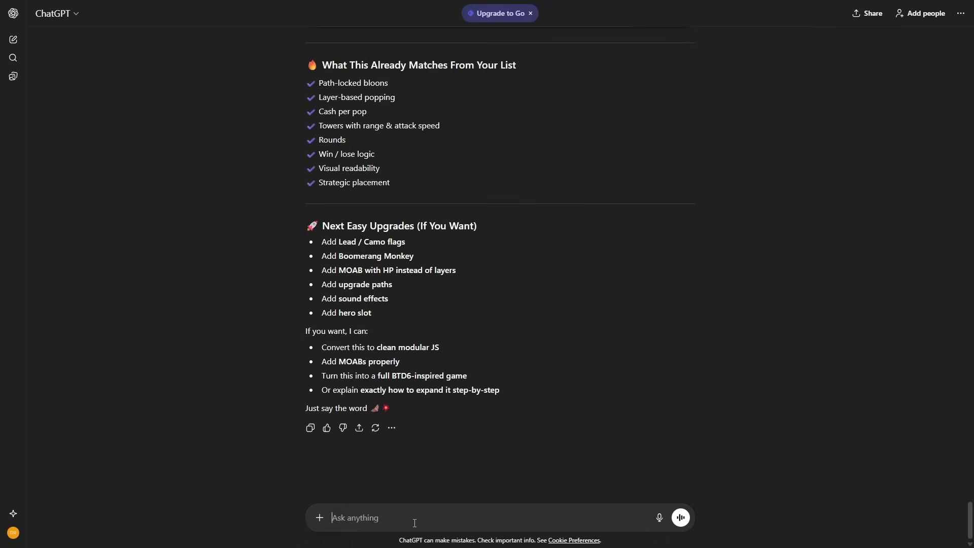
# Ask for a better GUI, bloons that look like bloons and upgrades, then view the improved code.
pyautogui.write('make the gui better and more interactive, add more monkeys, make the')
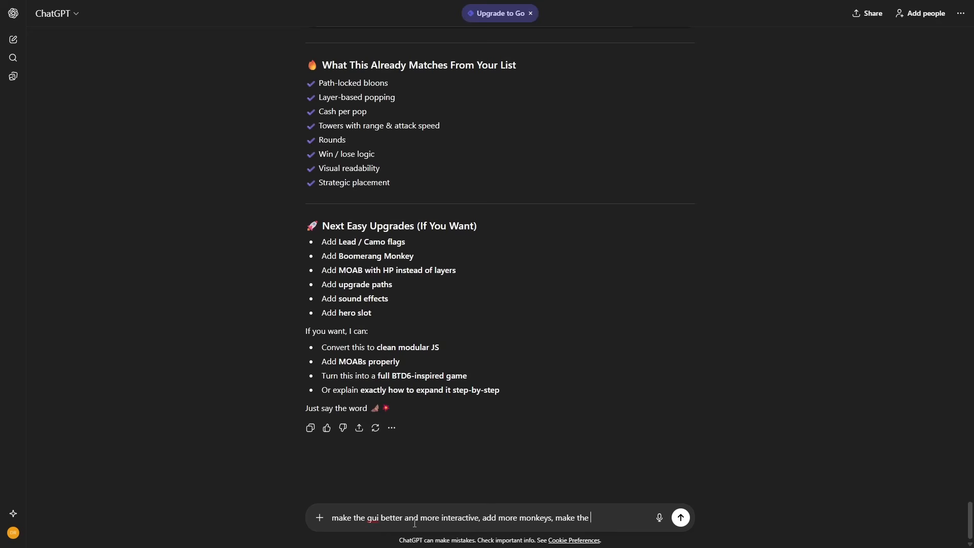
pyautogui.write('bloons actually look like bloons, add upgrades, and im')
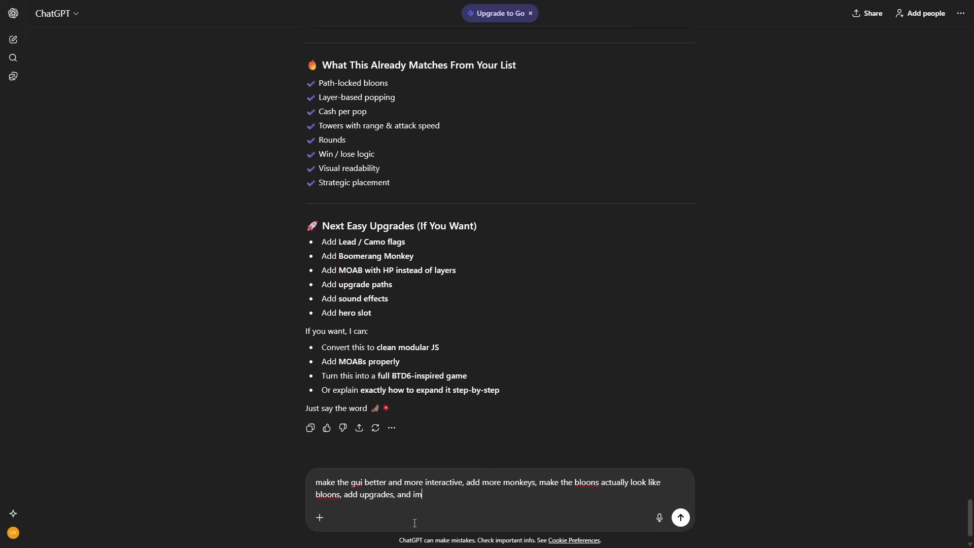
pyautogui.click(679, 517)
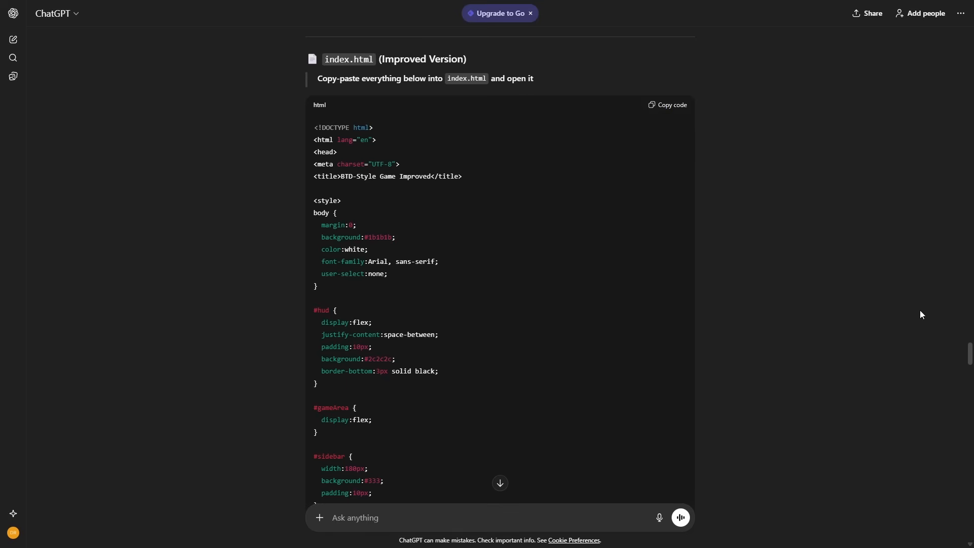
pyautogui.click(667, 105)
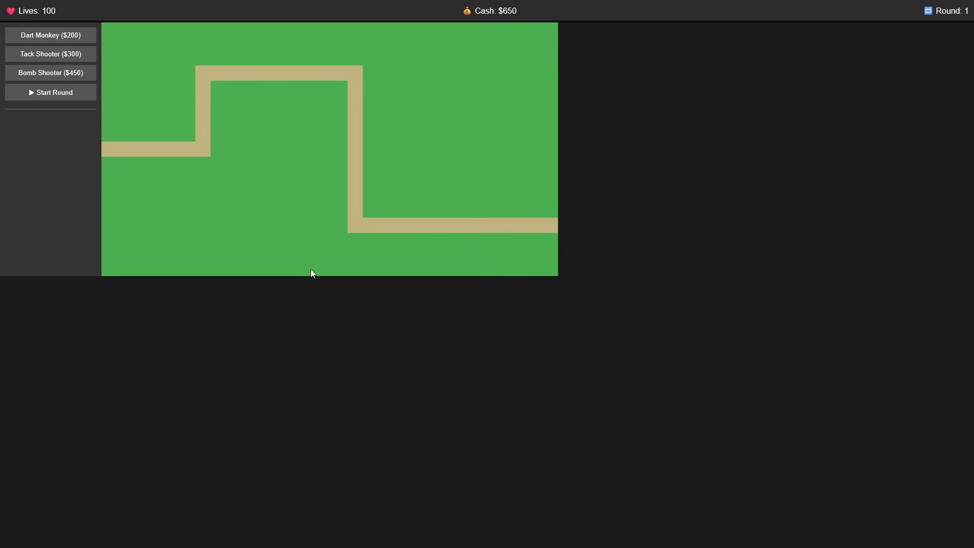
pyautogui.moveTo(147, 95)
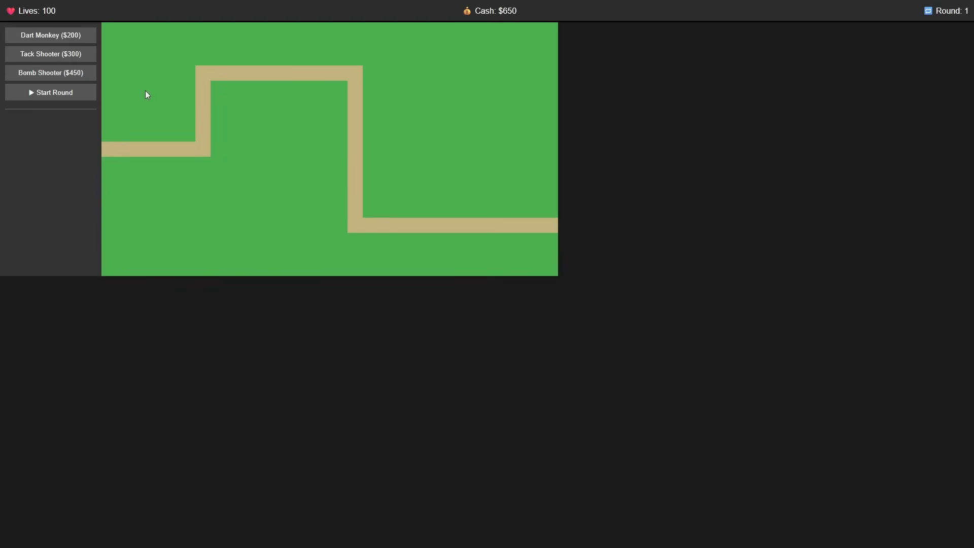
pyautogui.moveTo(220, 99)
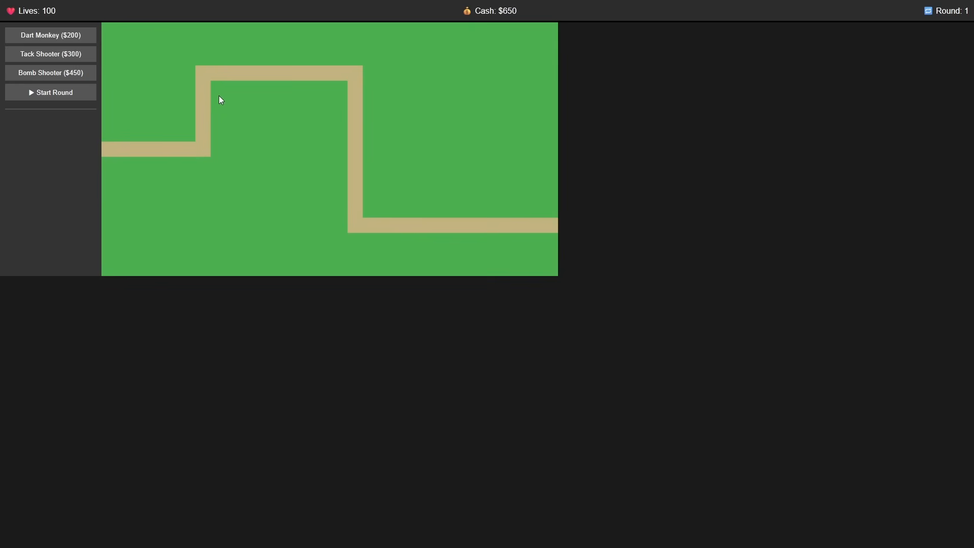
# Place a tower left of the path's first bend and start rounds through round 4.
pyautogui.click(180, 127)
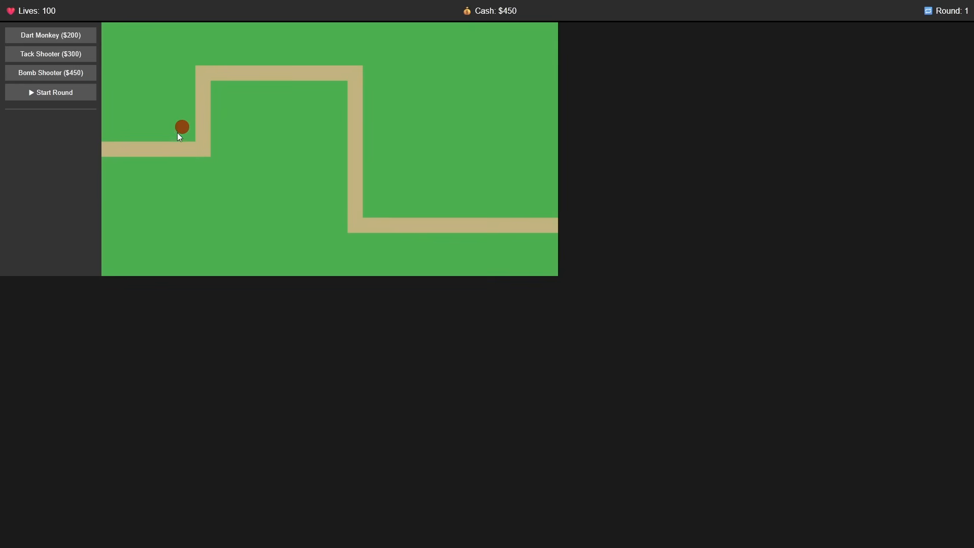
pyautogui.moveTo(83, 99)
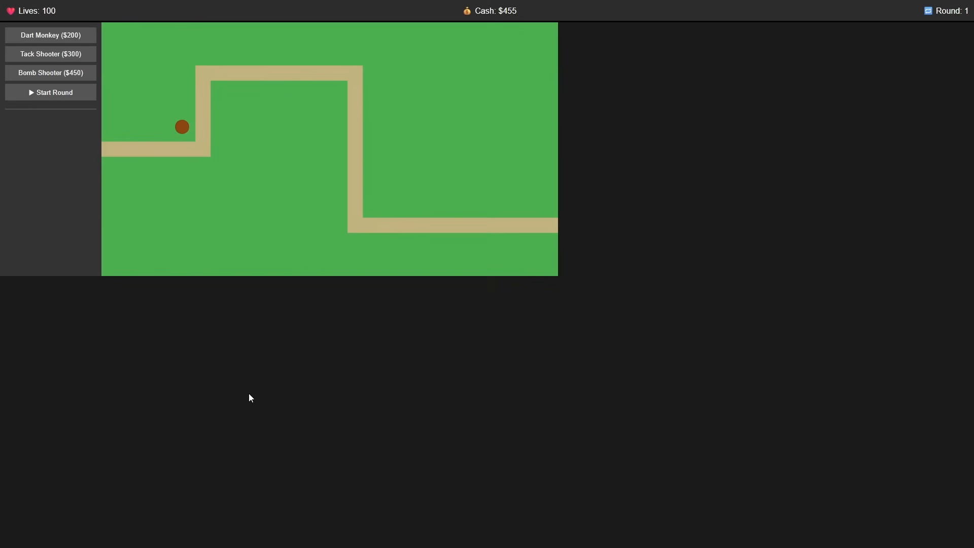
pyautogui.click(50, 91)
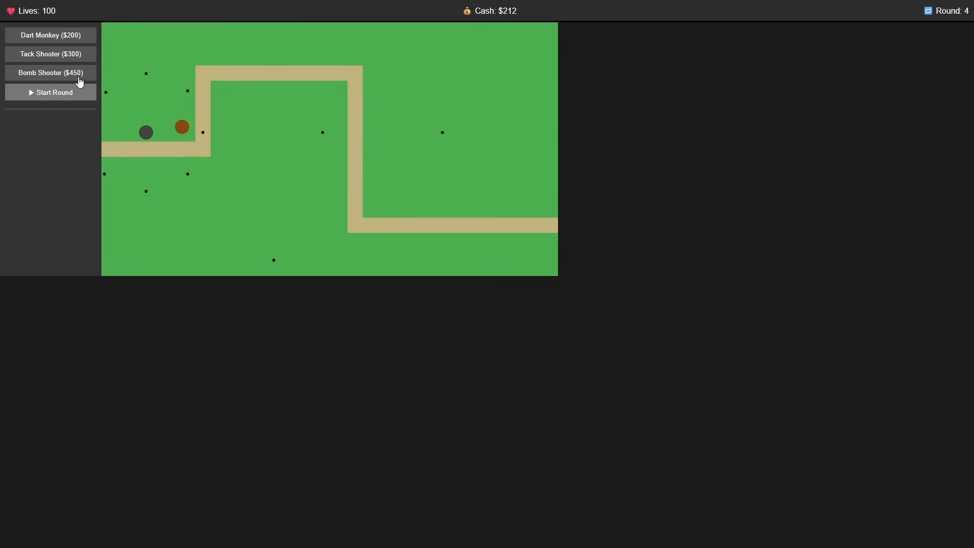
pyautogui.click(145, 133)
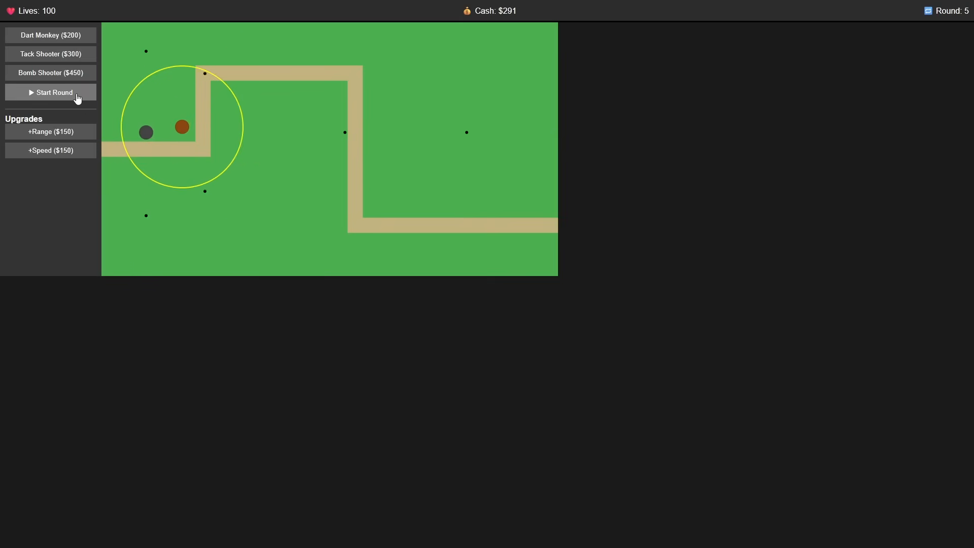
# Start rounds until round 6, then place another tower on the grass below the path.
pyautogui.click(50, 92)
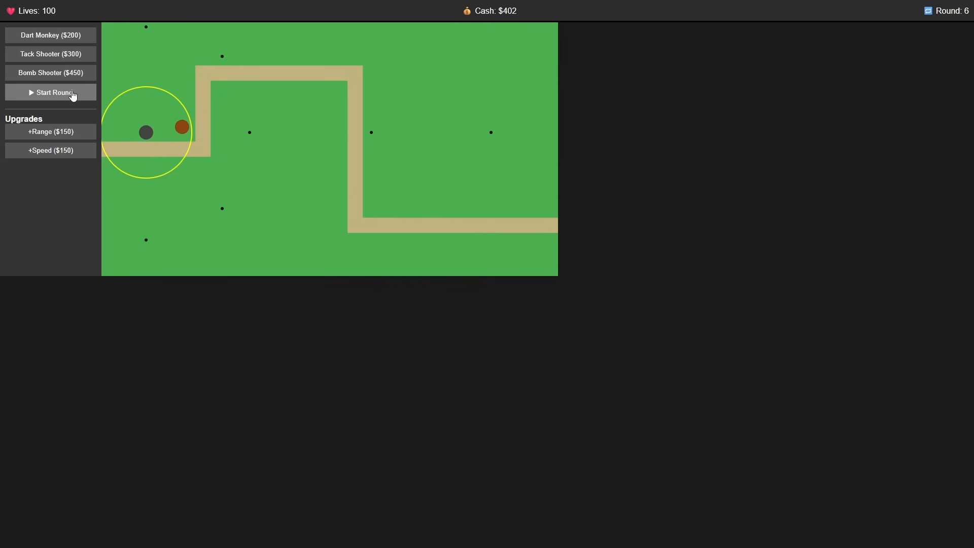
pyautogui.click(50, 92)
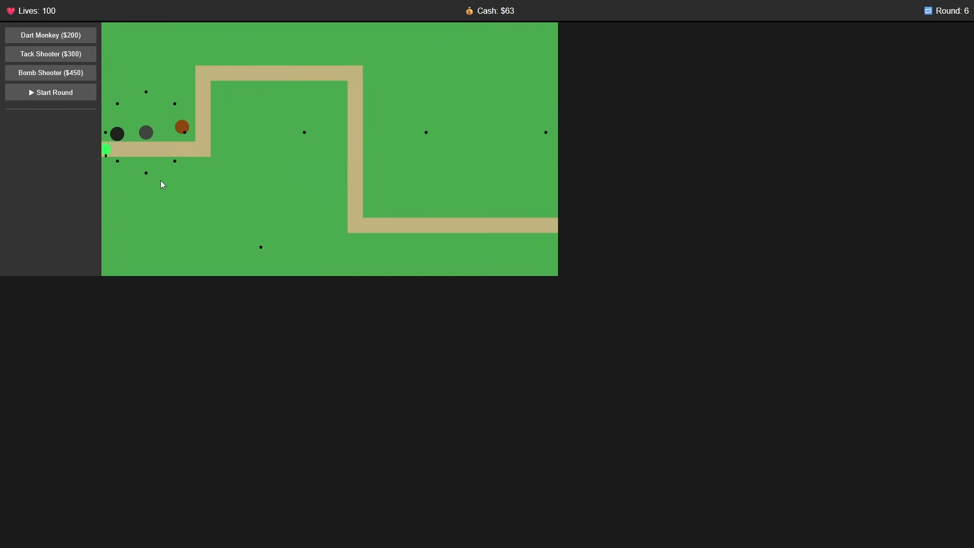
pyautogui.click(53, 92)
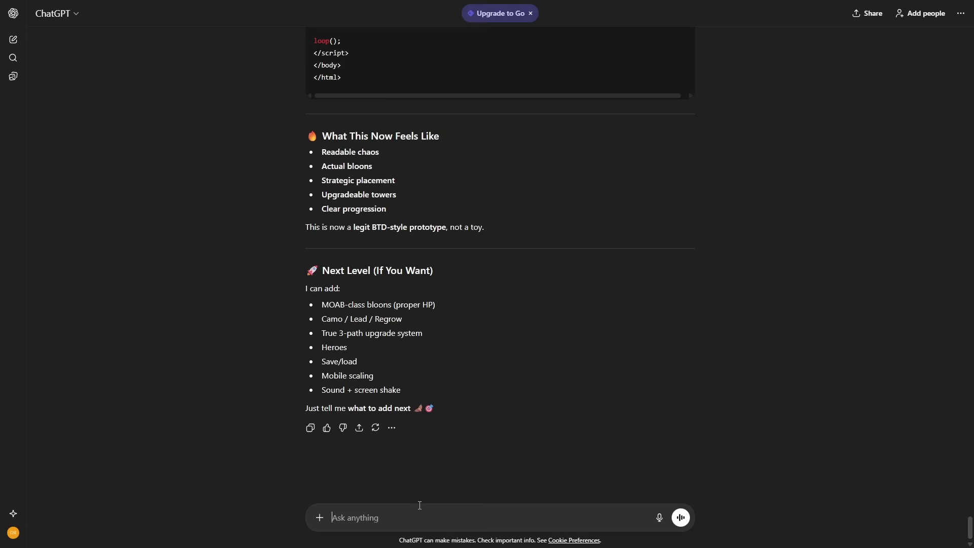
# Submit the working-upgrades, layered-bloons, full-screen and exploding-bomb request and scroll the new code.
pyautogui.write('make t')
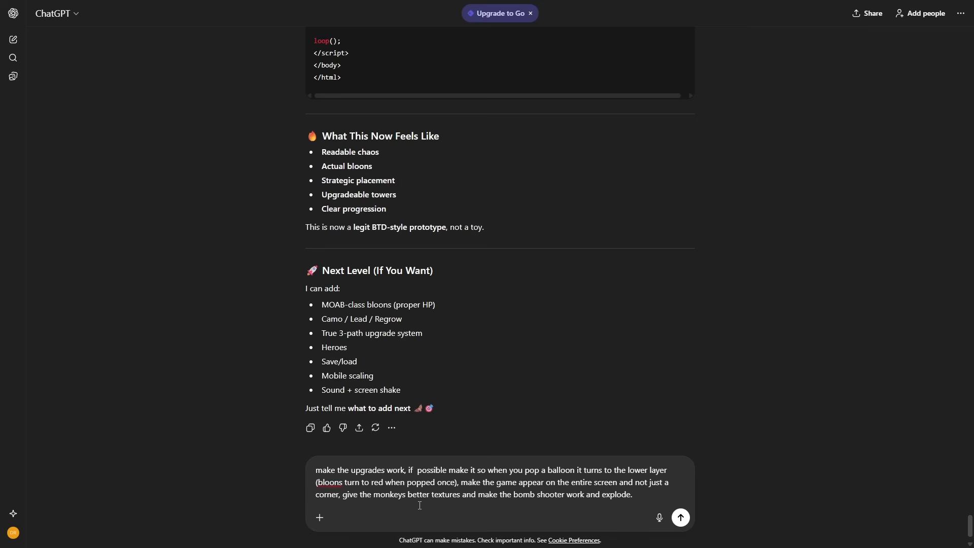
pyautogui.click(679, 517)
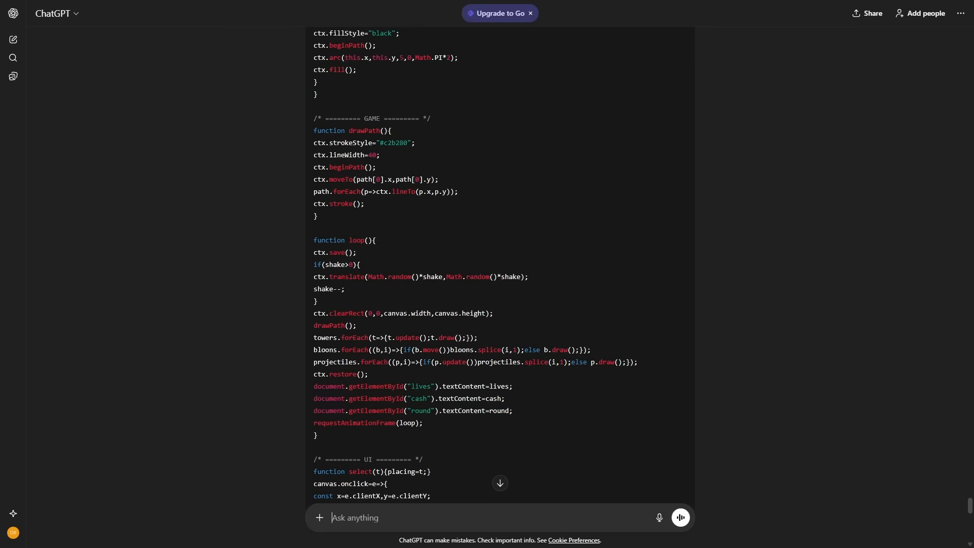
pyautogui.scroll(-3)
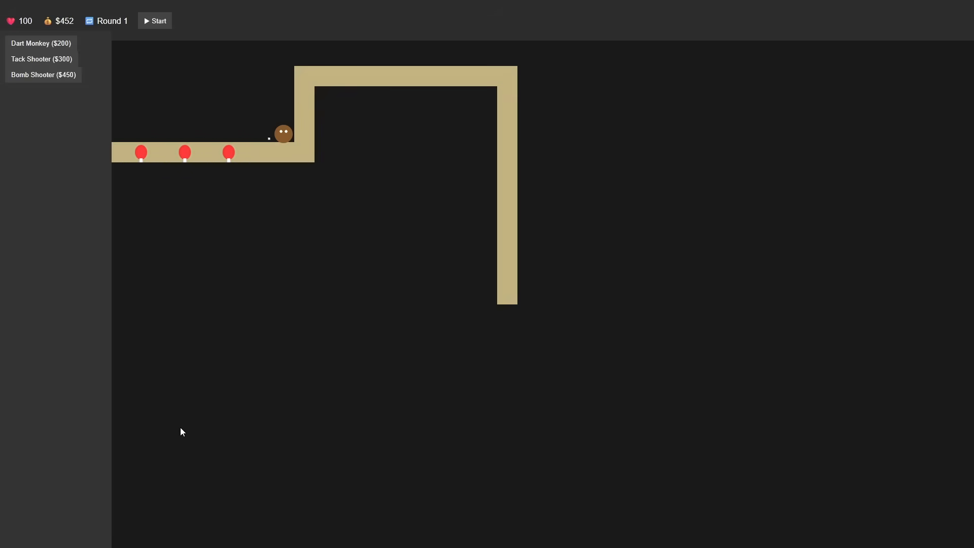
# Buy and place a Bomb Shooter, then select the corner dart monkey to view its upgrades.
pyautogui.click(155, 20)
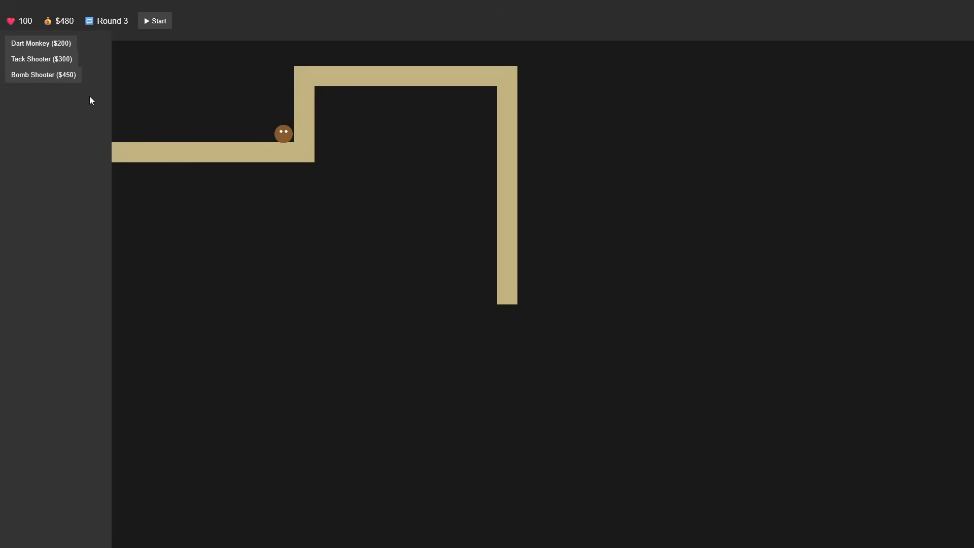
pyautogui.click(154, 21)
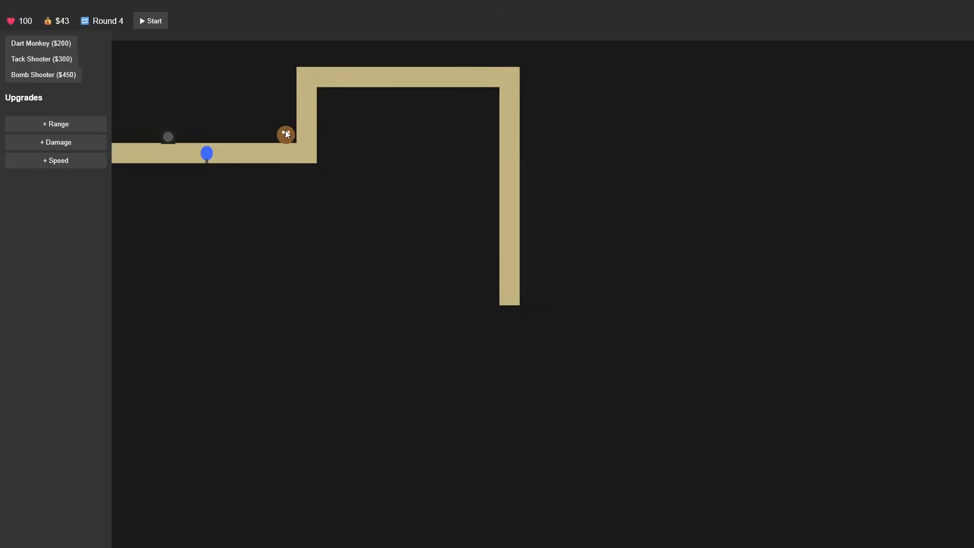
pyautogui.click(151, 21)
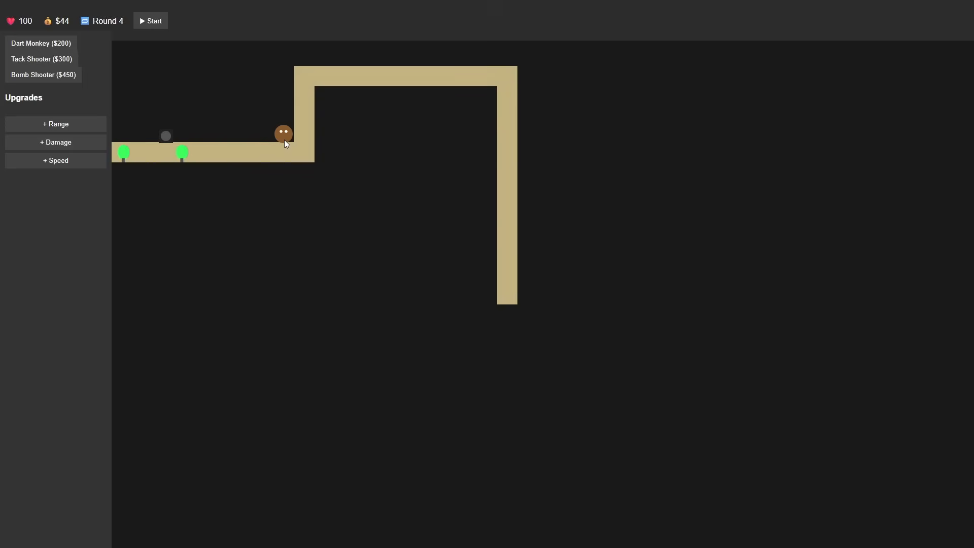
pyautogui.click(56, 142)
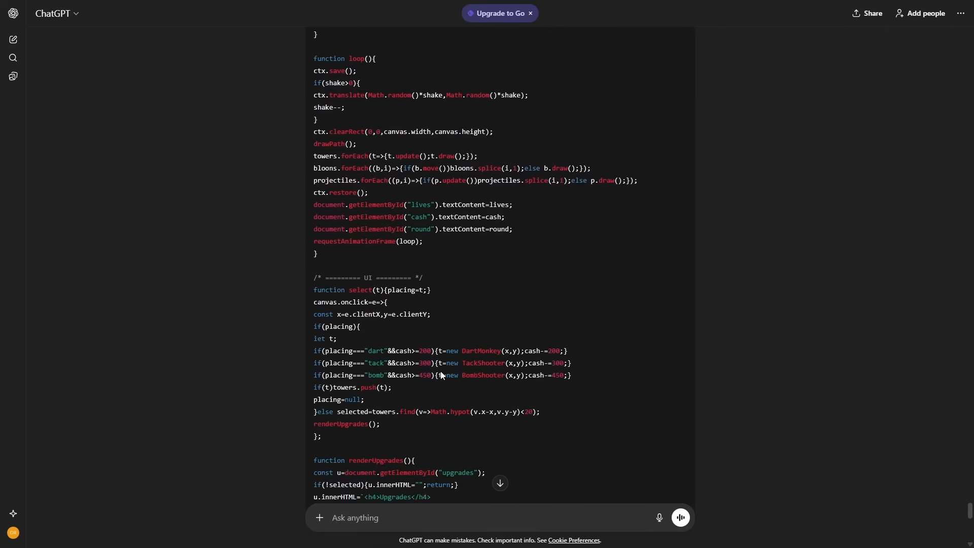
# Request the original map, better looks, truly working upgrades, test money and other needed improvements.
pyautogui.scroll(-3)
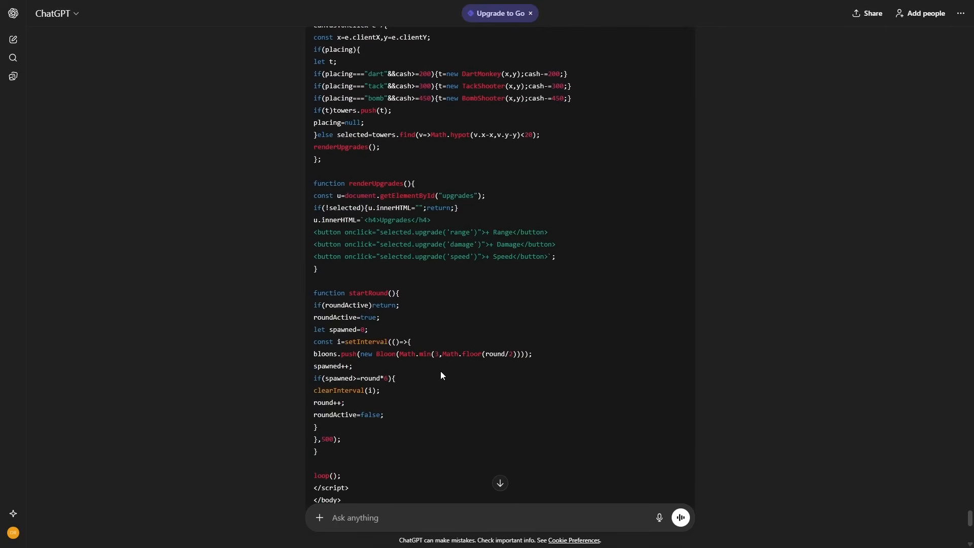
pyautogui.scroll(-3)
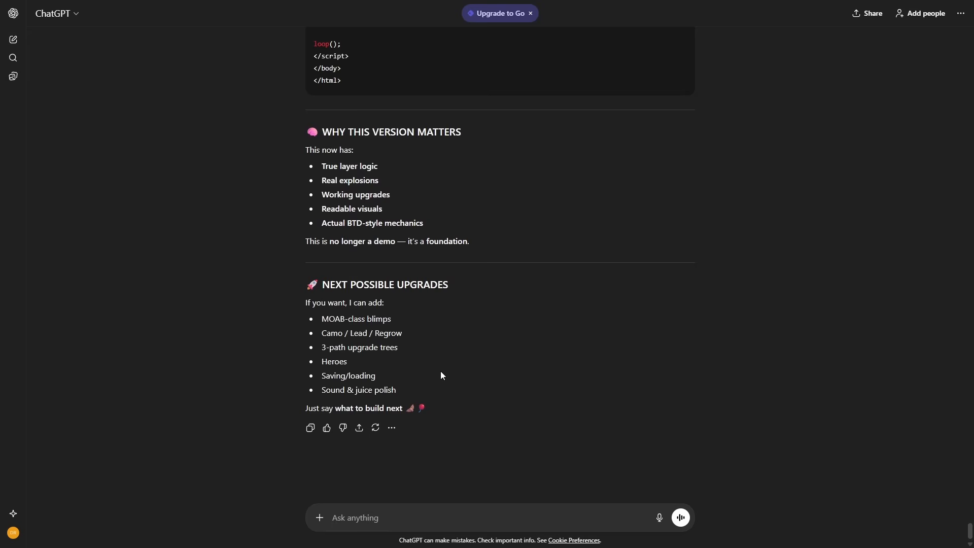
pyautogui.write('return the map to how it was before.')
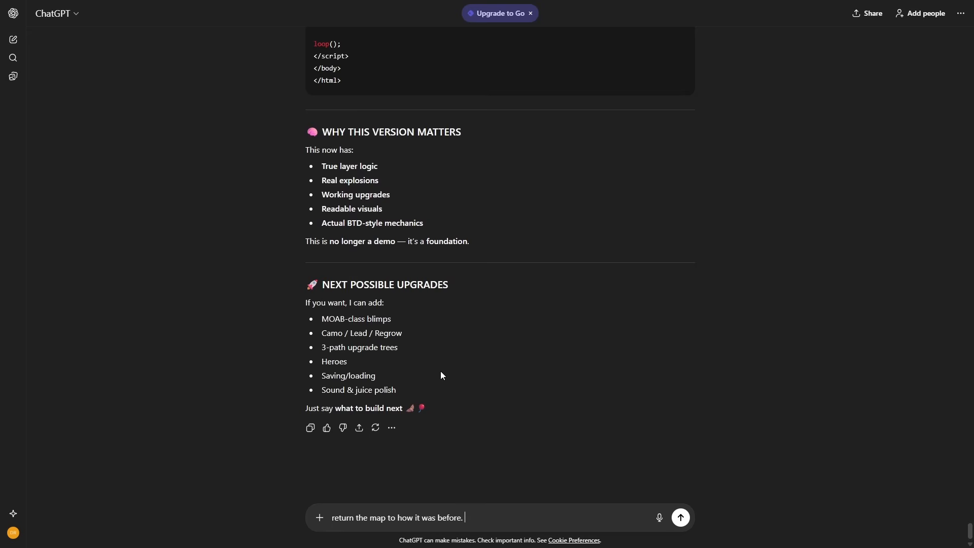
pyautogui.write('make the game look better.MAKE THE UPGRADES AACTUALLY WORK. give me a')
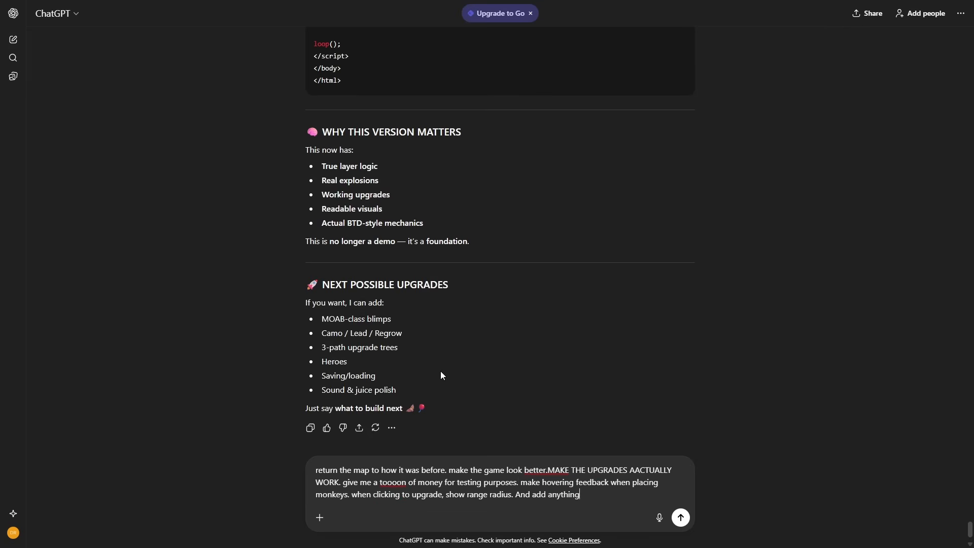
pyautogui.write('else you may feel needs upgrading')
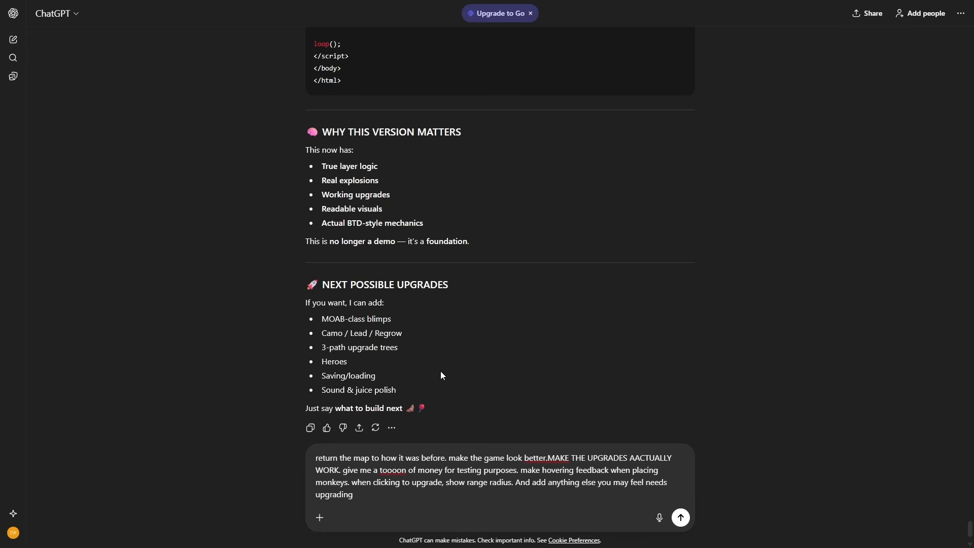
pyautogui.click(680, 517)
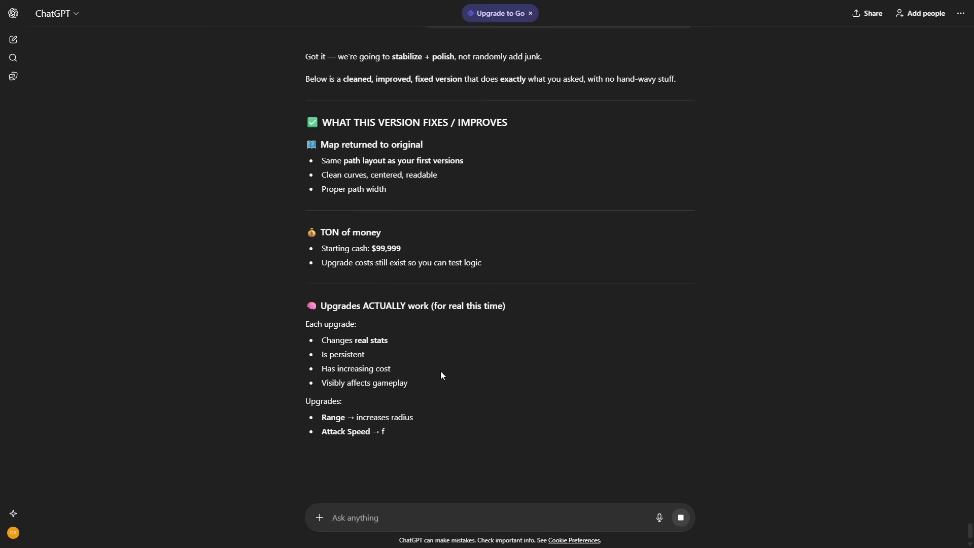
# Scroll through the polished response that restores the map with $99,999 cash.
pyautogui.scroll(-3)
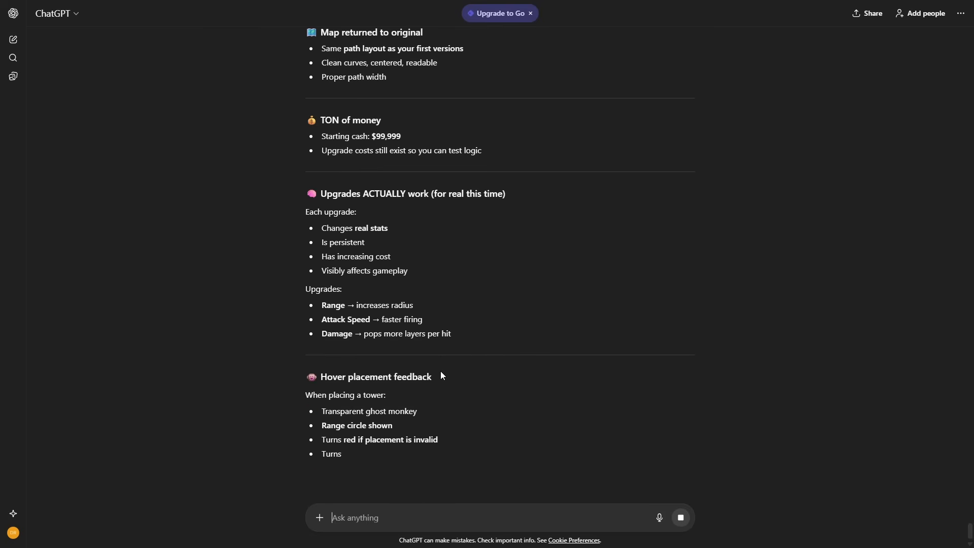
pyautogui.scroll(-3)
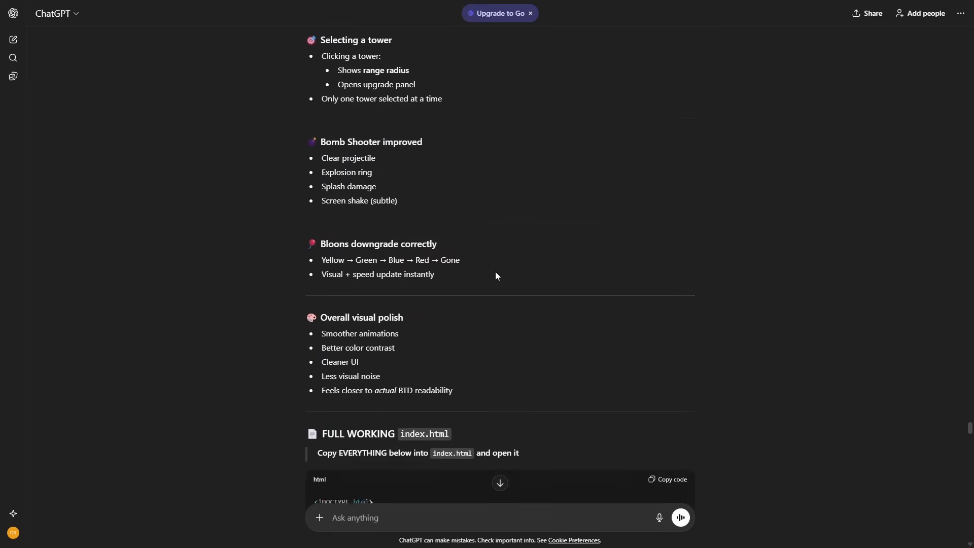
pyautogui.click(667, 479)
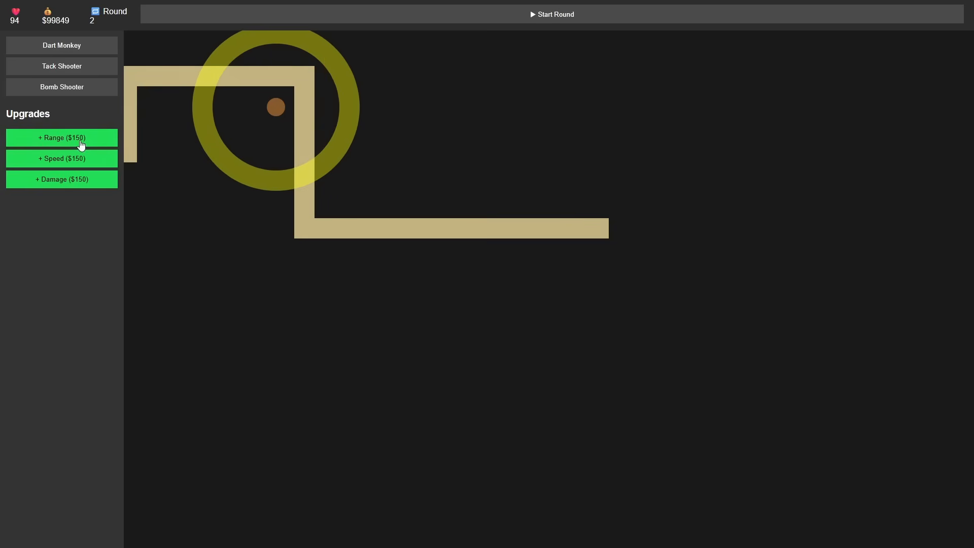
# Buy two range upgrades for the dart monkey so its ring covers the path corner.
pyautogui.click(62, 137)
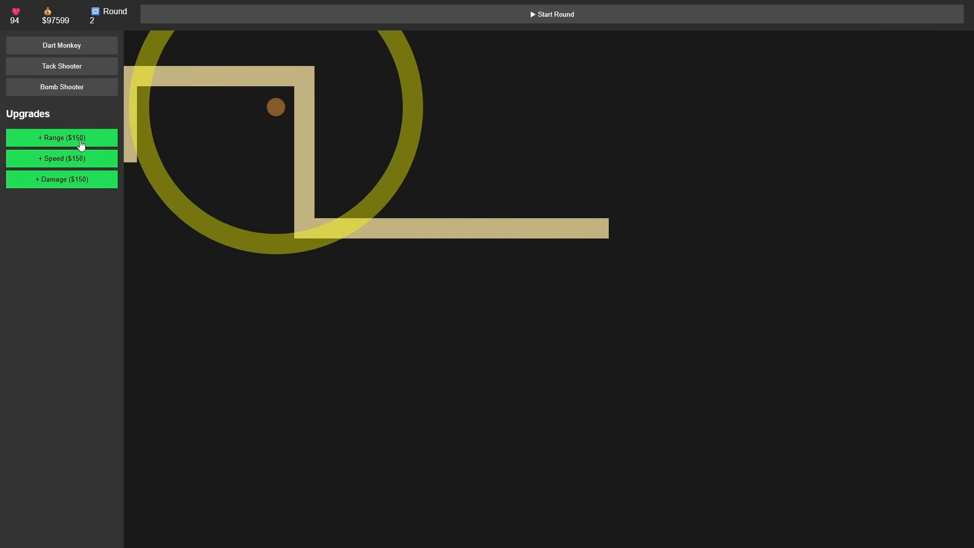
pyautogui.click(62, 137)
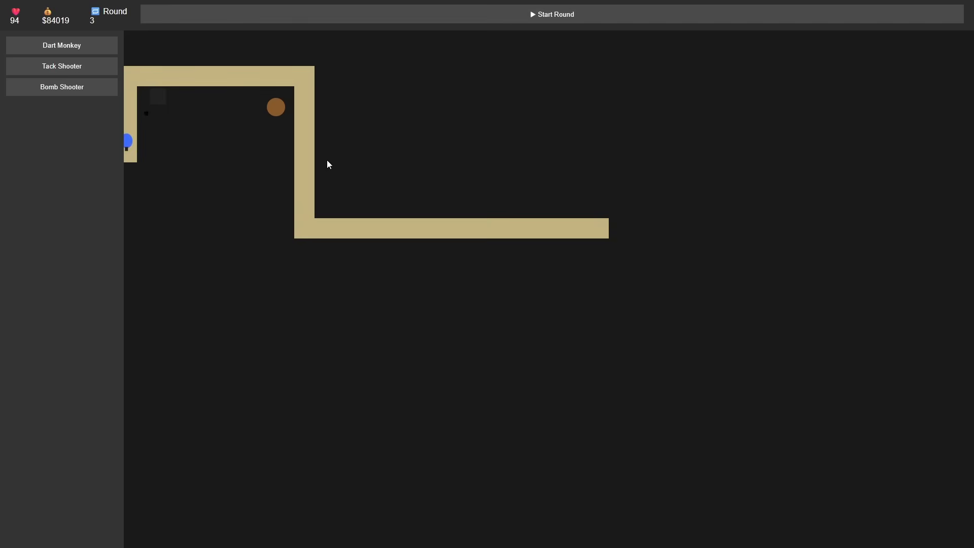
# Add a tower, select it to show its range, then buy upgrades including damage.
pyautogui.click(127, 141)
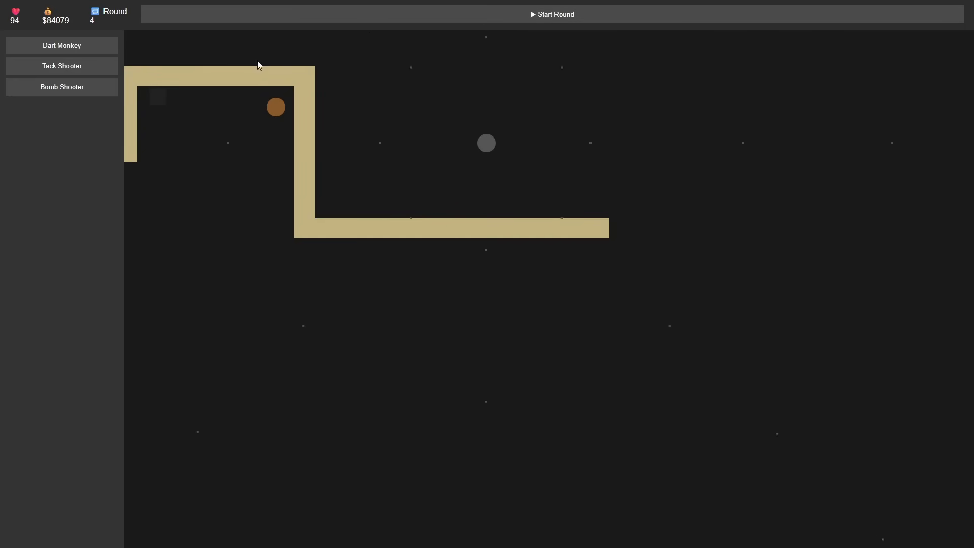
pyautogui.click(485, 143)
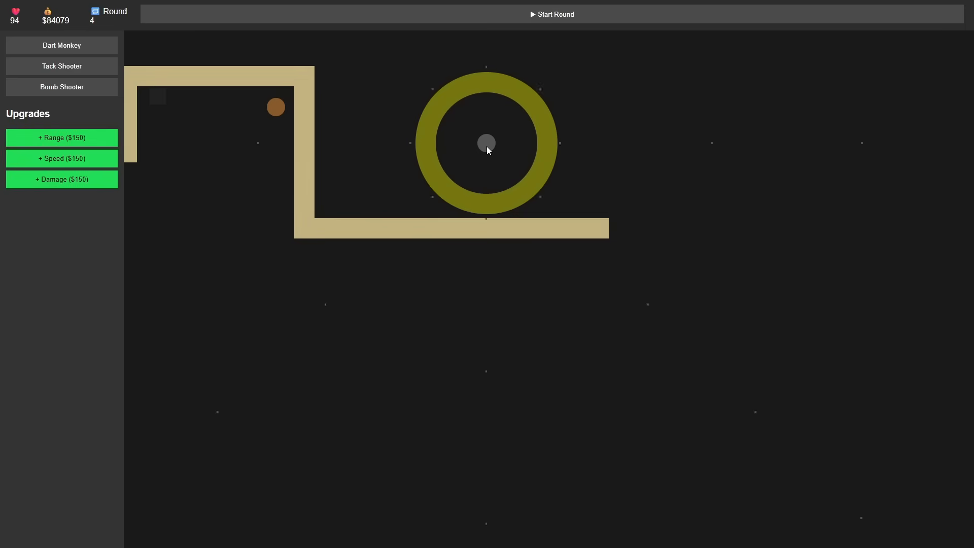
pyautogui.moveTo(508, 206)
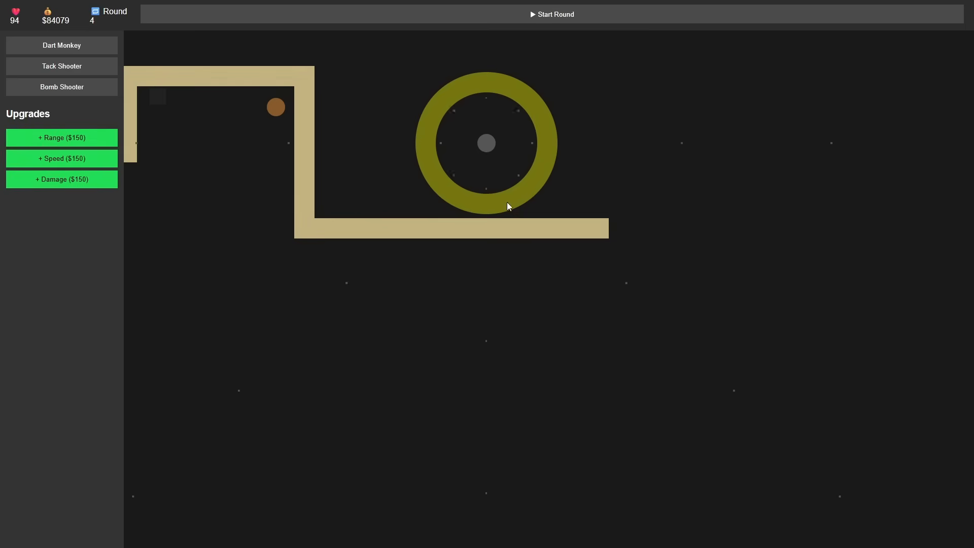
pyautogui.moveTo(451, 276)
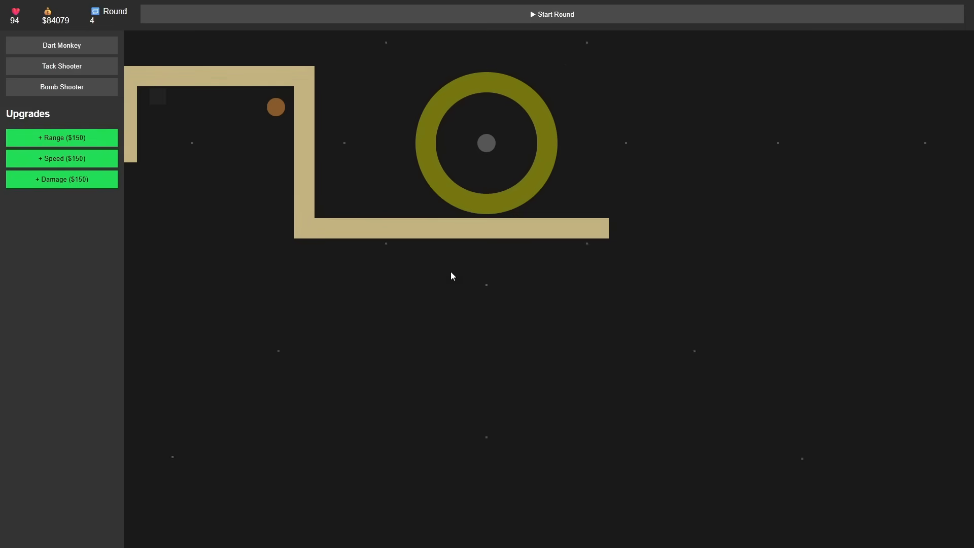
pyautogui.click(61, 158)
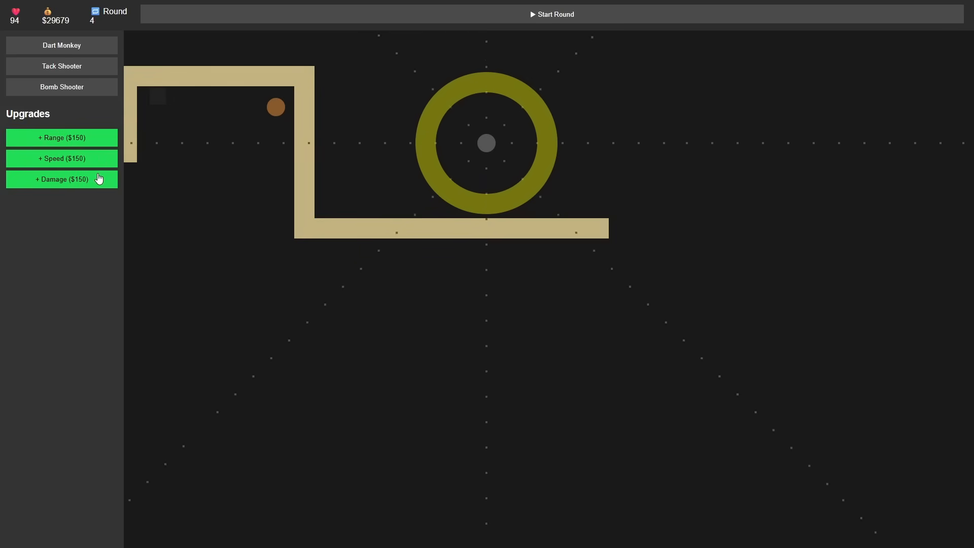
pyautogui.click(61, 179)
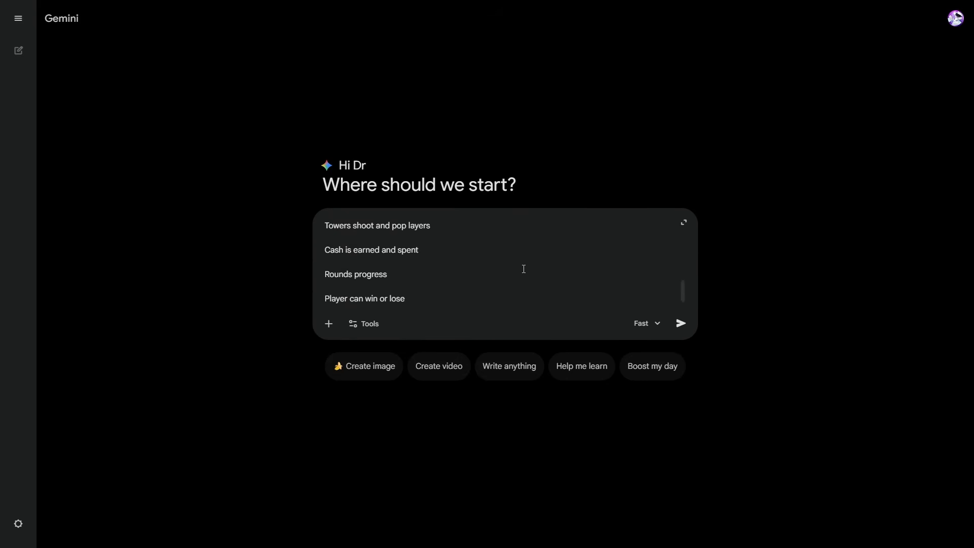
# Send the pasted BTD6 concept to Gemini and scroll through the returned HTML code.
pyautogui.click(680, 323)
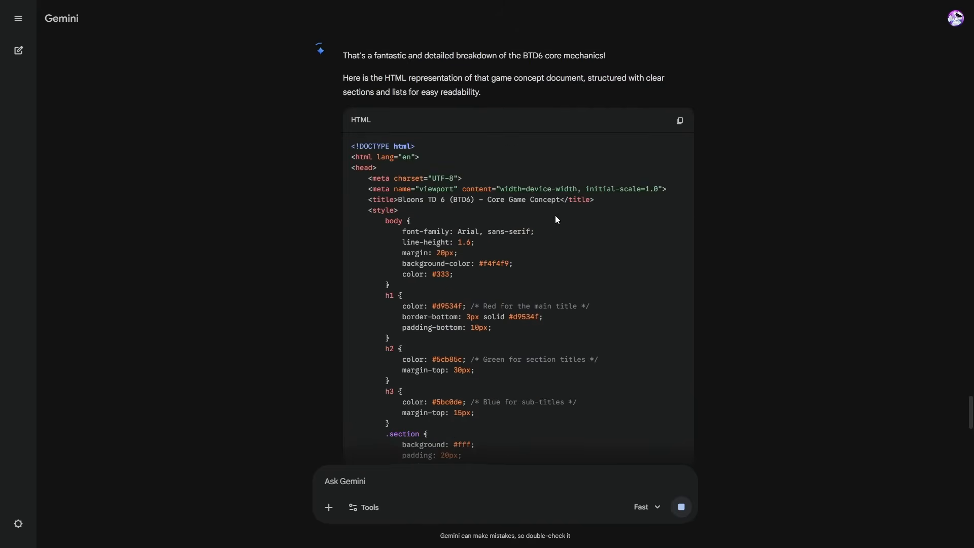
pyautogui.scroll(-3)
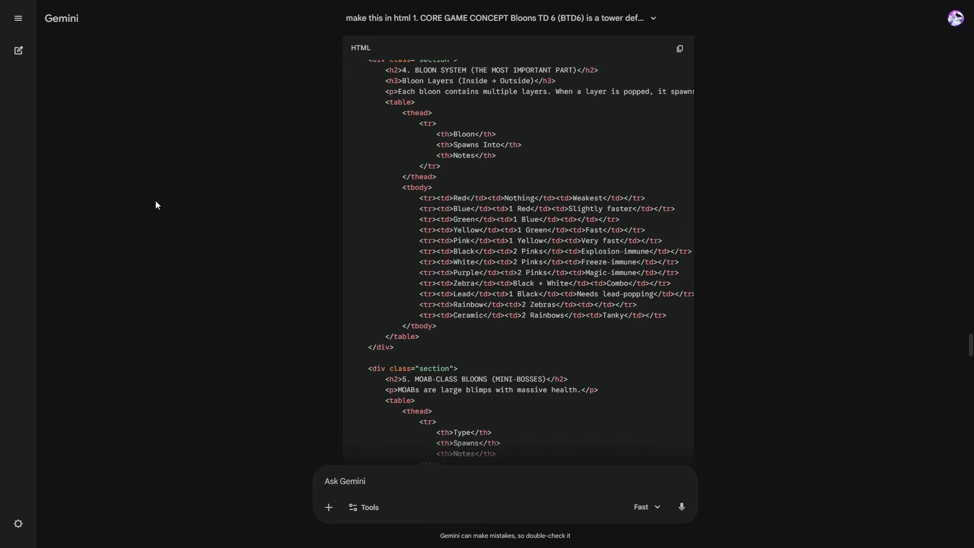
pyautogui.scroll(-3)
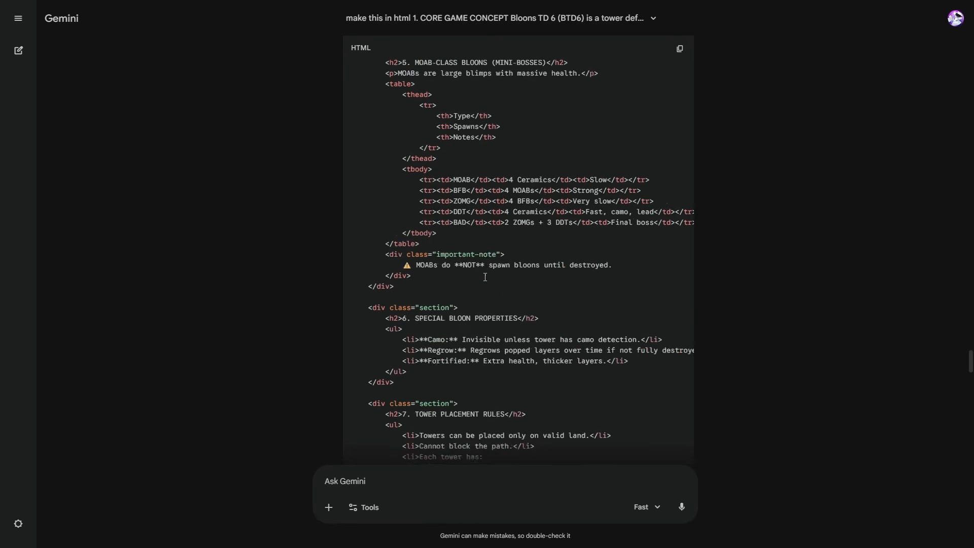
pyautogui.scroll(-3)
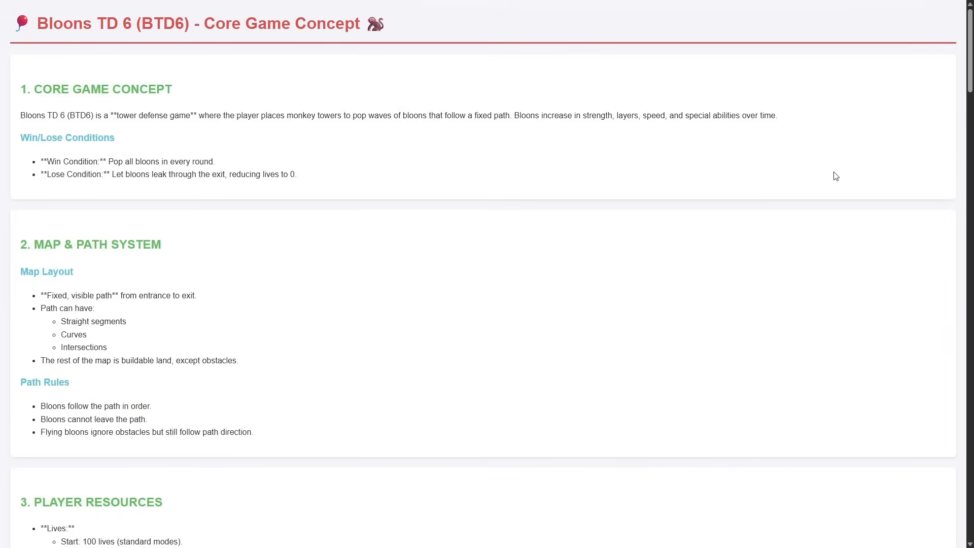
pyautogui.moveTo(808, 173)
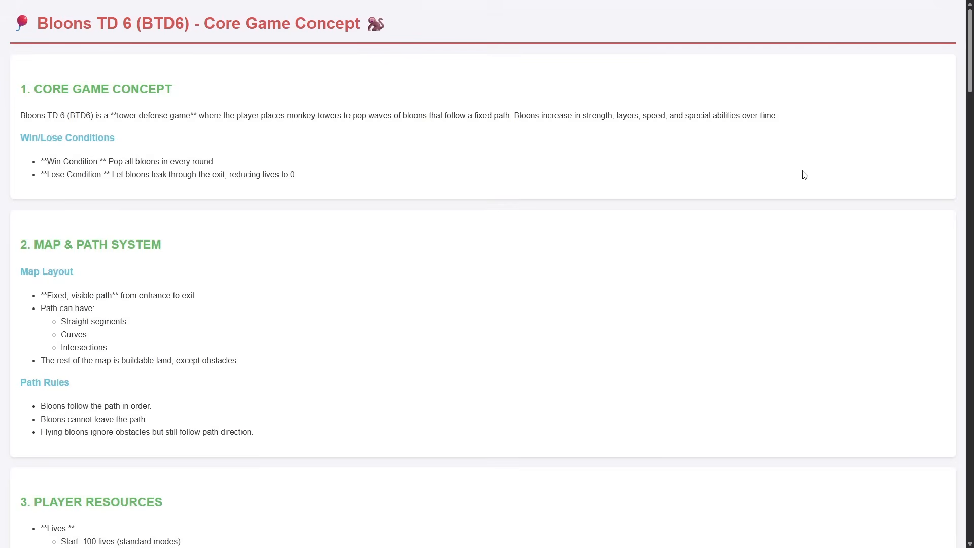
# Scroll the rendered Bloons TD 6 concept page down to the section 18 checklist.
pyautogui.scroll(-3)
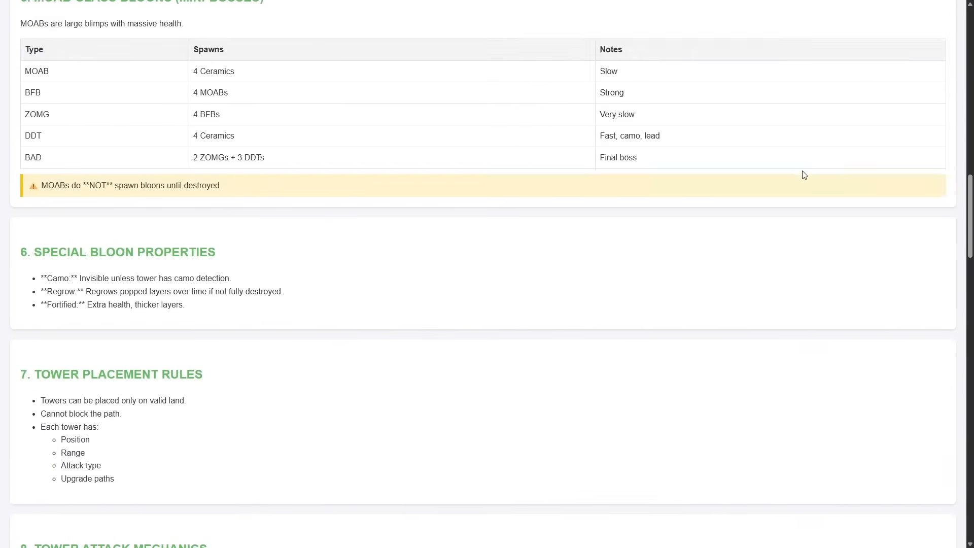
pyautogui.scroll(-3)
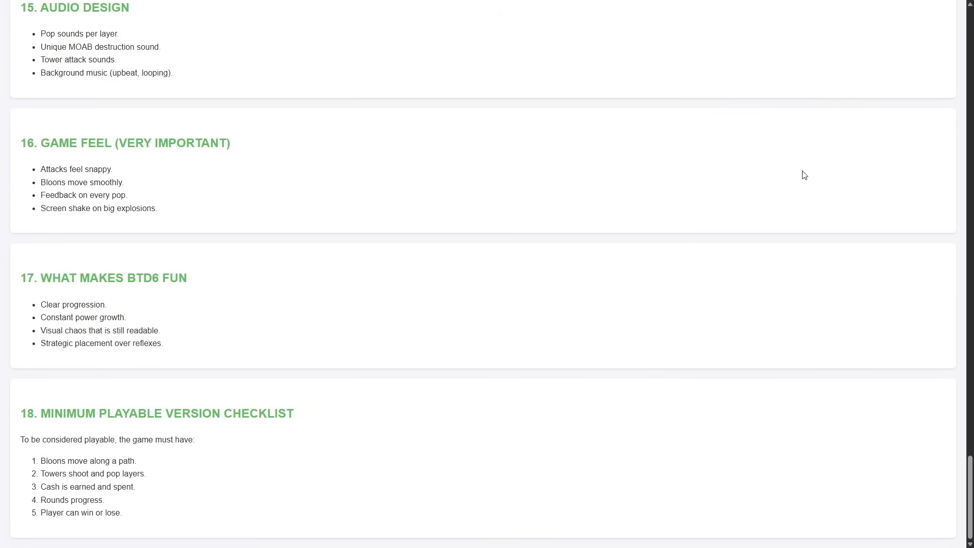
pyautogui.scroll(-3)
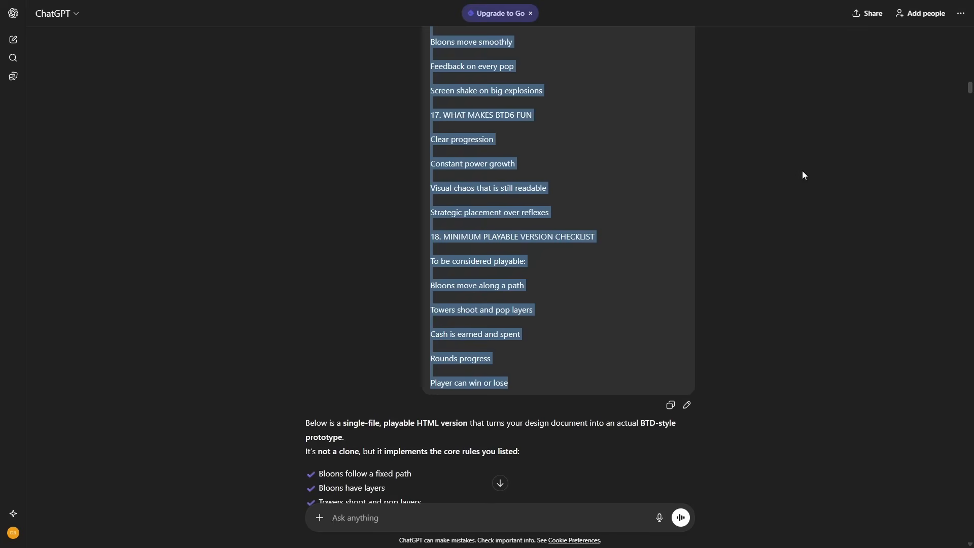
# Ask Gemini to 'make a game in html with the info'.
pyautogui.scroll(-3)
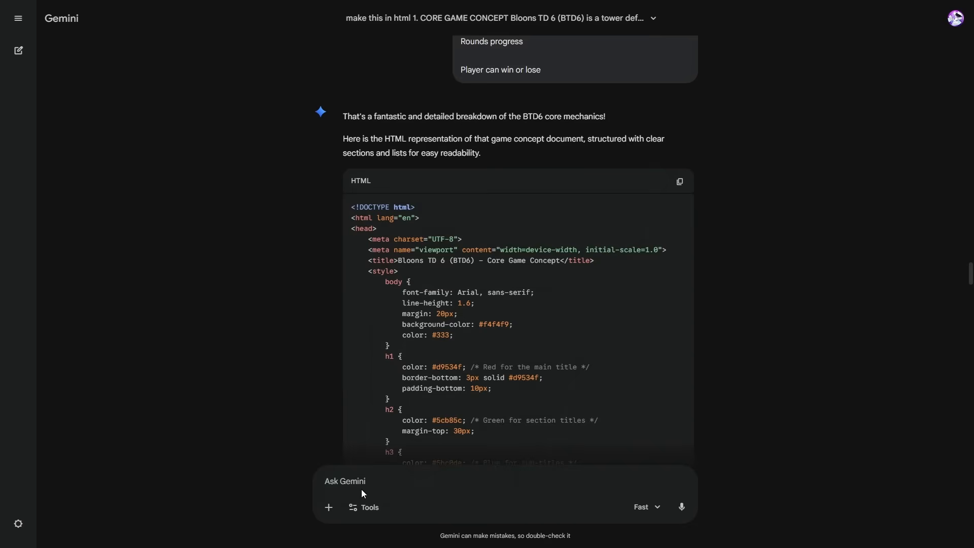
pyautogui.write('make a c')
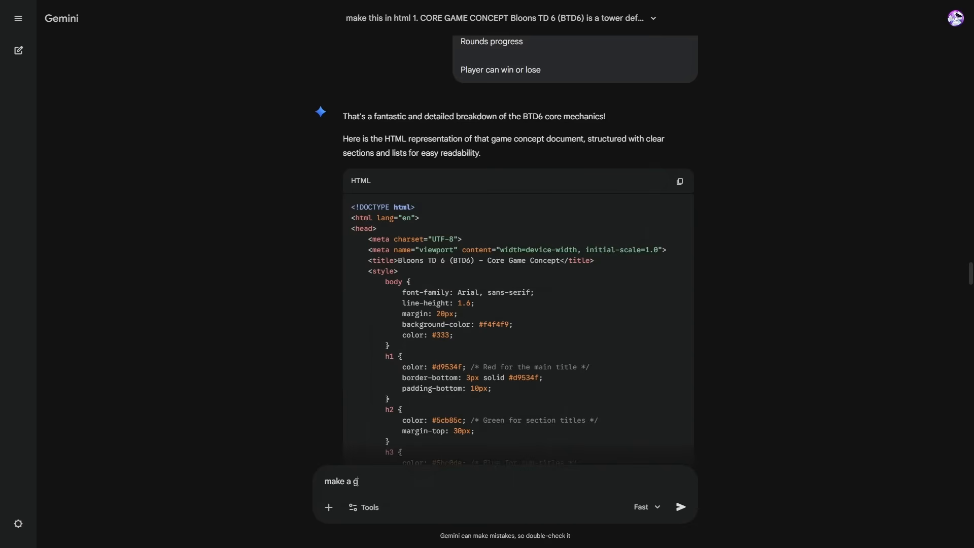
pyautogui.write('ame in html with the info')
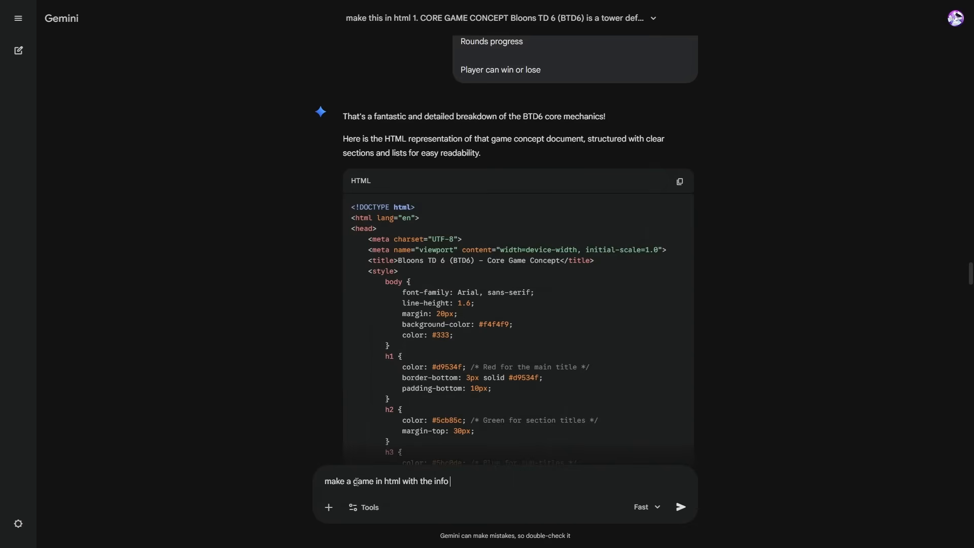
pyautogui.click(680, 506)
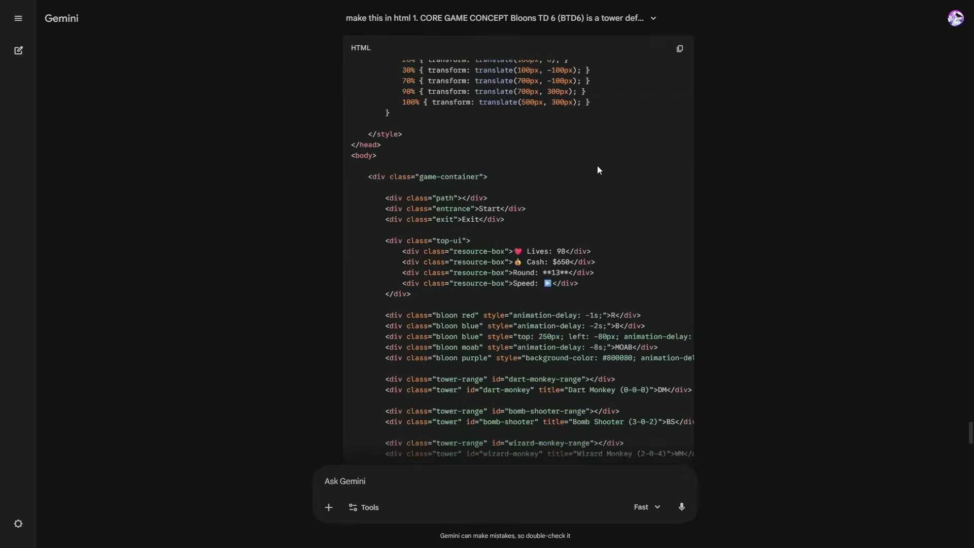
# Urge Gemini's Thinking with 3 Pro model to build a real playable game, then copy the code.
pyautogui.scroll(-3)
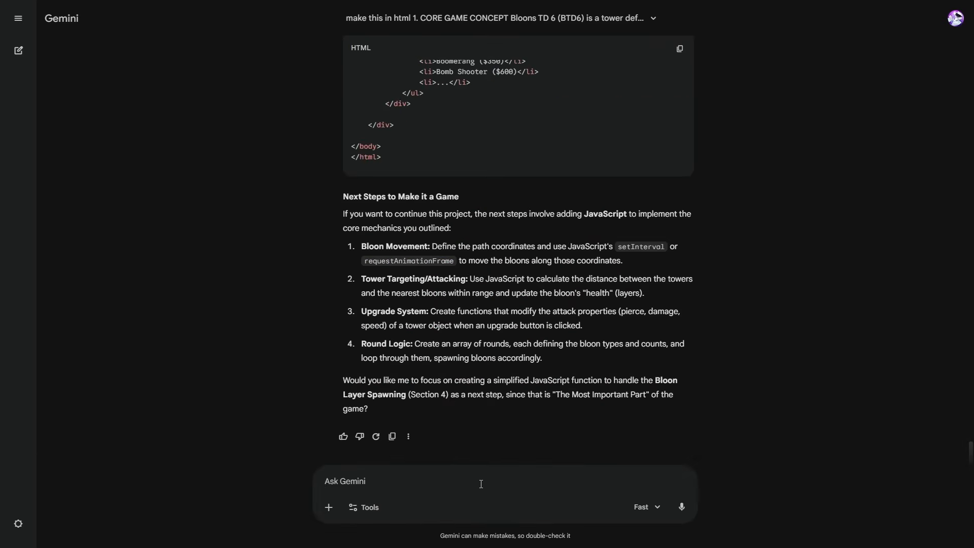
pyautogui.write('please make as c')
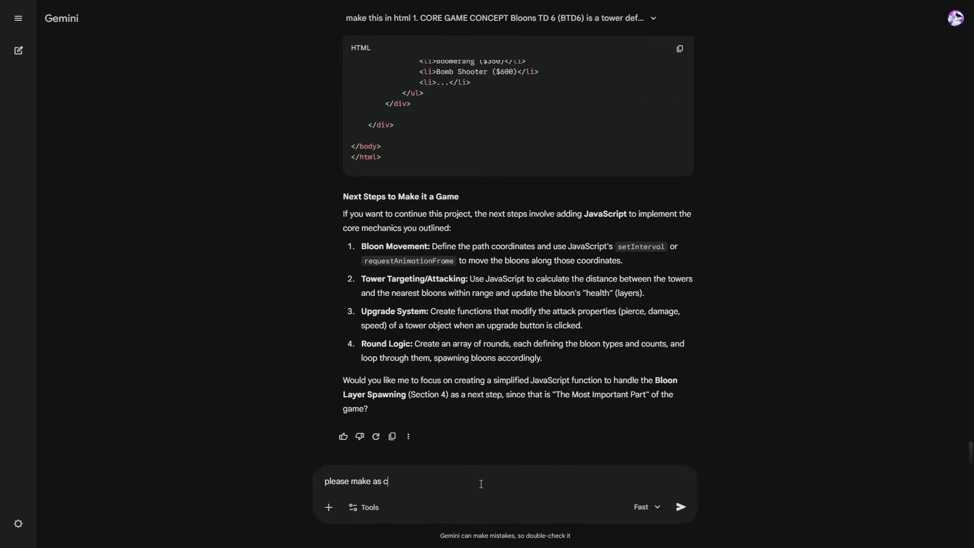
pyautogui.click(644, 506)
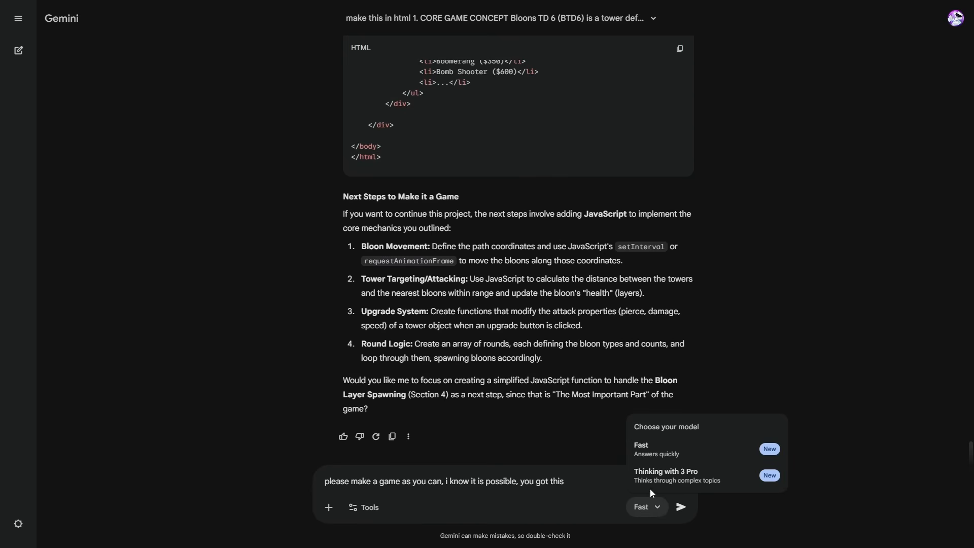
pyautogui.click(664, 475)
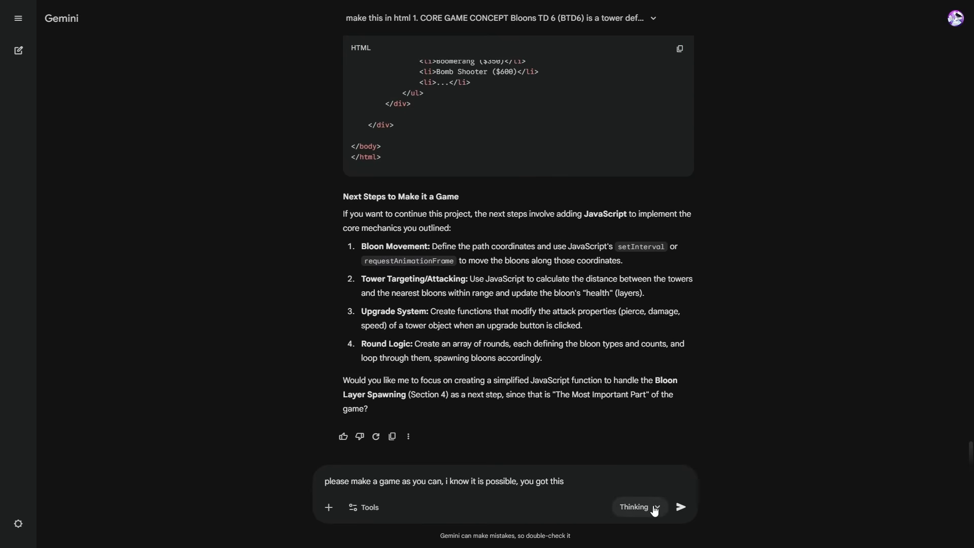
pyautogui.click(680, 506)
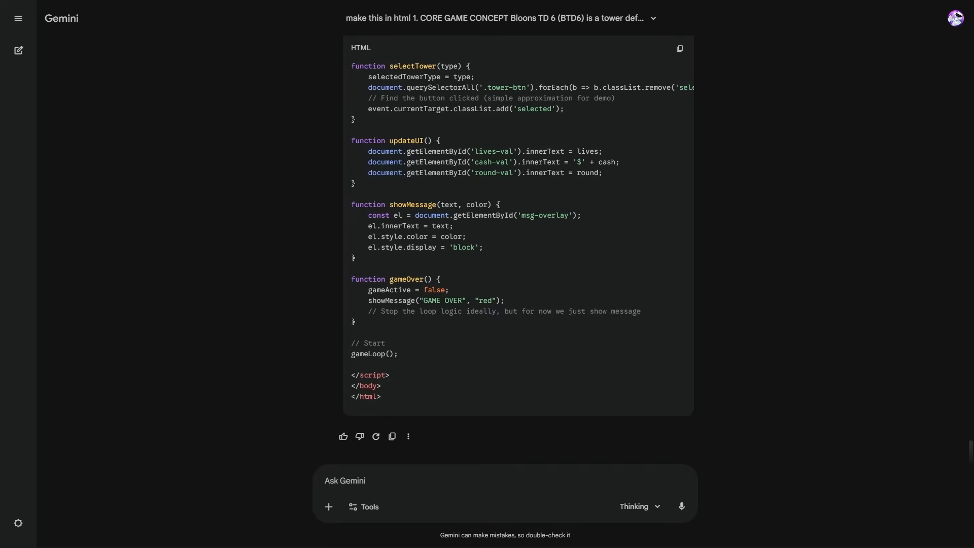
pyautogui.click(679, 48)
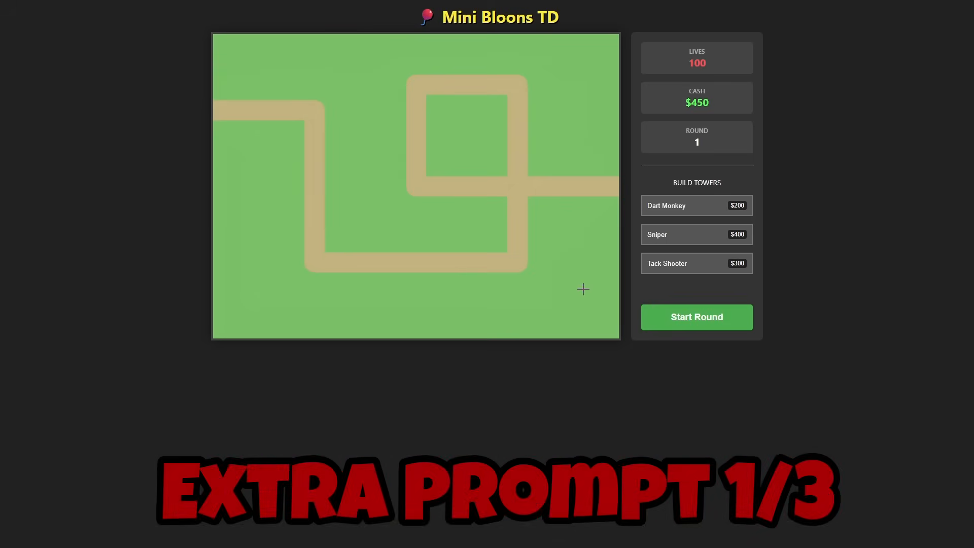
pyautogui.moveTo(439, 177)
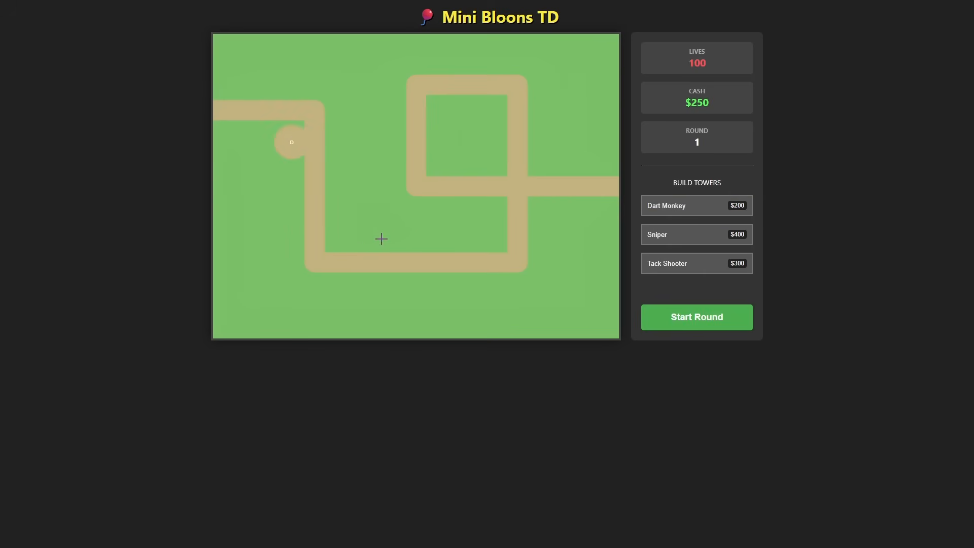
# Play through the first three rounds of Mini Bloons TD.
pyautogui.click(696, 317)
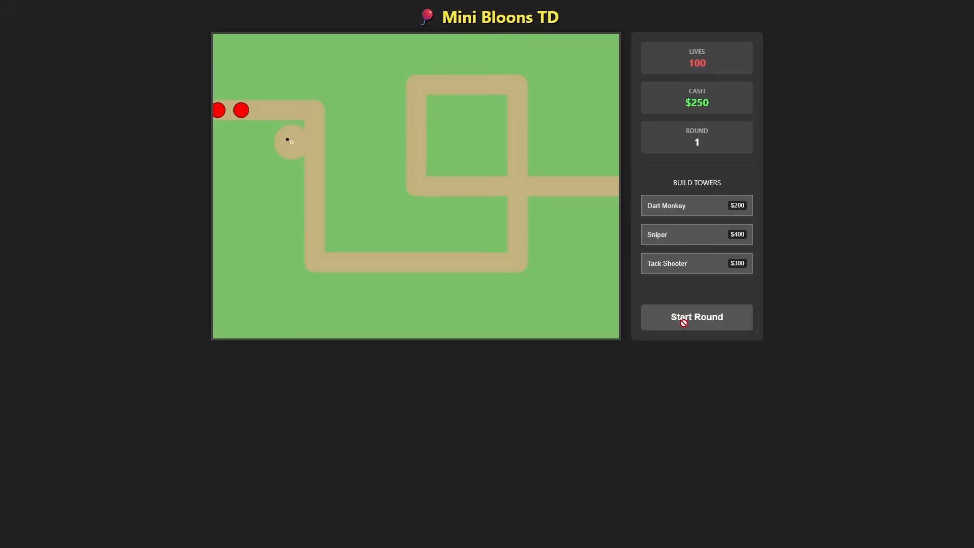
pyautogui.click(696, 316)
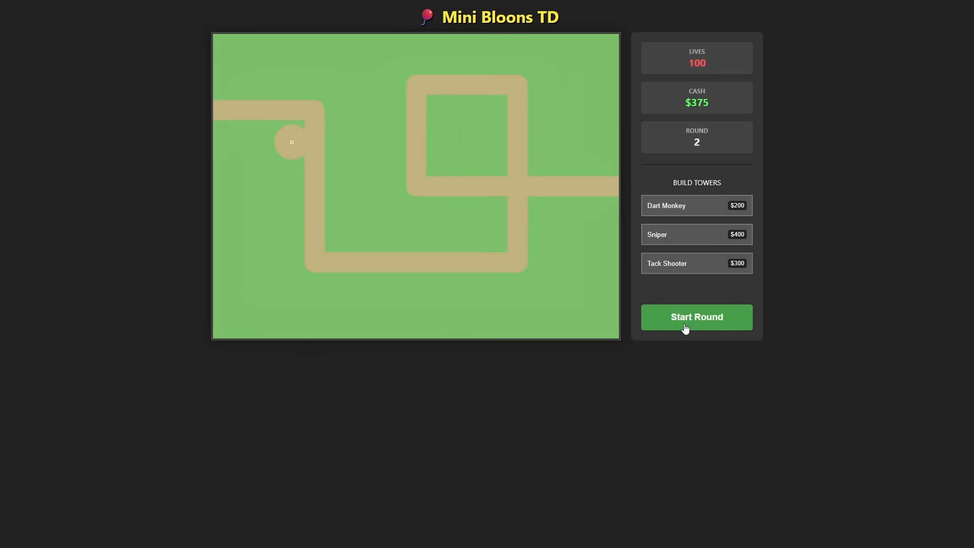
pyautogui.click(696, 317)
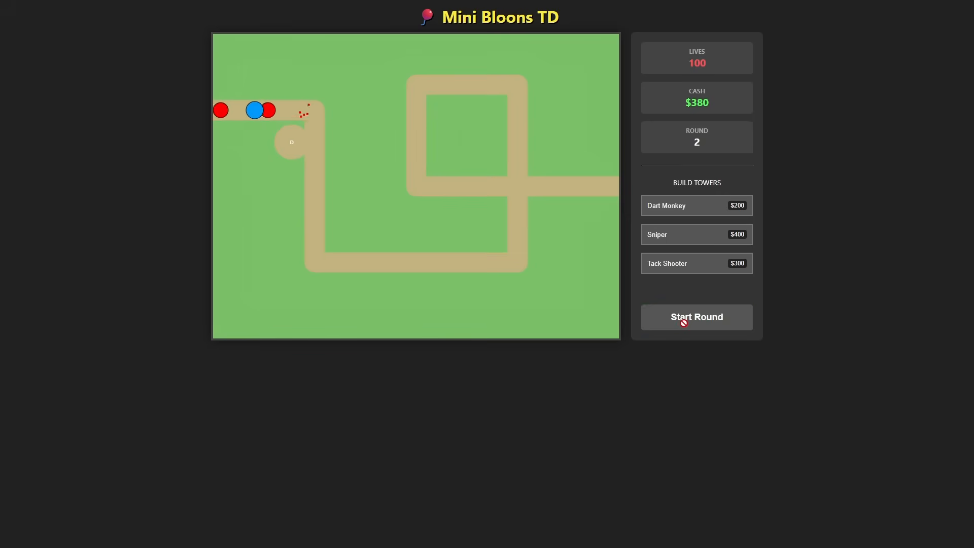
pyautogui.click(695, 316)
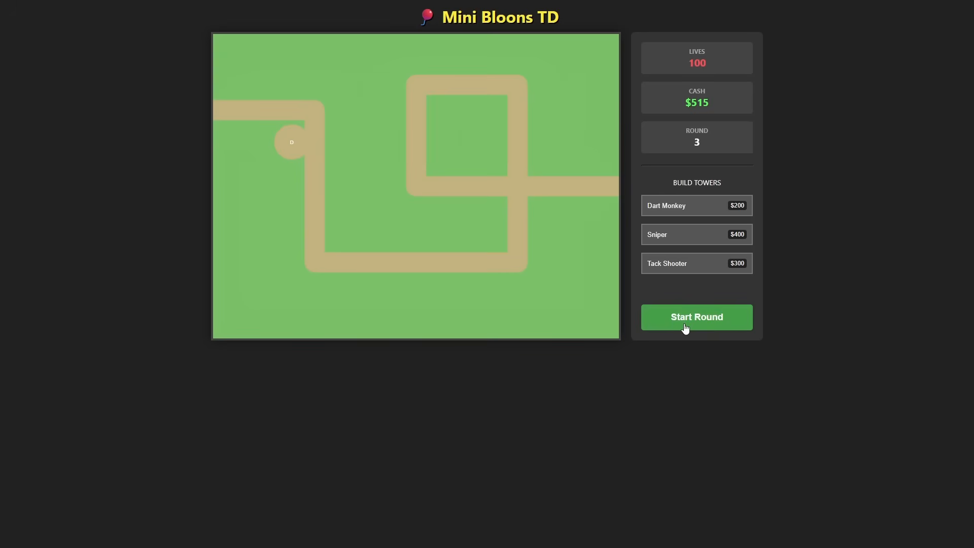
pyautogui.click(696, 317)
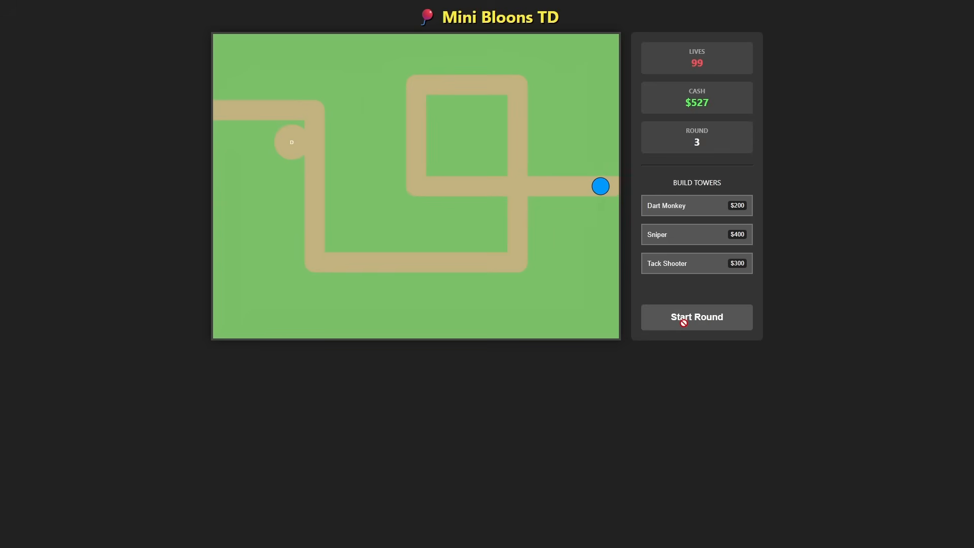
pyautogui.click(695, 317)
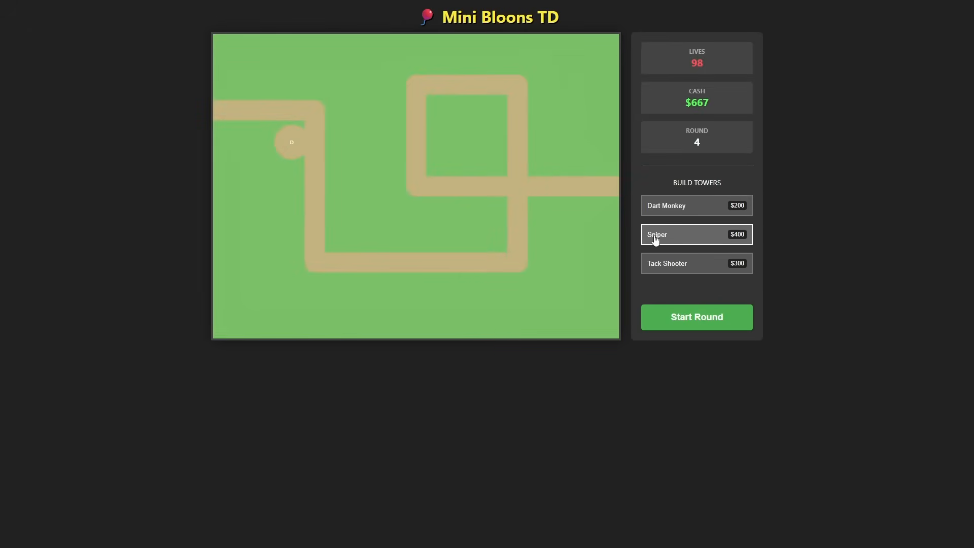
# Add a Sniper bottom-right and a Tack Shooter near the path entrance, playing to round 5.
pyautogui.click(602, 327)
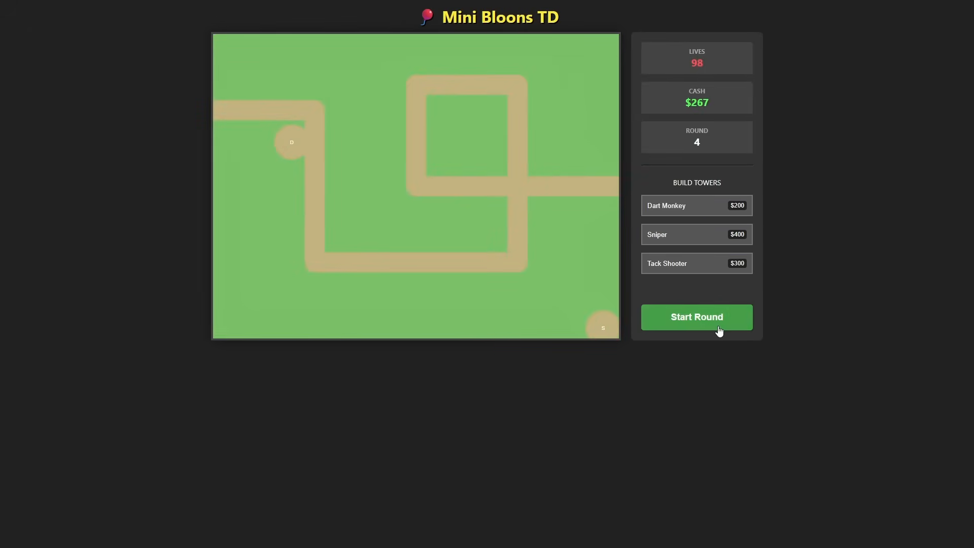
pyautogui.click(695, 316)
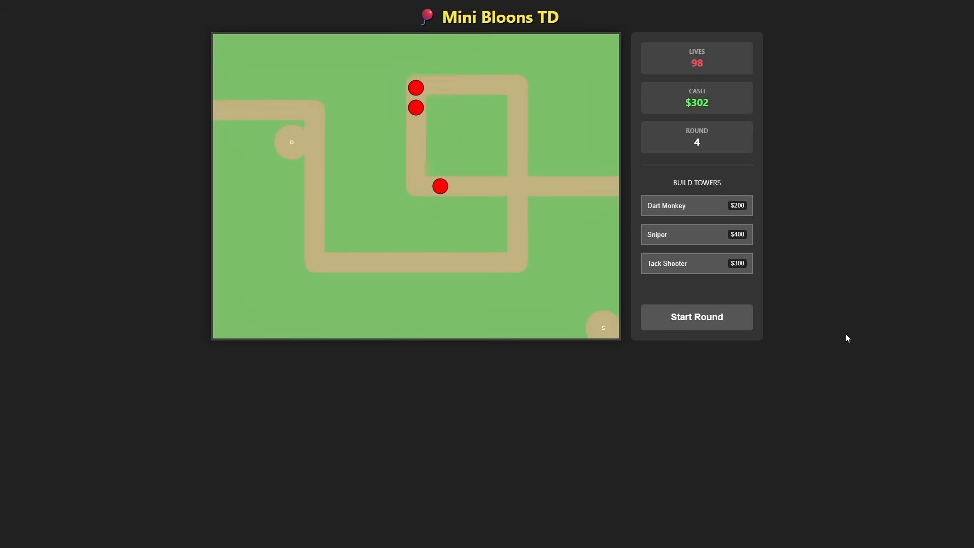
pyautogui.click(695, 316)
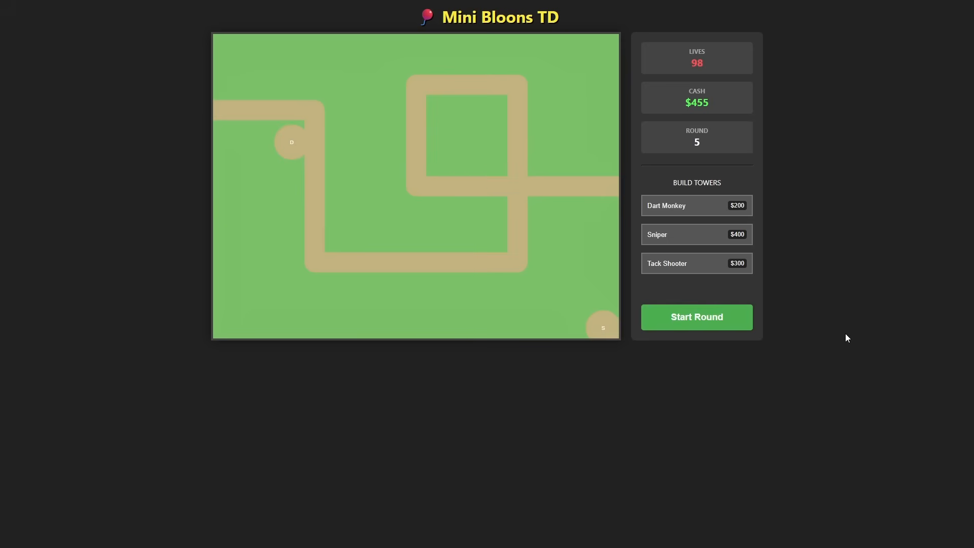
pyautogui.click(695, 263)
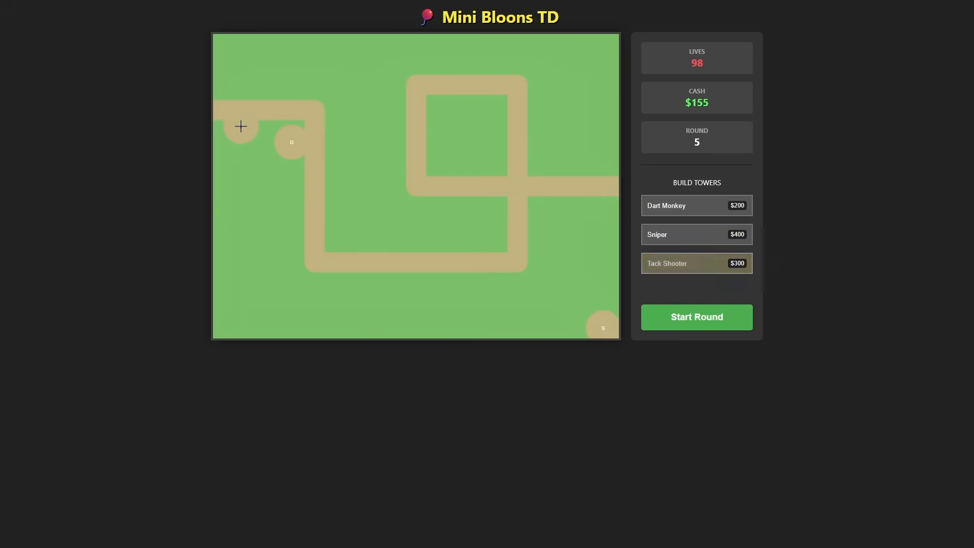
pyautogui.click(696, 316)
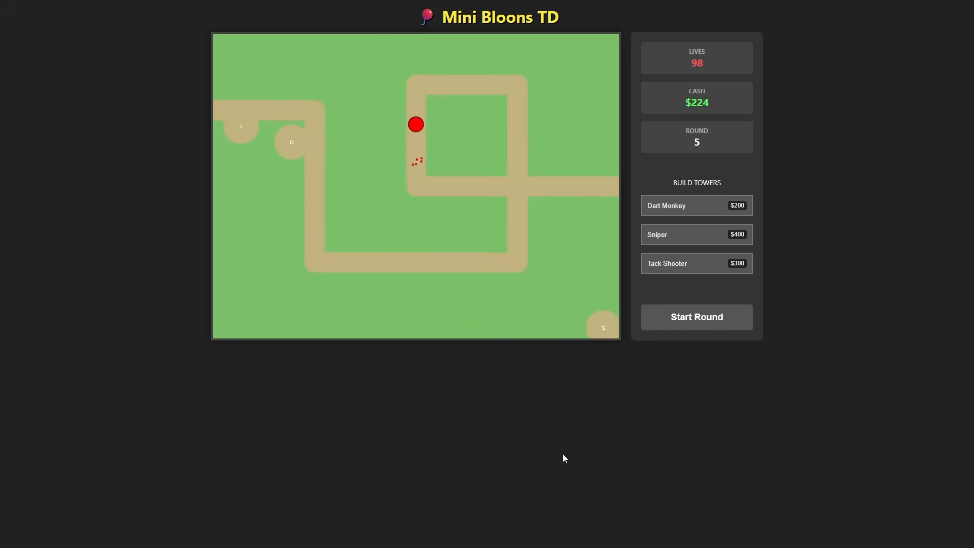
pyautogui.click(695, 316)
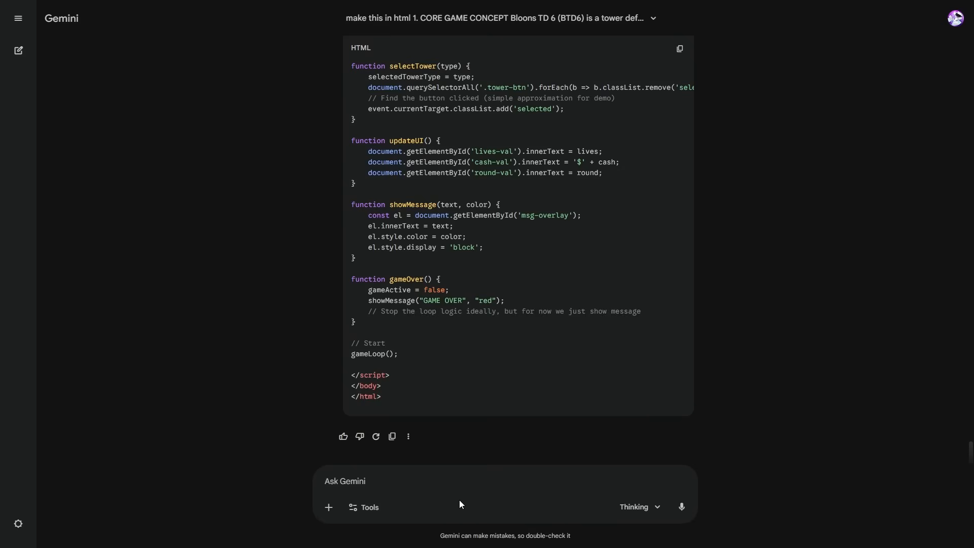
# Request nicer monkeys, placement hover feedback and per-monkey upgrades, then copy the new code.
pyautogui.write('Amazing game')
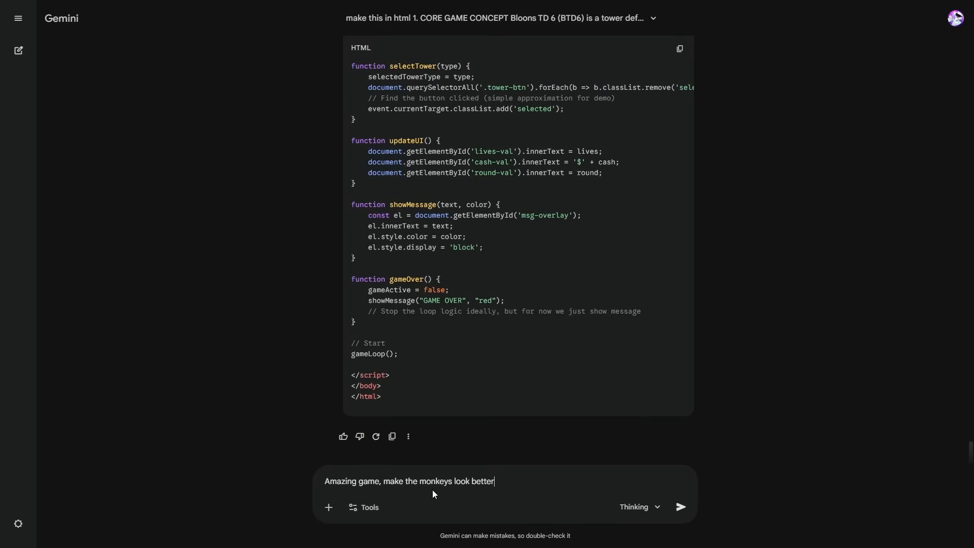
pyautogui.write(', m')
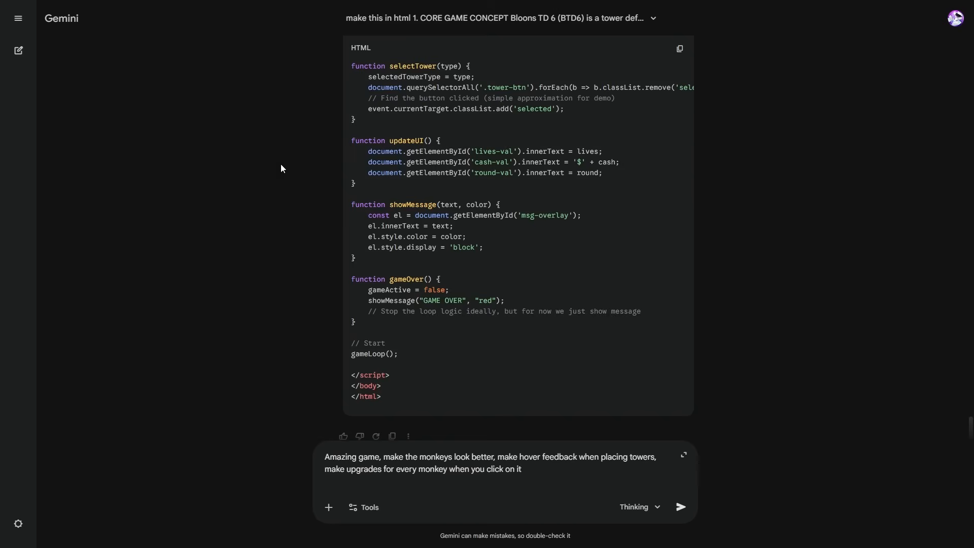
pyautogui.click(680, 506)
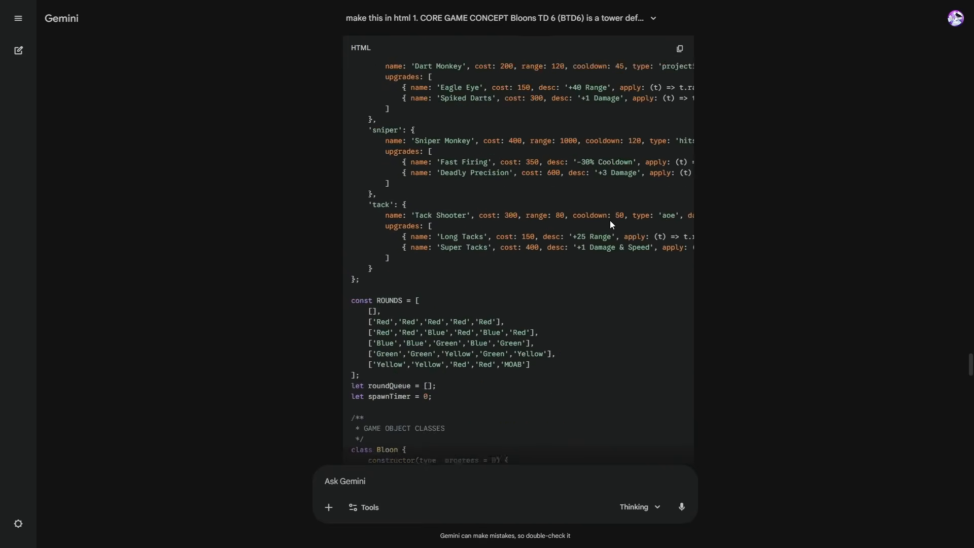
pyautogui.click(678, 49)
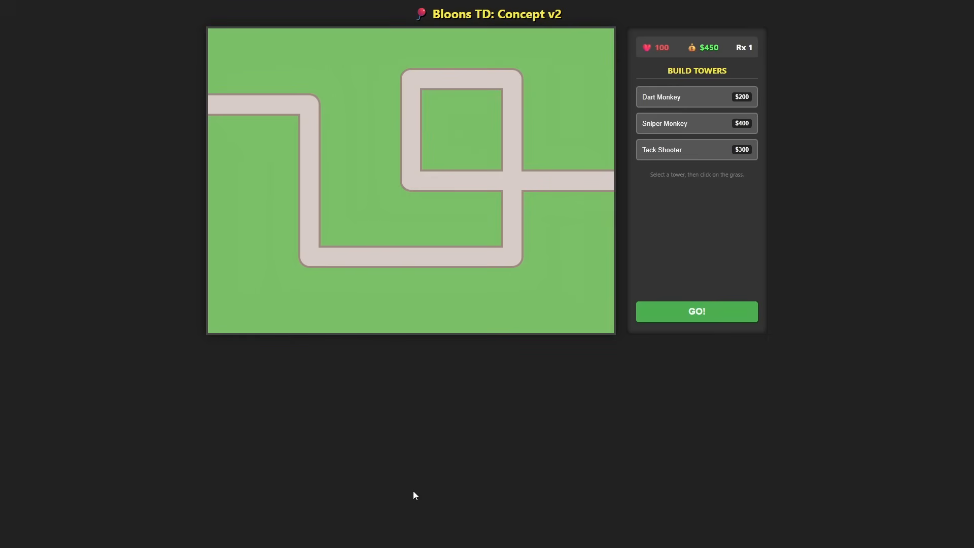
pyautogui.moveTo(667, 237)
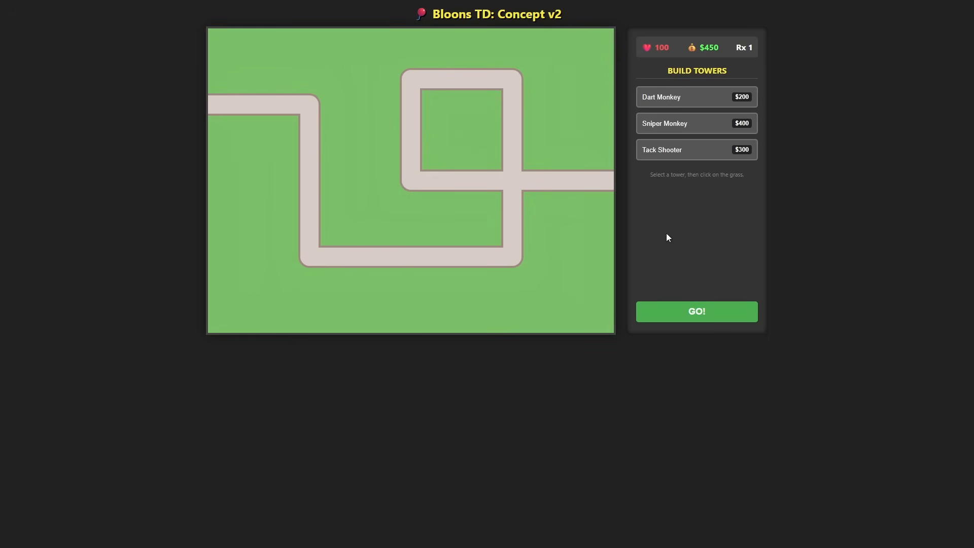
# Place a Dart Monkey beside the first bend and view its upgrade options.
pyautogui.click(396, 163)
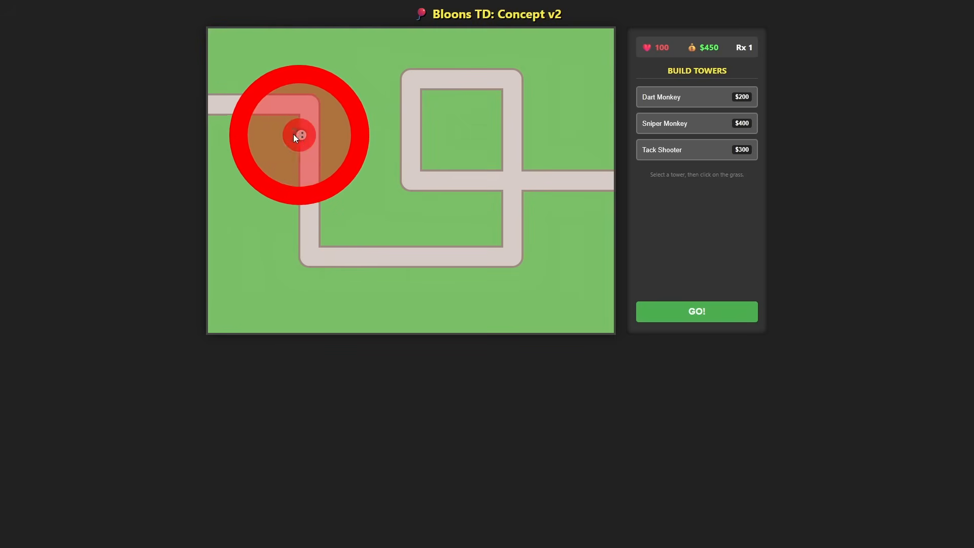
pyautogui.click(284, 146)
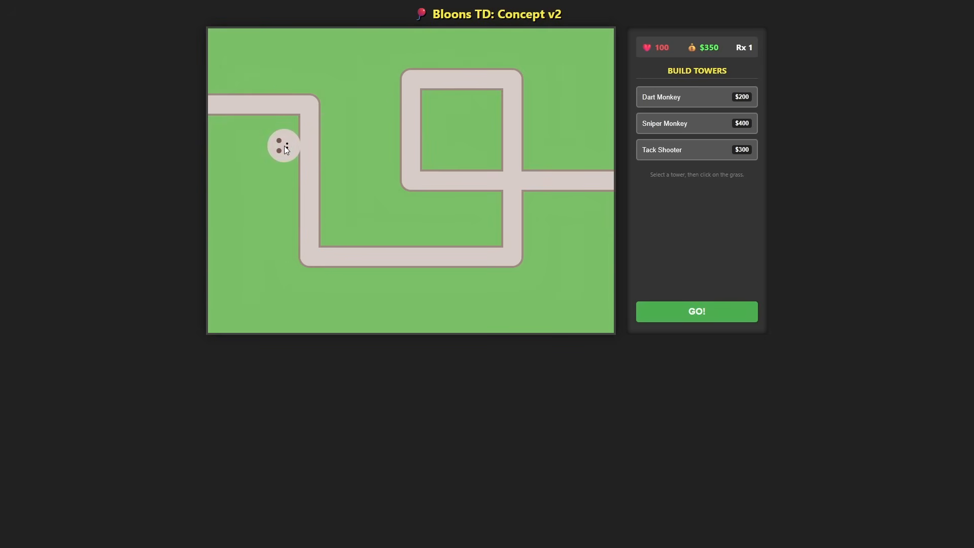
pyautogui.click(283, 146)
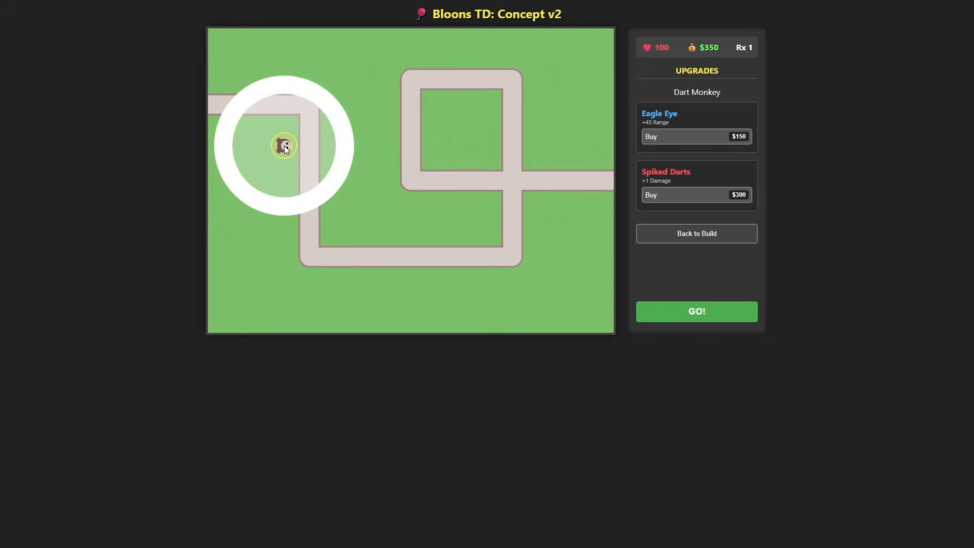
pyautogui.moveTo(288, 152)
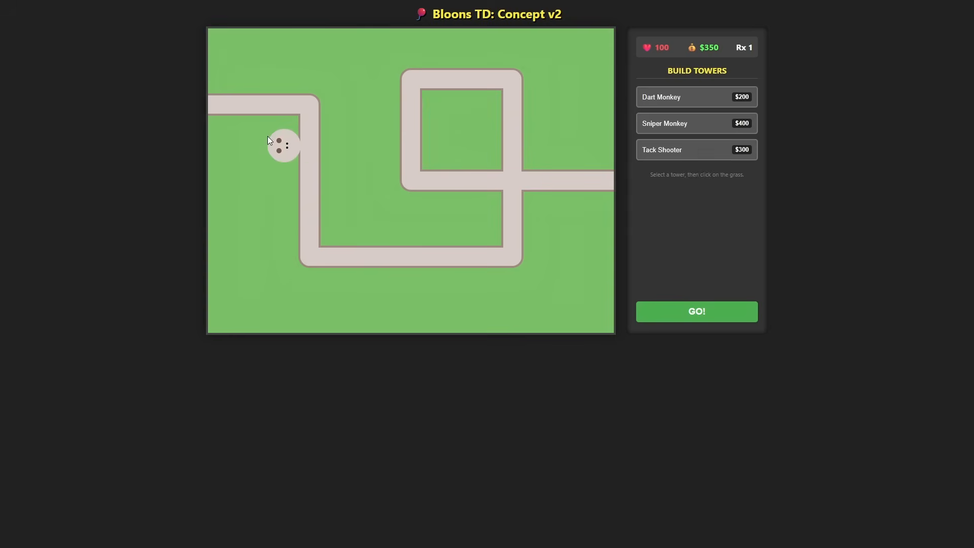
pyautogui.click(284, 145)
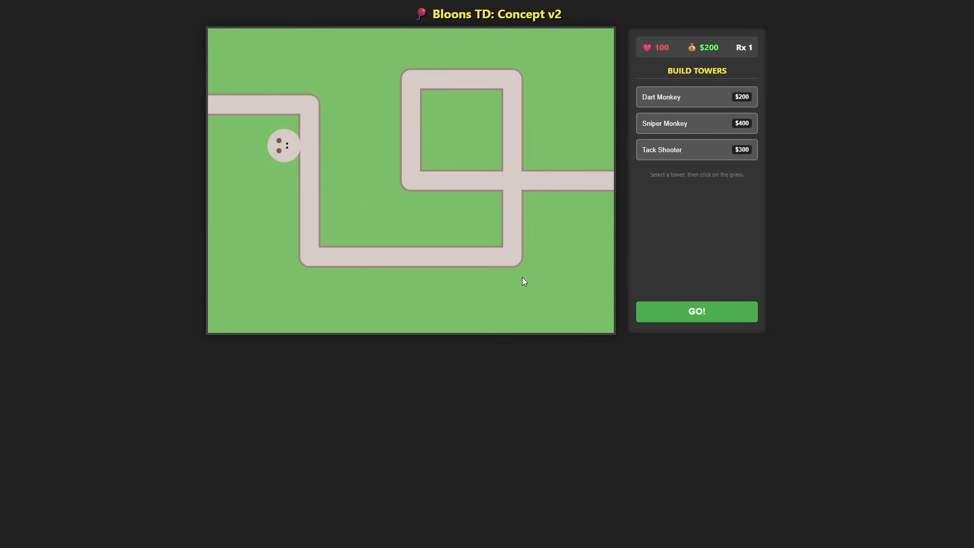
# Play rounds 1 to 3, then recheck the Dart Monkey's upgrades.
pyautogui.click(695, 311)
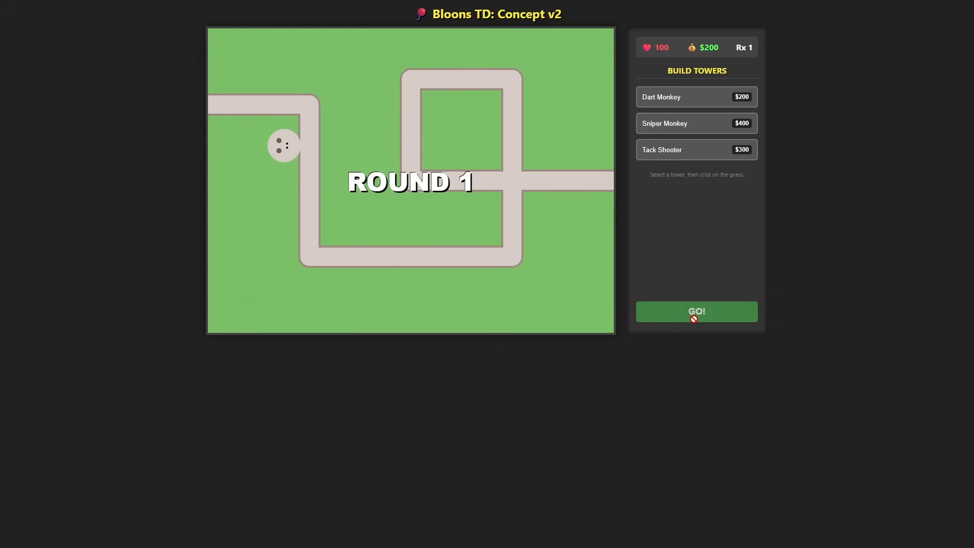
pyautogui.click(695, 311)
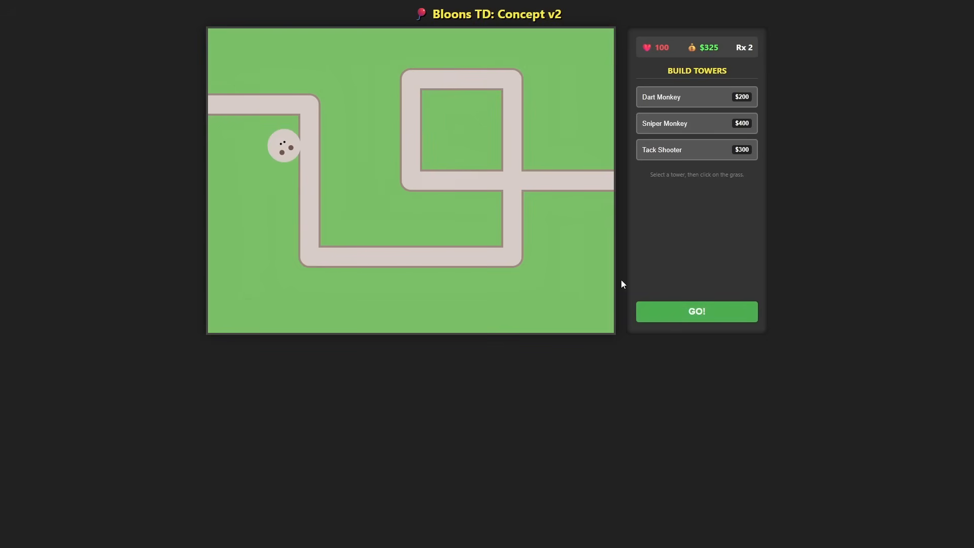
pyautogui.click(696, 311)
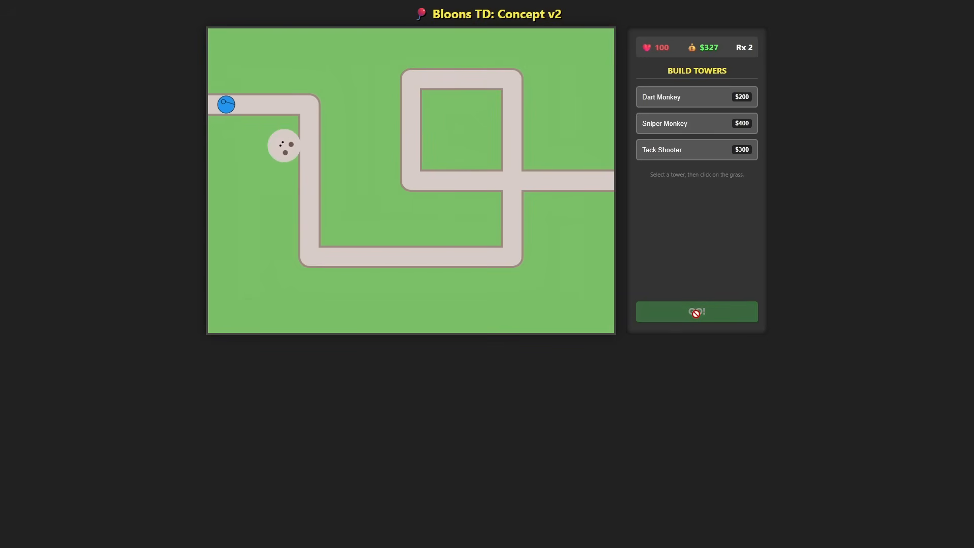
pyautogui.click(695, 310)
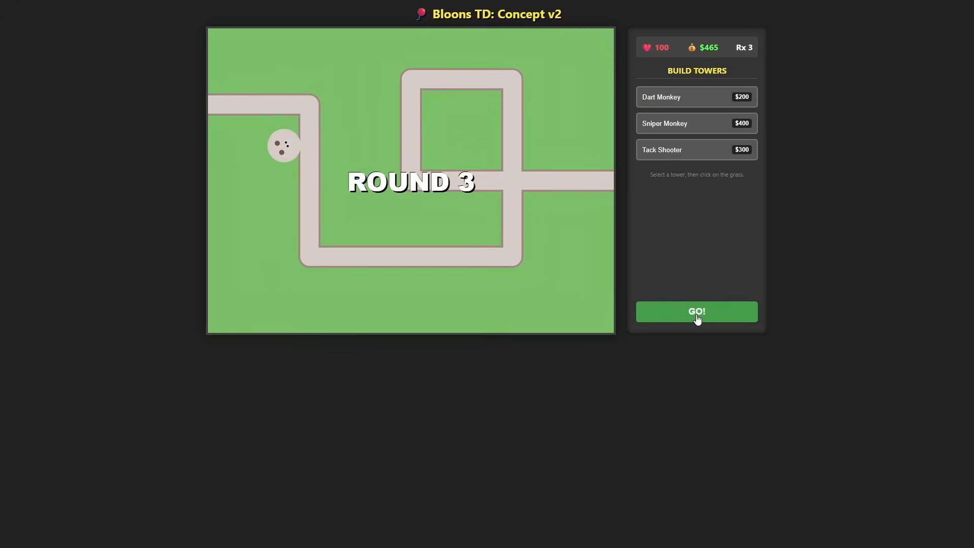
pyautogui.click(695, 311)
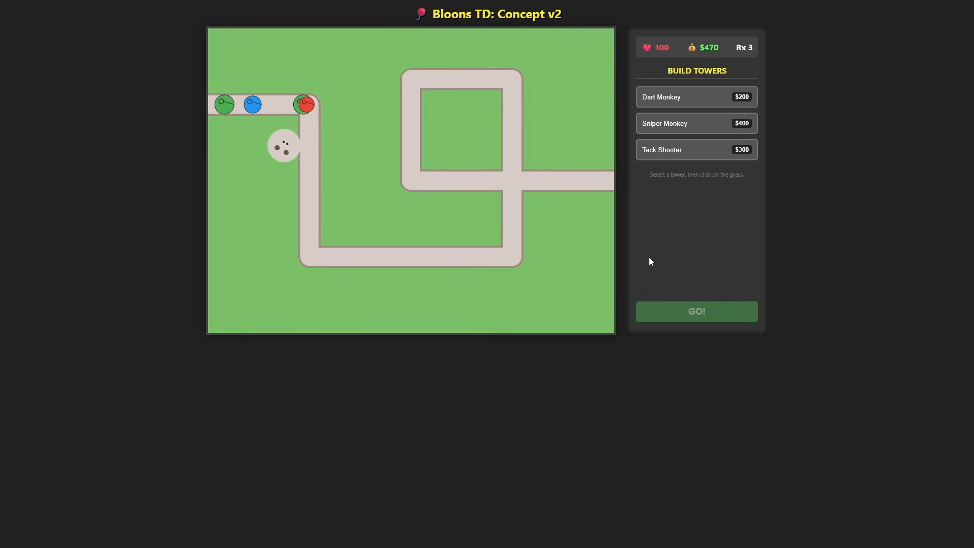
pyautogui.click(283, 145)
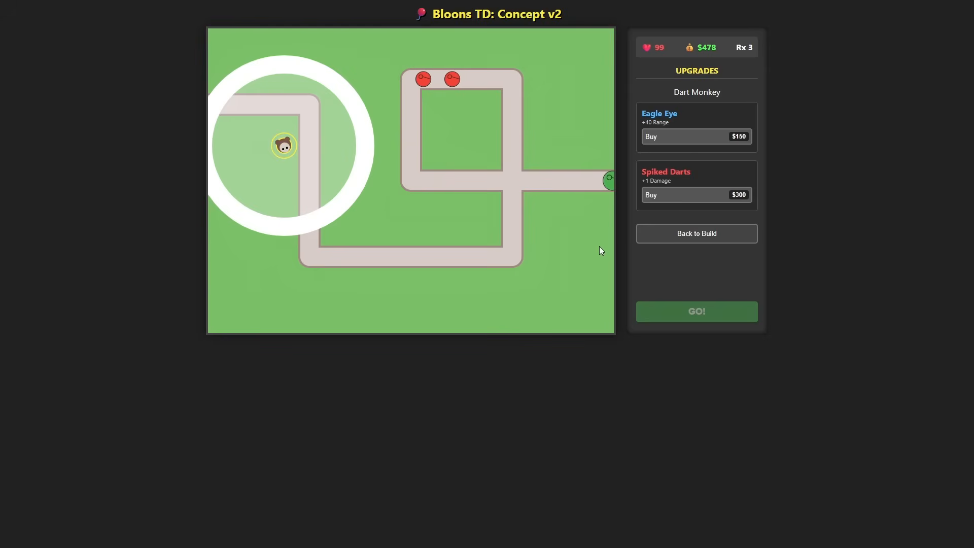
pyautogui.moveTo(629, 391)
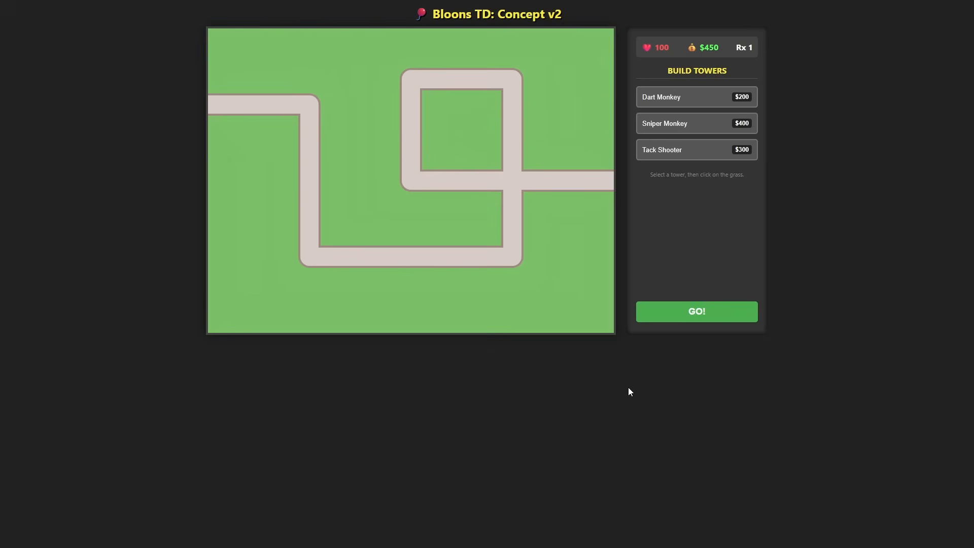
# Place a Tack Shooter at the first bend, check its upgrades, then restart the game.
pyautogui.click(288, 131)
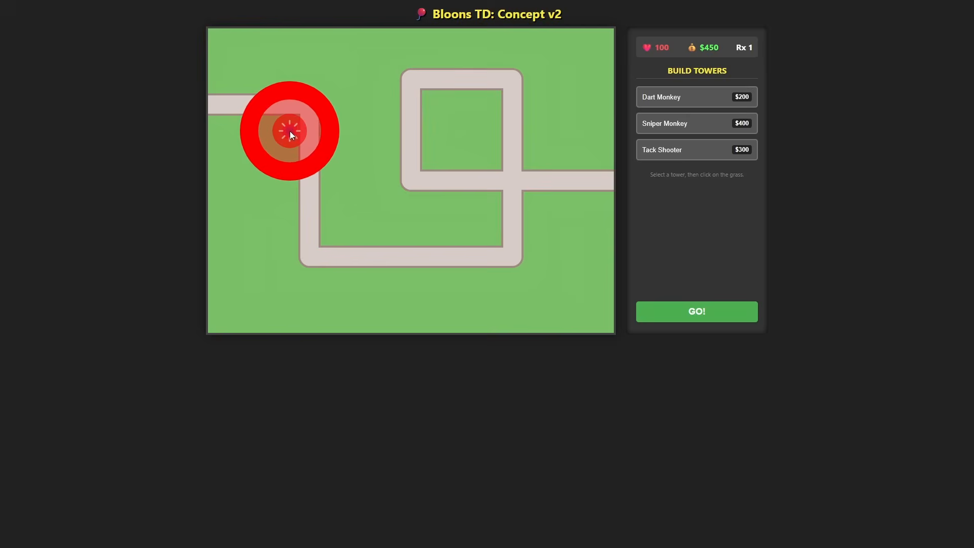
pyautogui.click(695, 311)
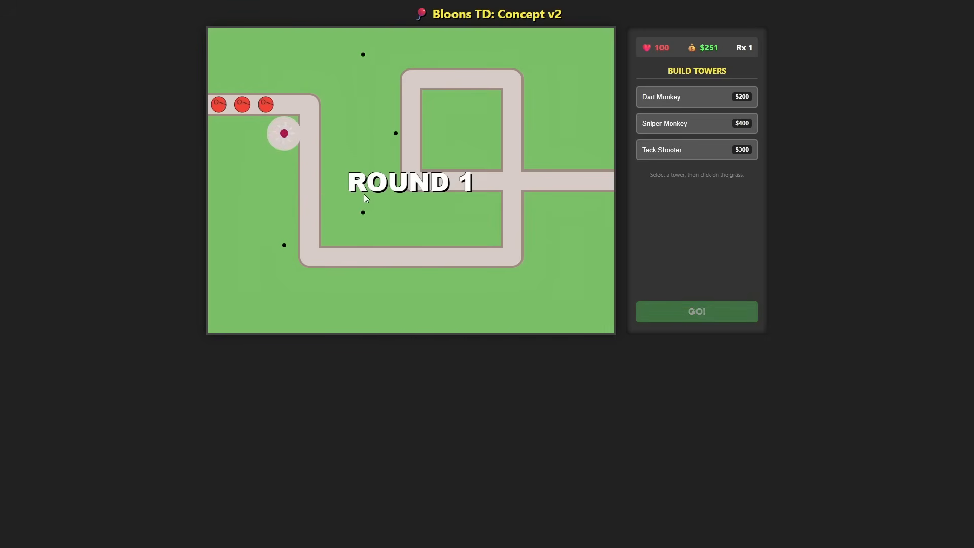
pyautogui.click(283, 134)
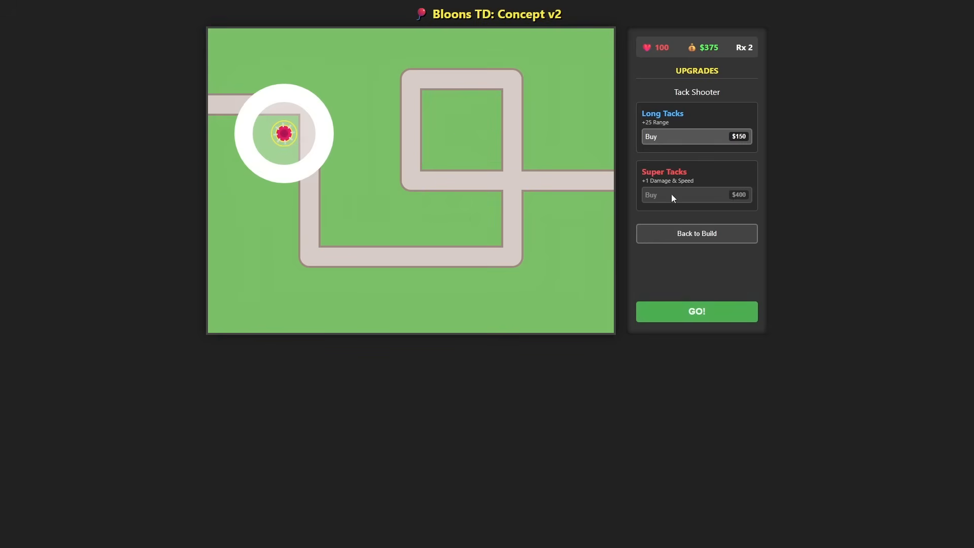
pyautogui.click(695, 311)
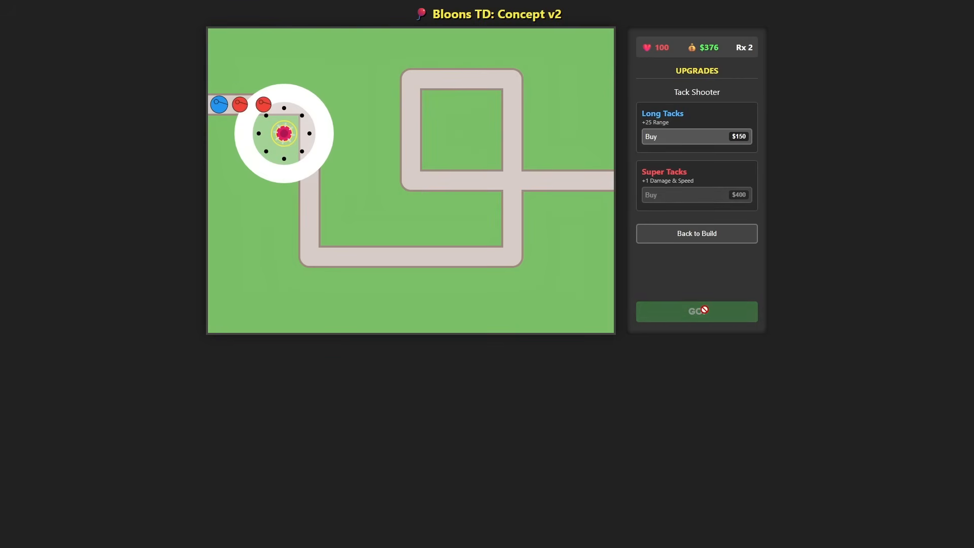
pyautogui.click(695, 233)
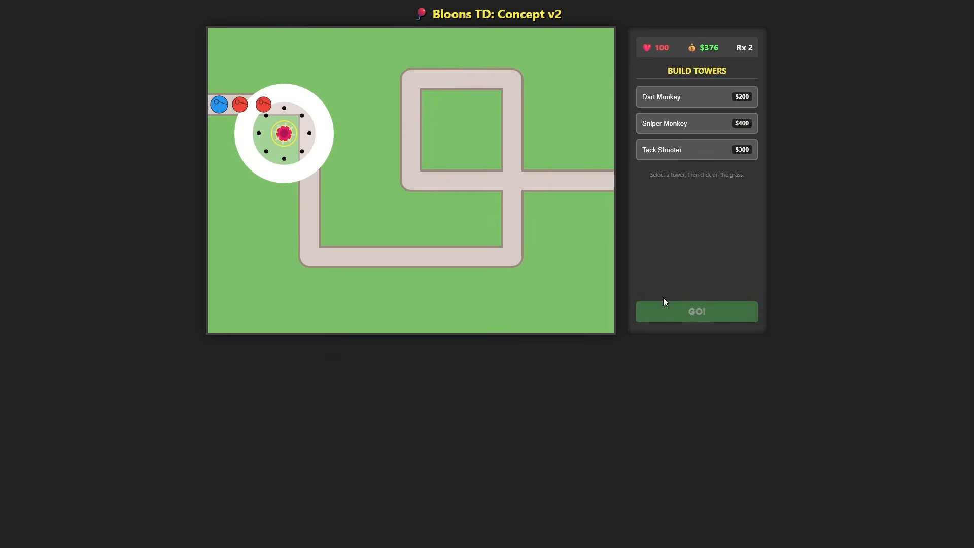
pyautogui.click(696, 311)
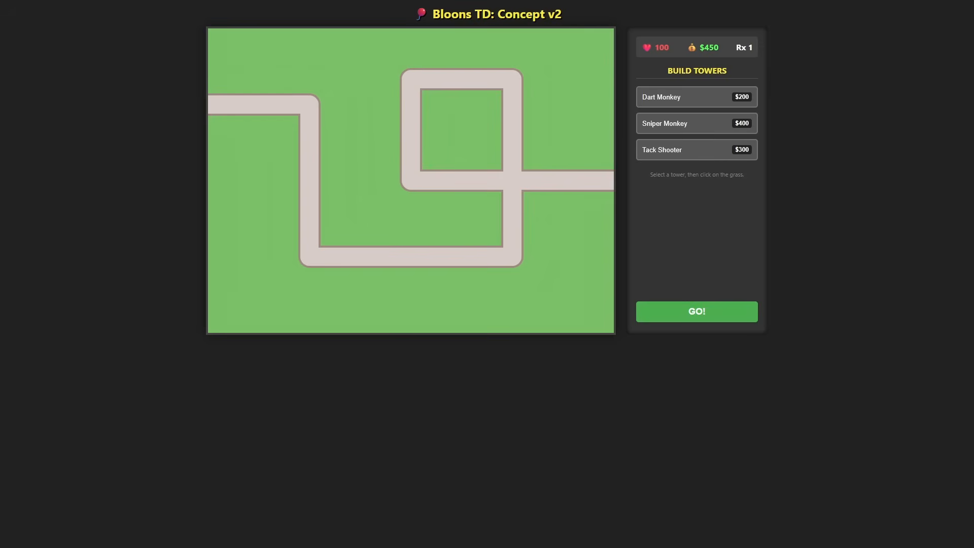
pyautogui.moveTo(660, 294)
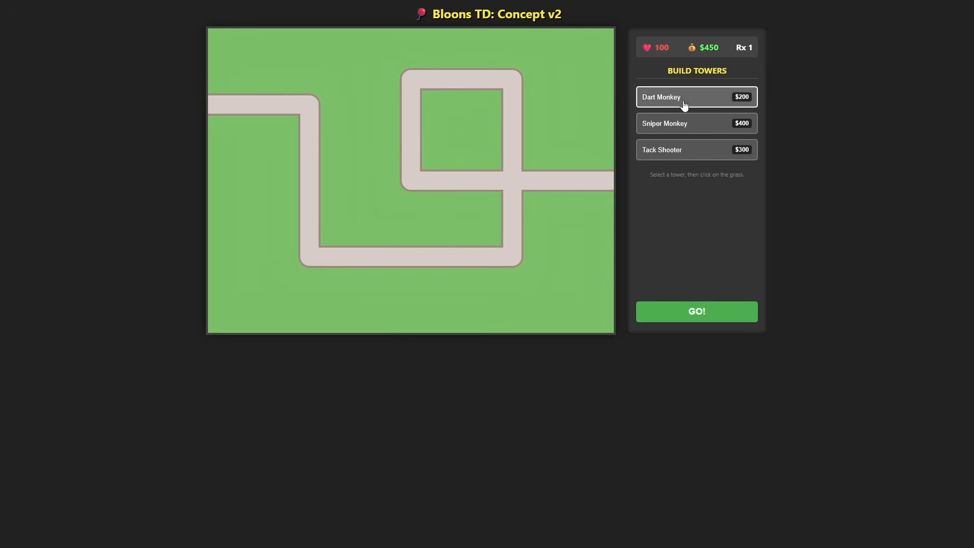
# Rebuild a tower by the first bend, add a Sniper Monkey at the loop corner, reach round 4.
pyautogui.click(293, 124)
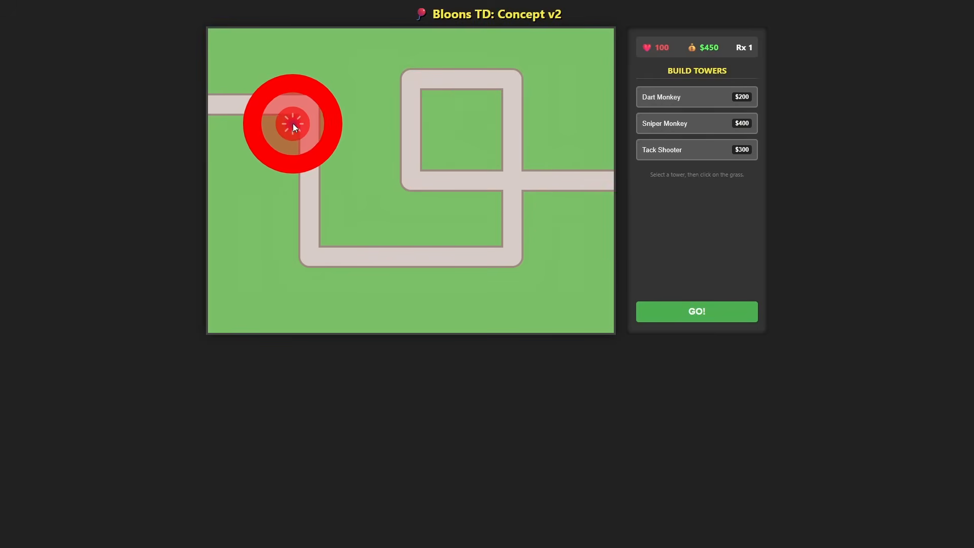
pyautogui.click(695, 311)
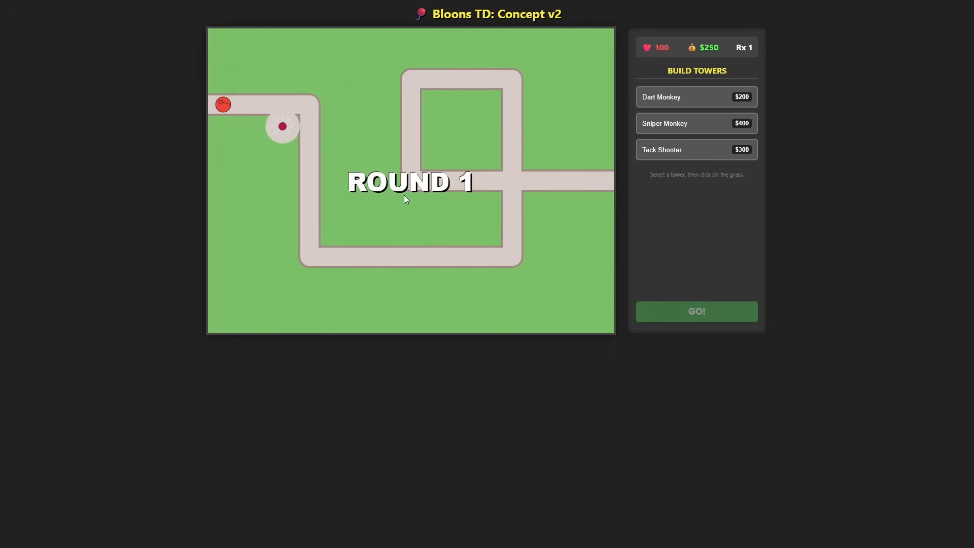
pyautogui.click(695, 311)
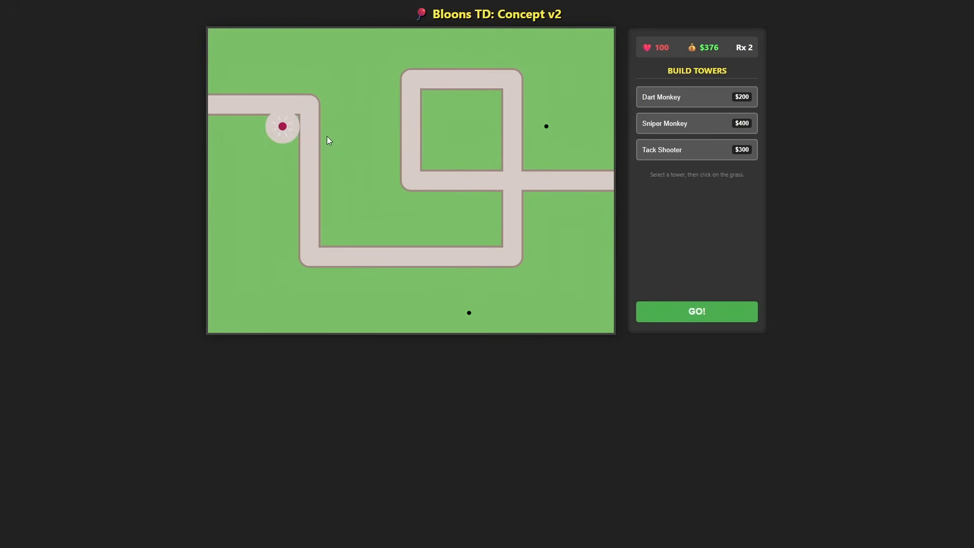
pyautogui.click(695, 311)
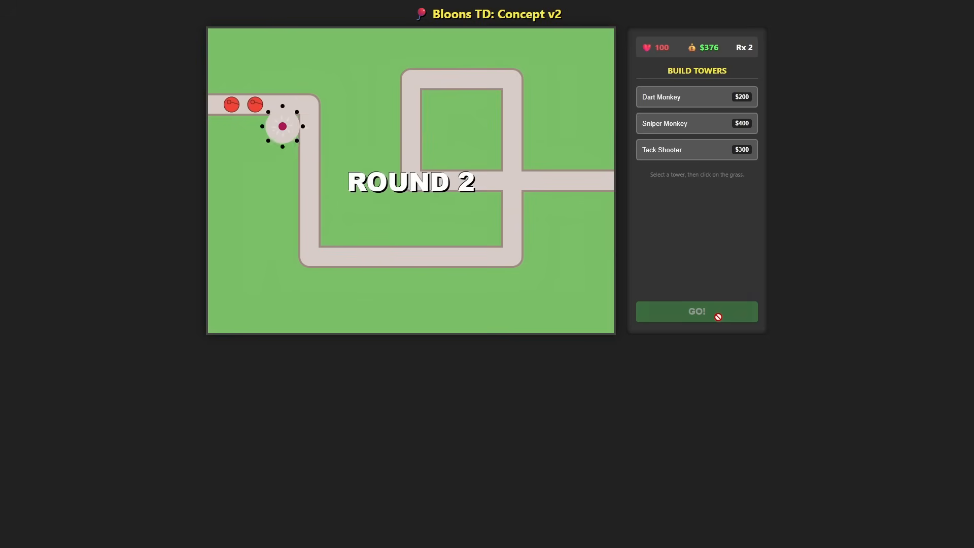
pyautogui.click(695, 311)
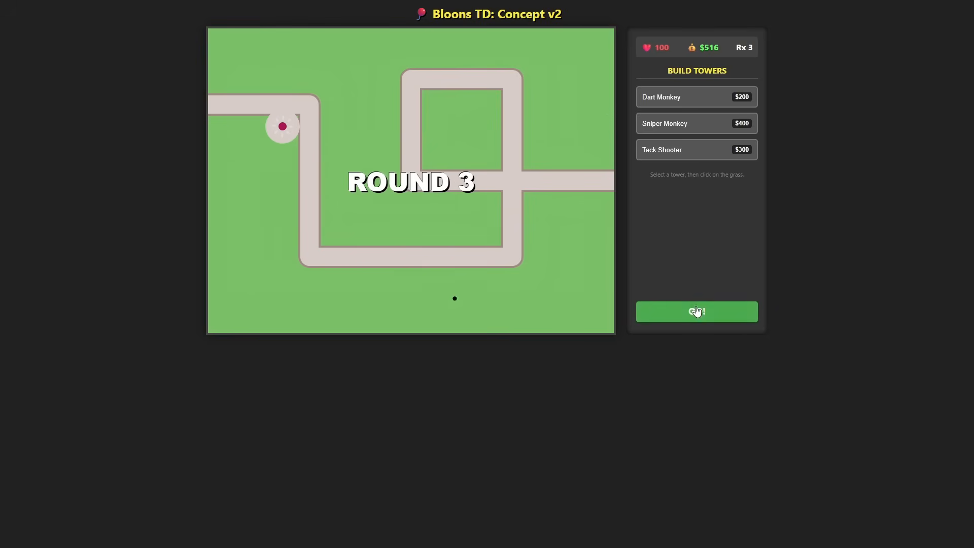
pyautogui.click(696, 311)
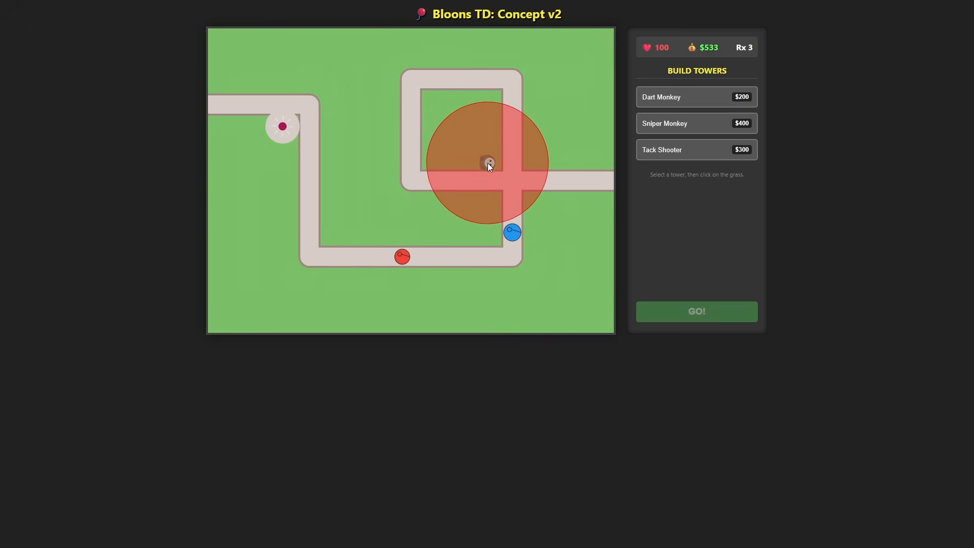
pyautogui.click(696, 311)
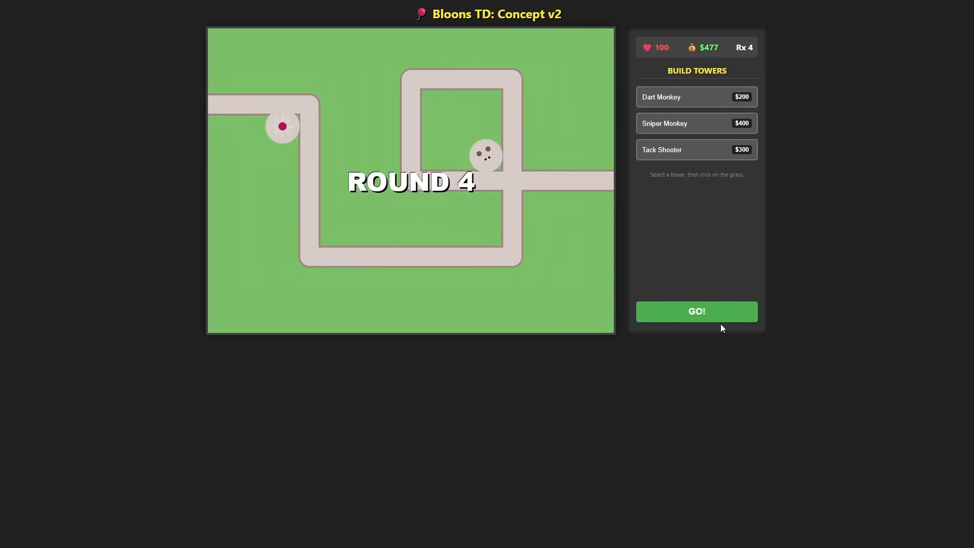
pyautogui.click(282, 127)
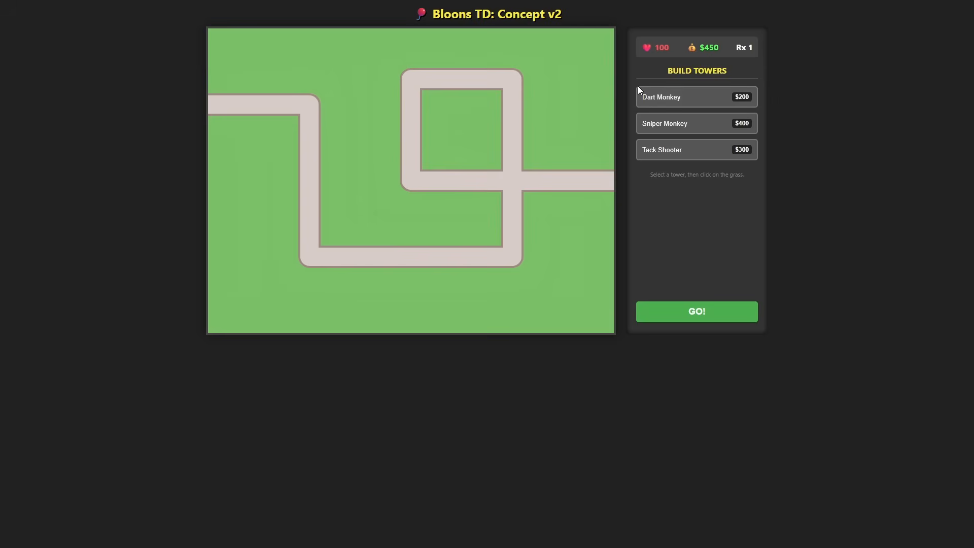
pyautogui.click(346, 154)
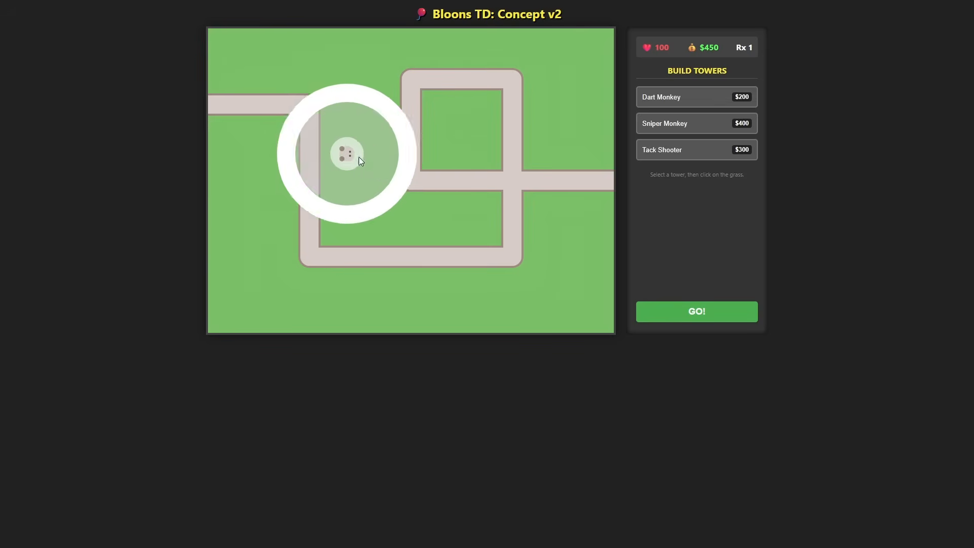
pyautogui.click(695, 310)
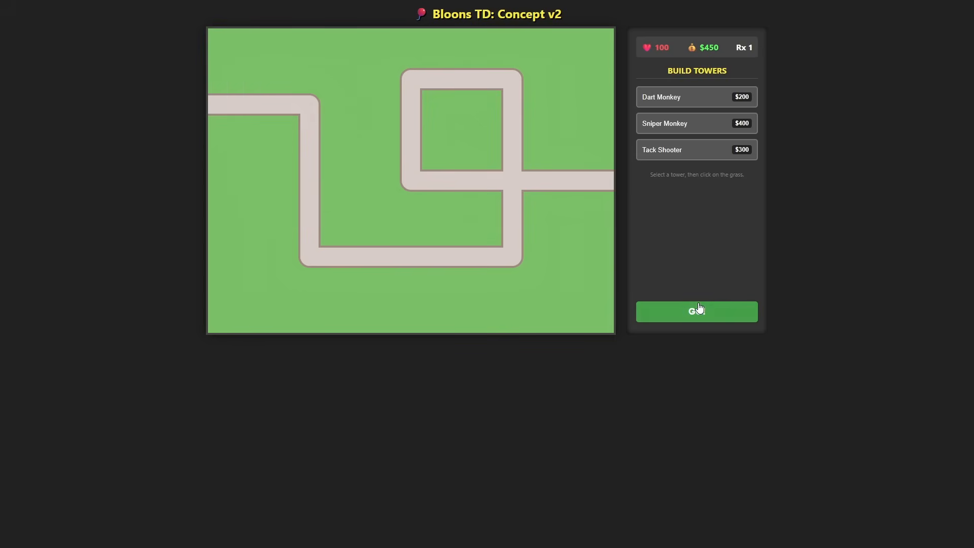
pyautogui.click(261, 182)
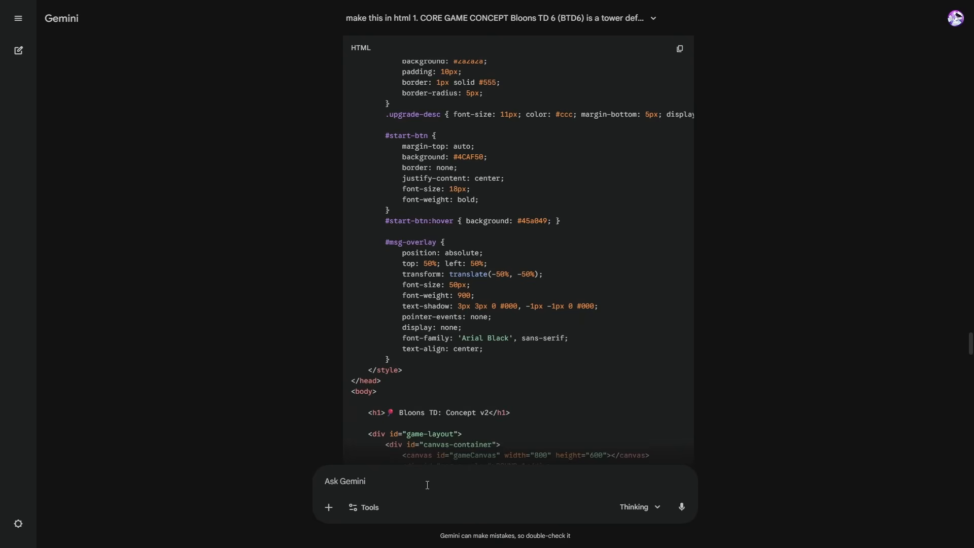
# Start a follow-up message to Gemini beginning 'Actually perfect, ju…'.
pyautogui.write('Actually perfect, ju')
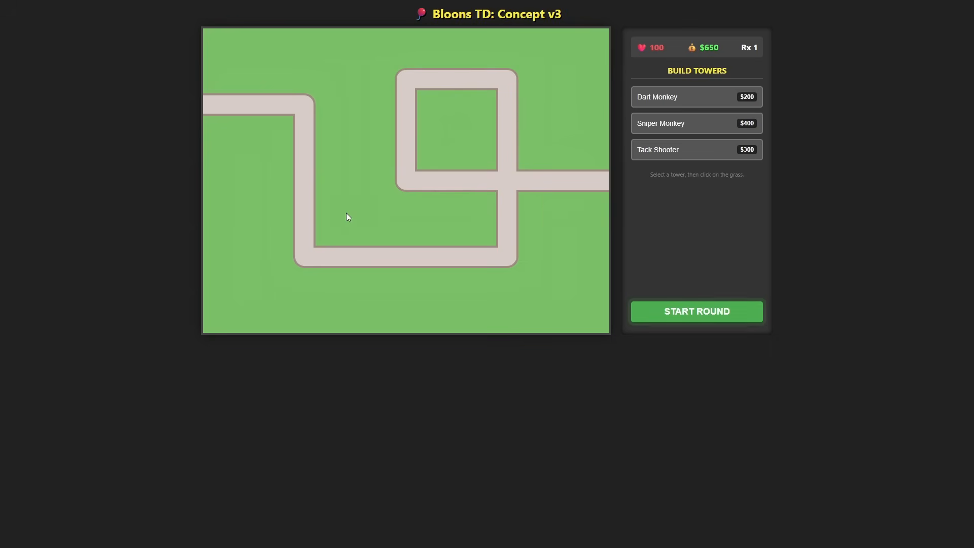
# Place a Dart Monkey beside the first bend and play until round 5 begins.
pyautogui.click(657, 96)
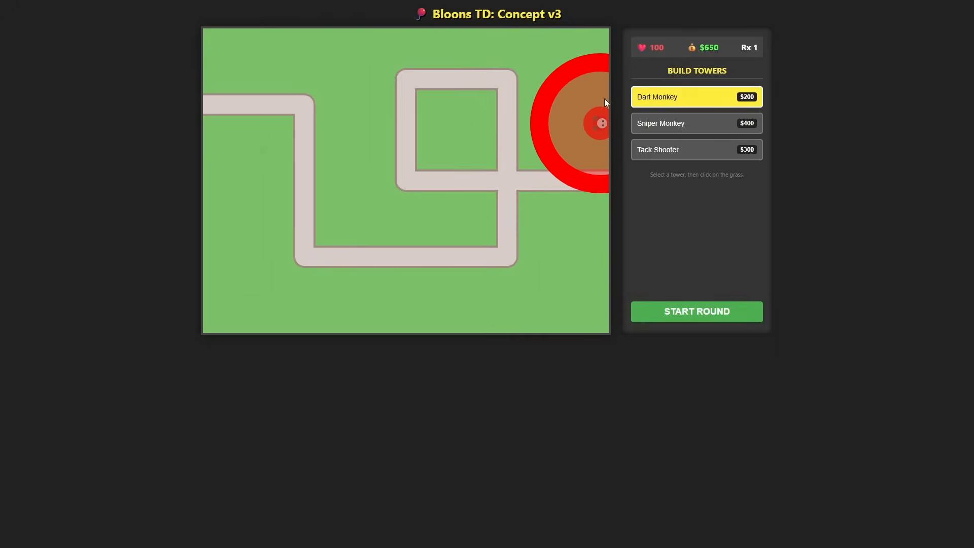
pyautogui.click(272, 140)
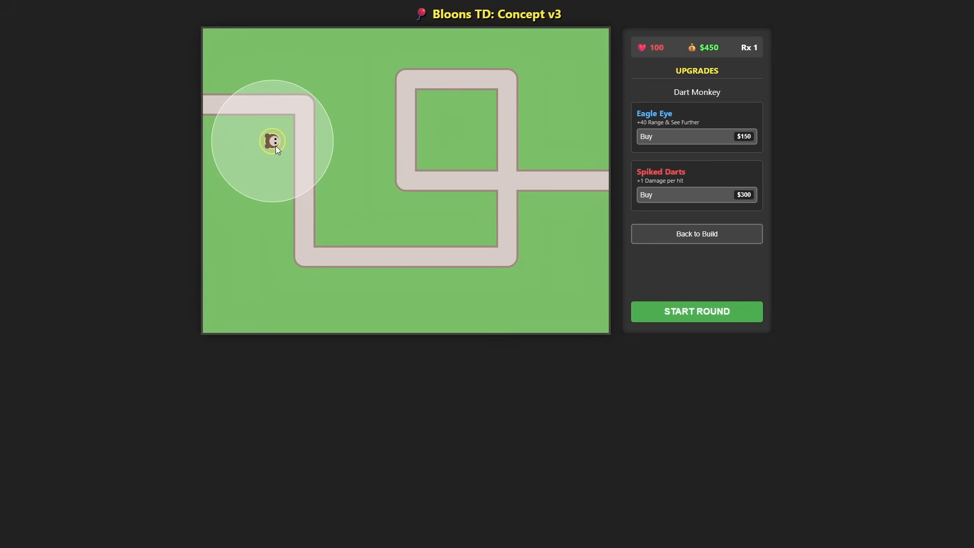
pyautogui.click(695, 311)
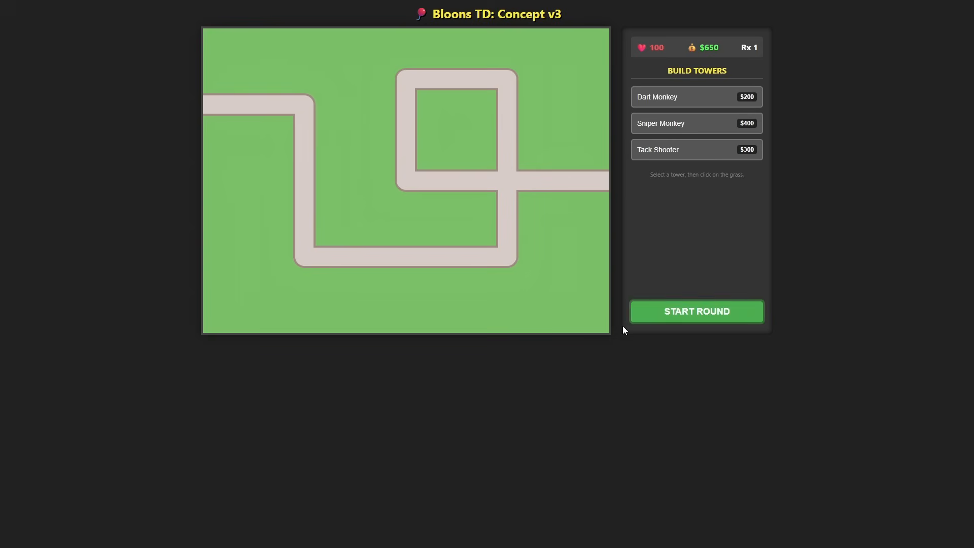
pyautogui.click(695, 310)
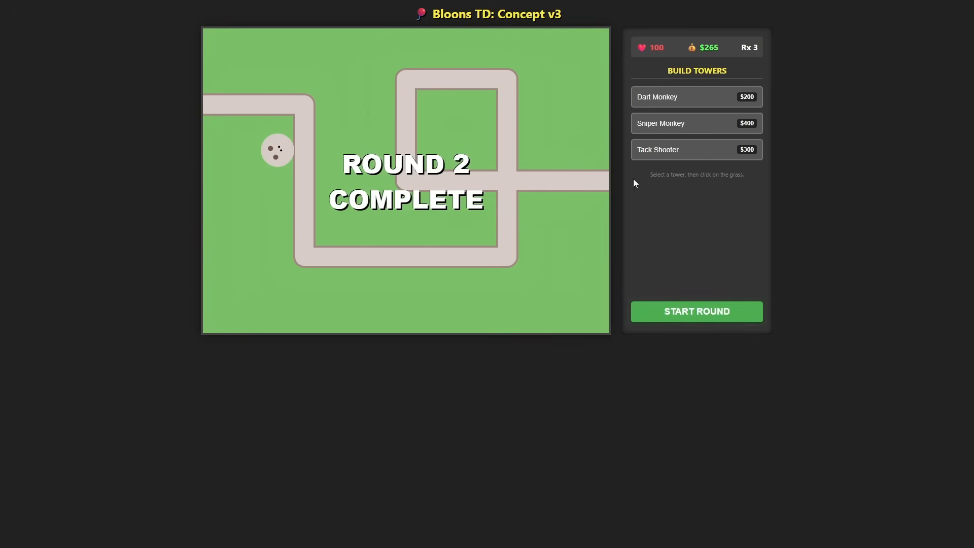
pyautogui.click(695, 311)
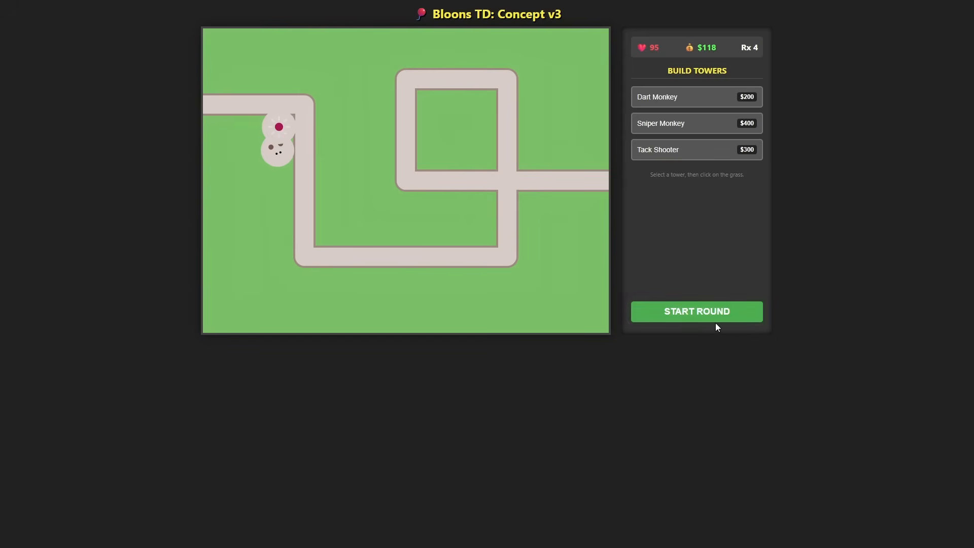
pyautogui.click(696, 311)
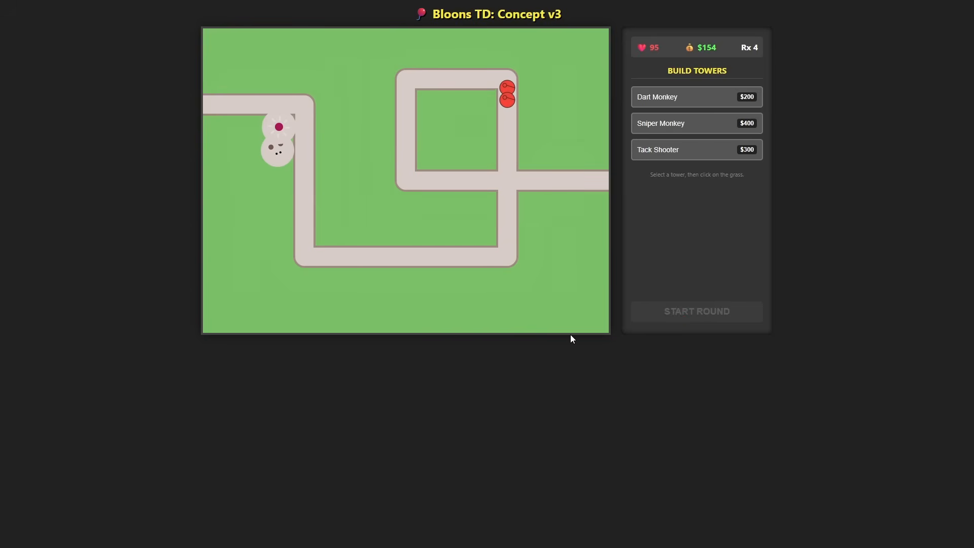
pyautogui.click(696, 311)
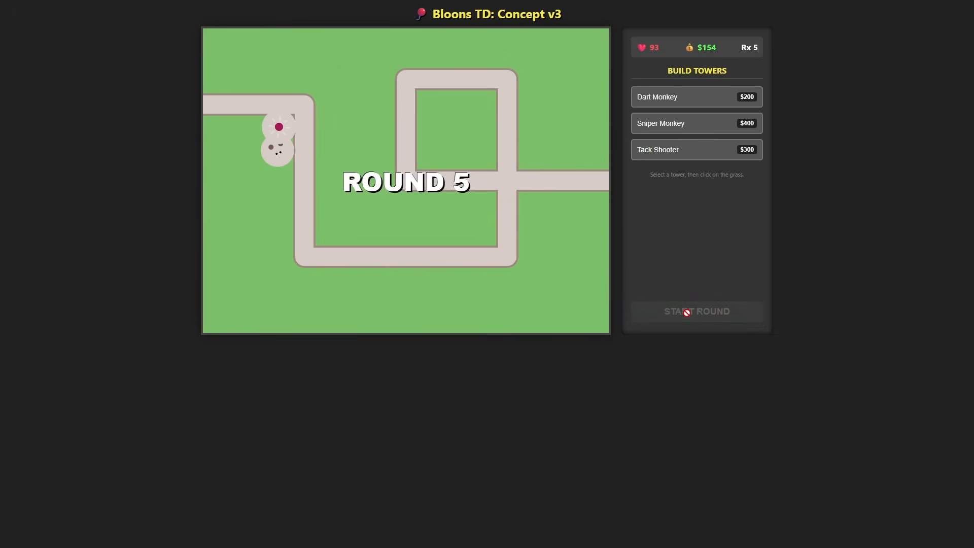